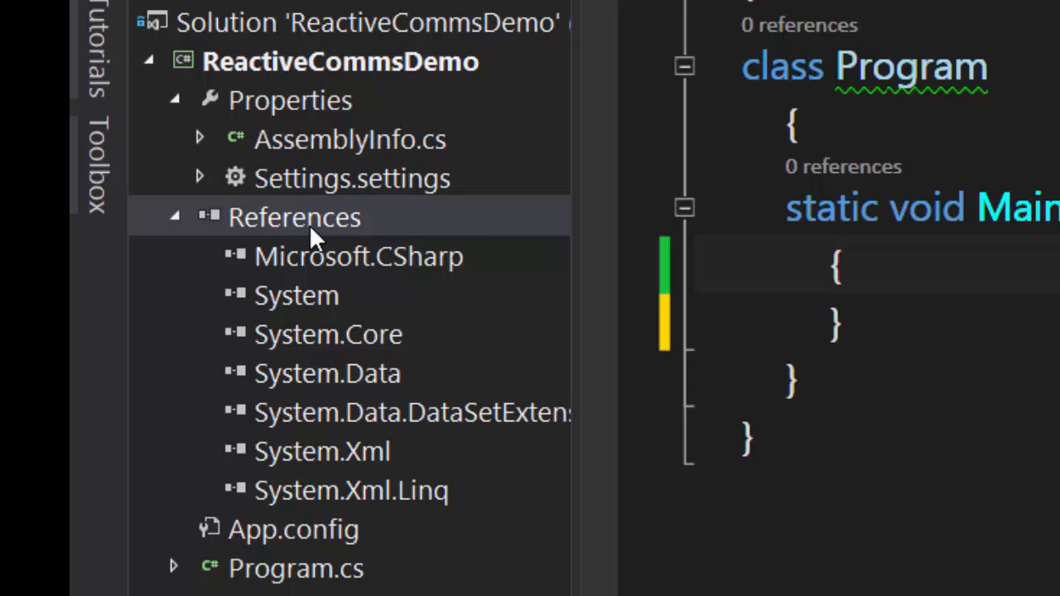
Bring up the context actions for the ReactiveCommsDemo project's References node
right_click(295, 216)
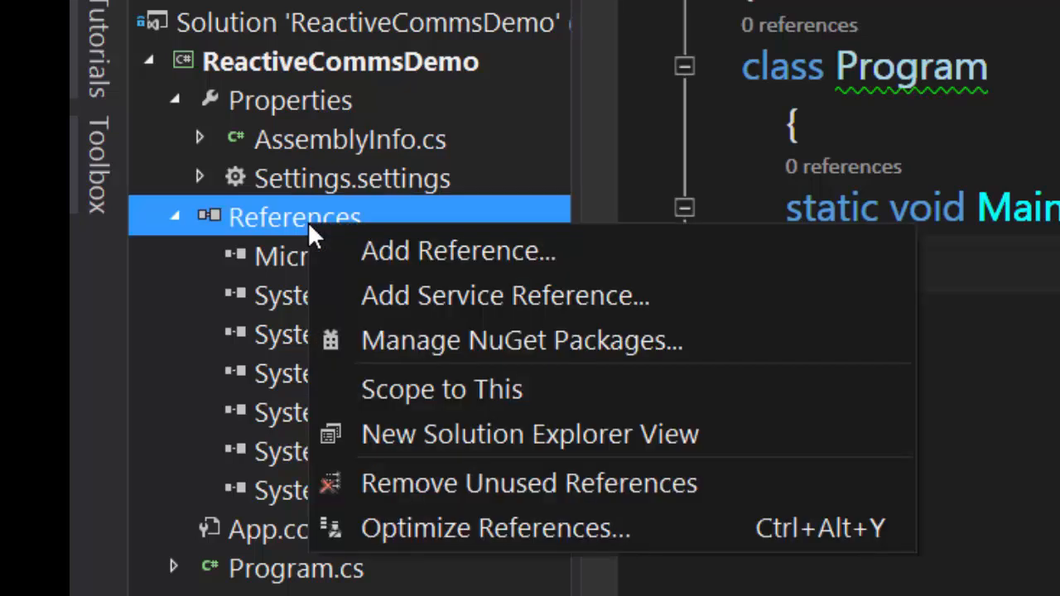
mouse_move(257, 232)
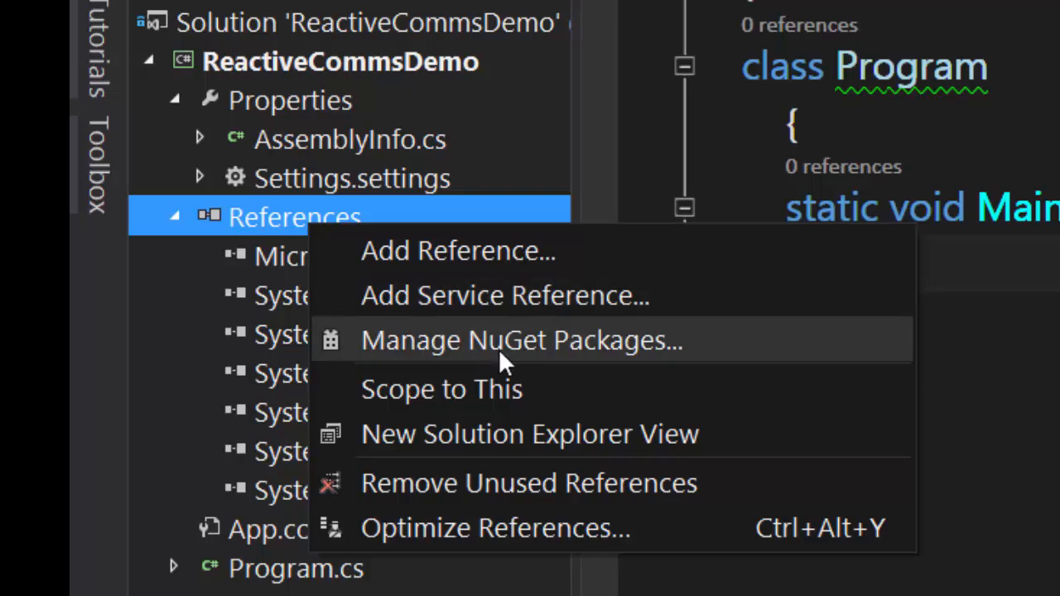
Manage NuGet packages, browsing the online nuget.org feed with Include Prerelease selected
click(520, 340)
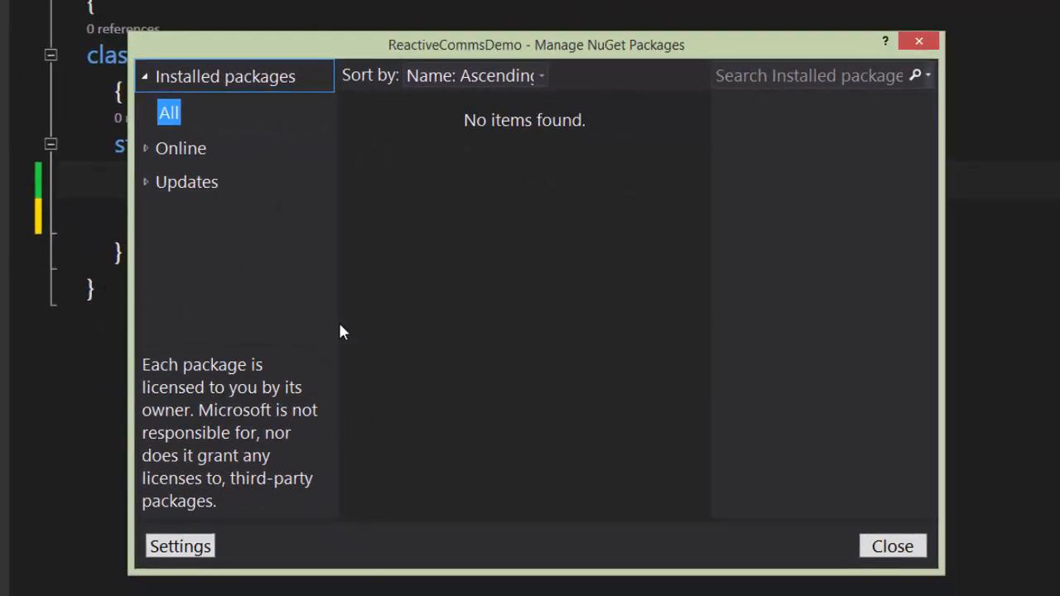
mouse_move(350, 292)
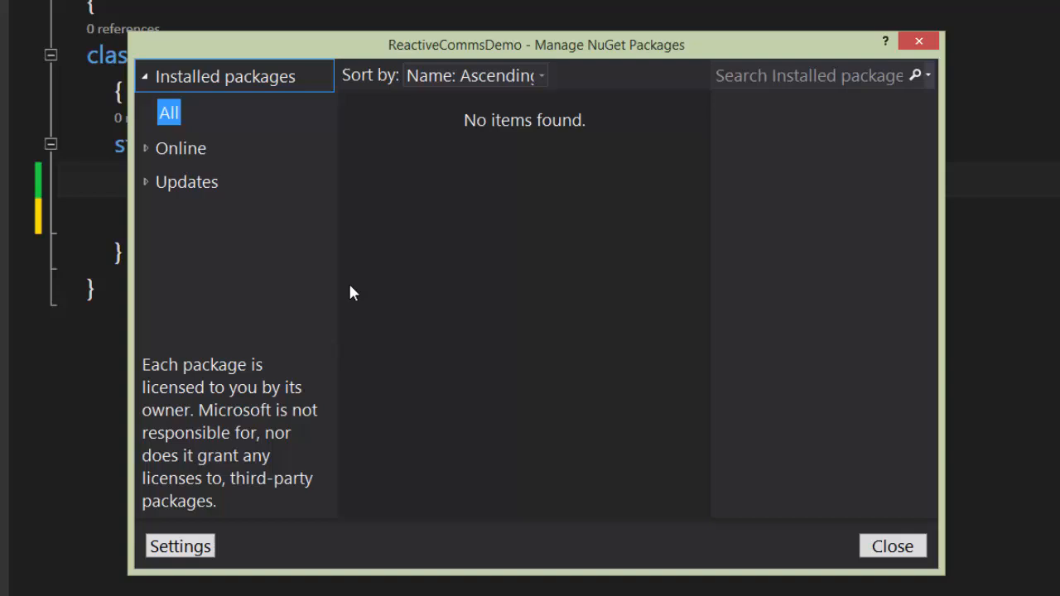
click(181, 147)
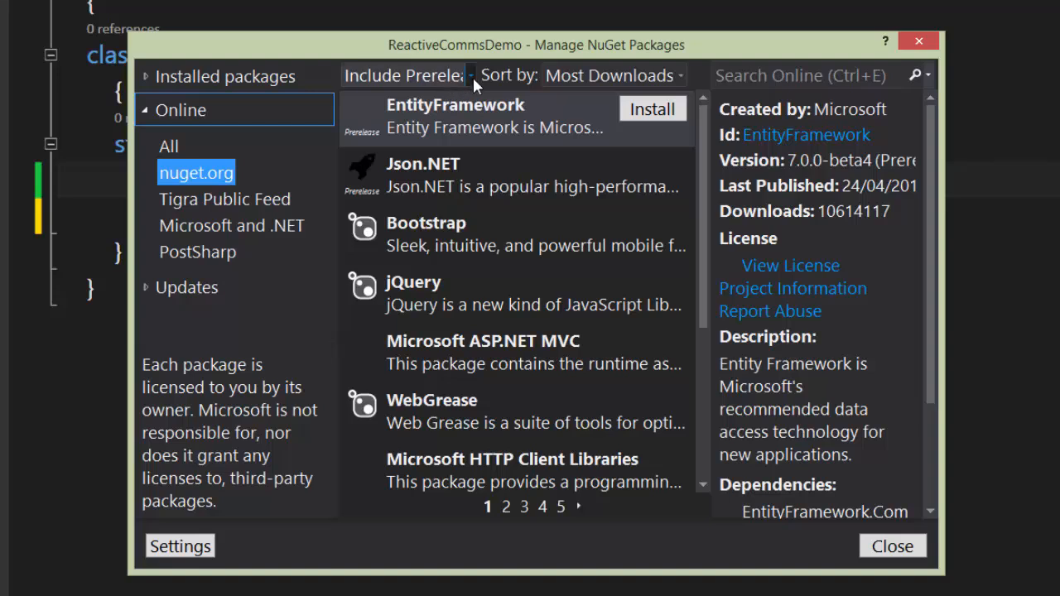
click(471, 76)
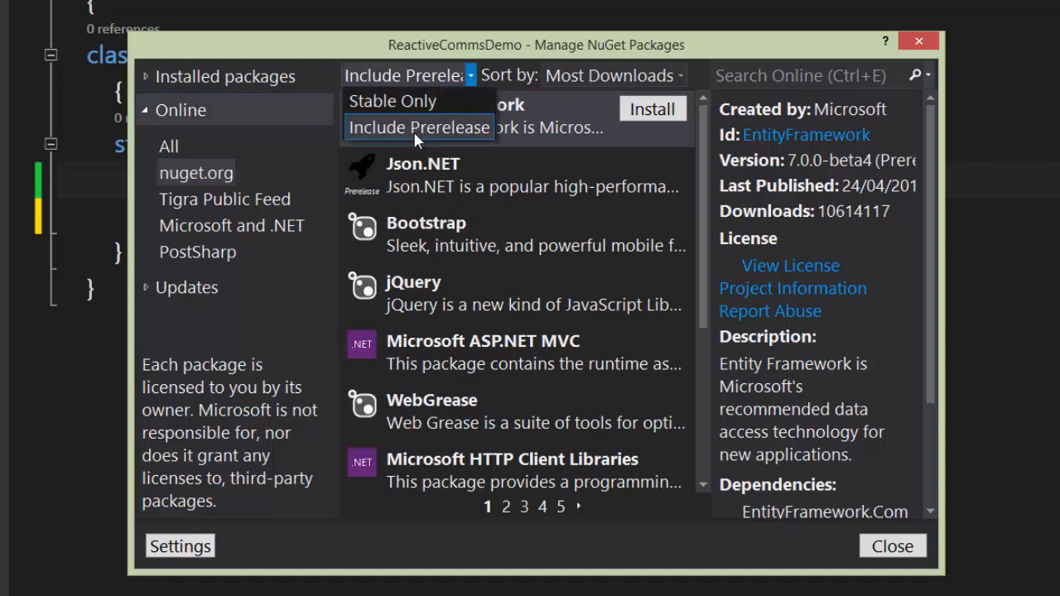
click(417, 126)
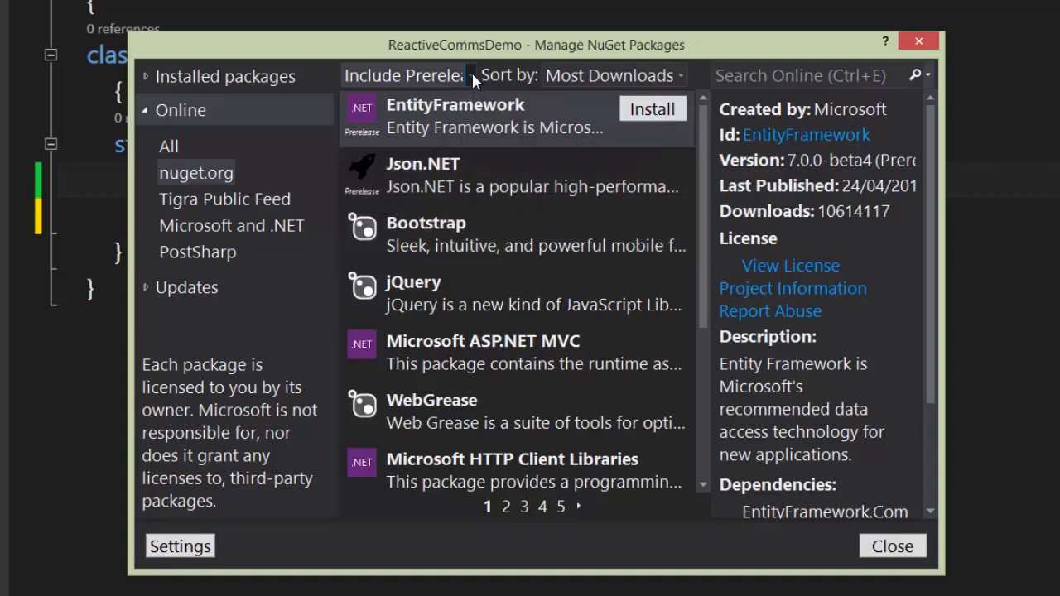
mouse_move(406, 90)
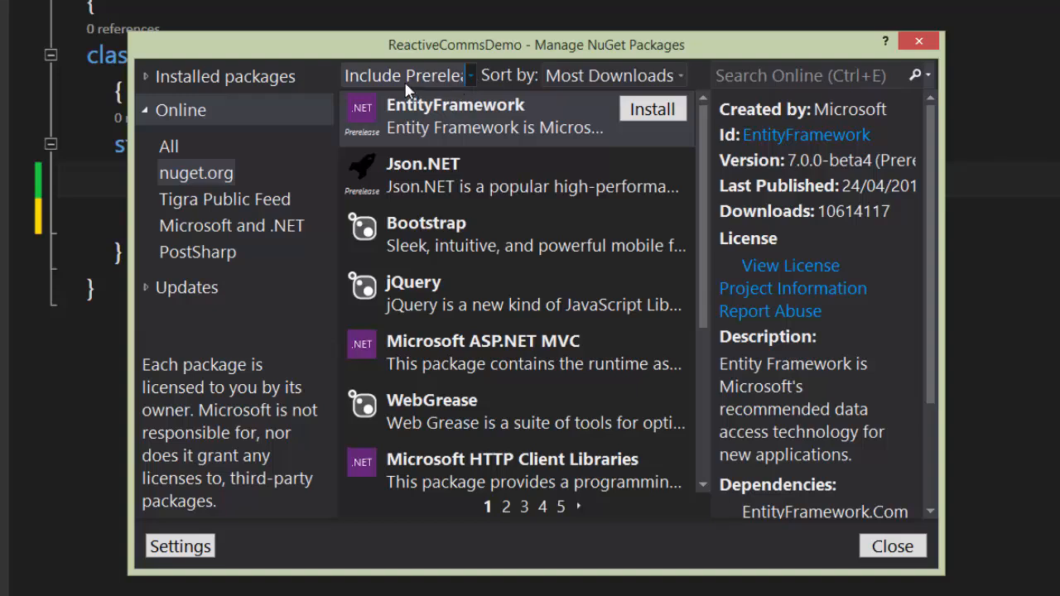
click(470, 76)
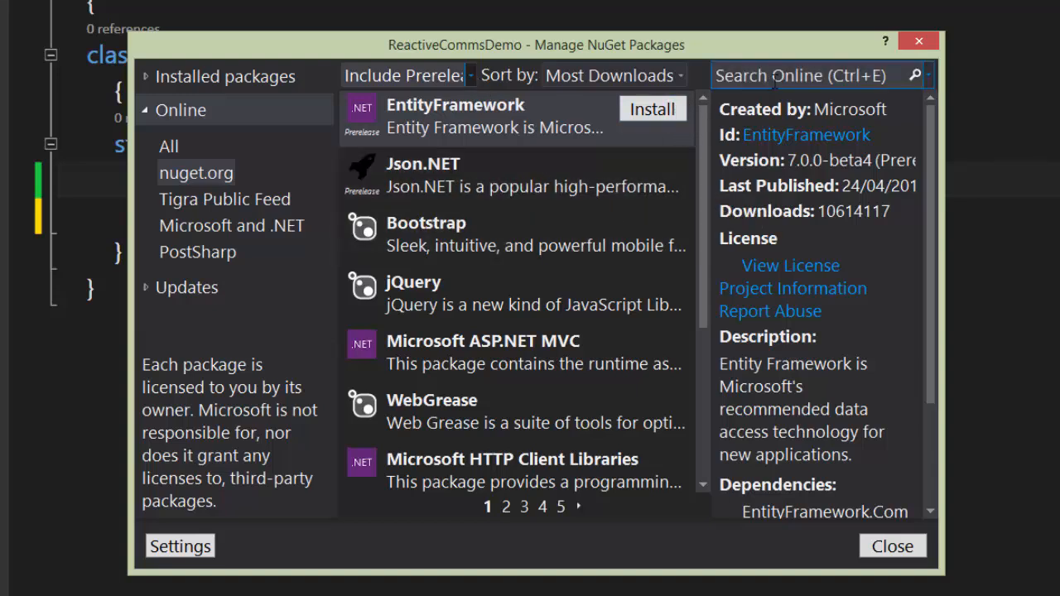
Search for ASCOM, install the Reactive ASCOM package and accept its licenses
click(815, 76)
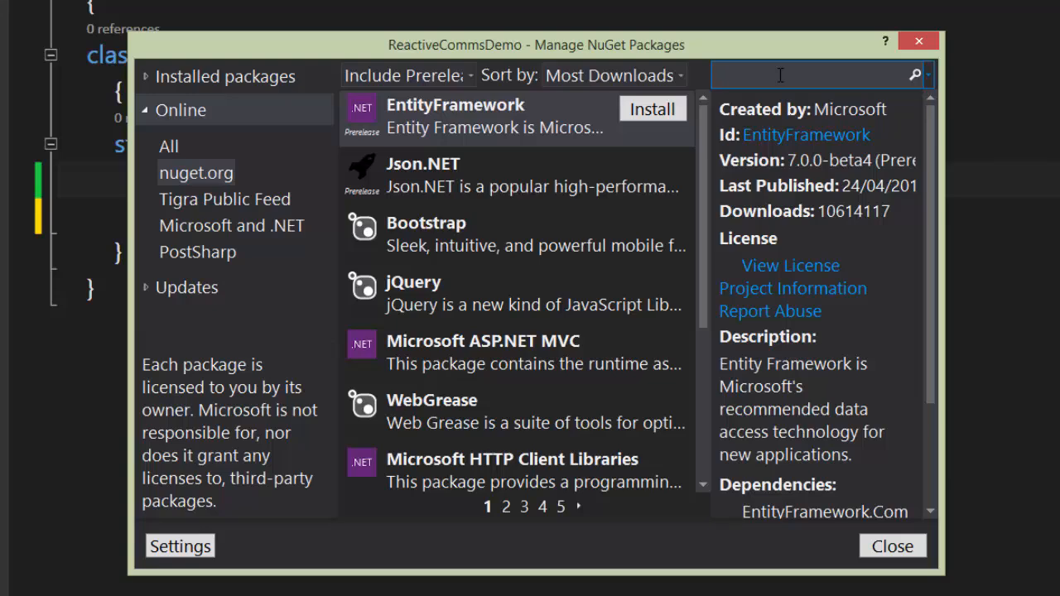
text(ASCOM)
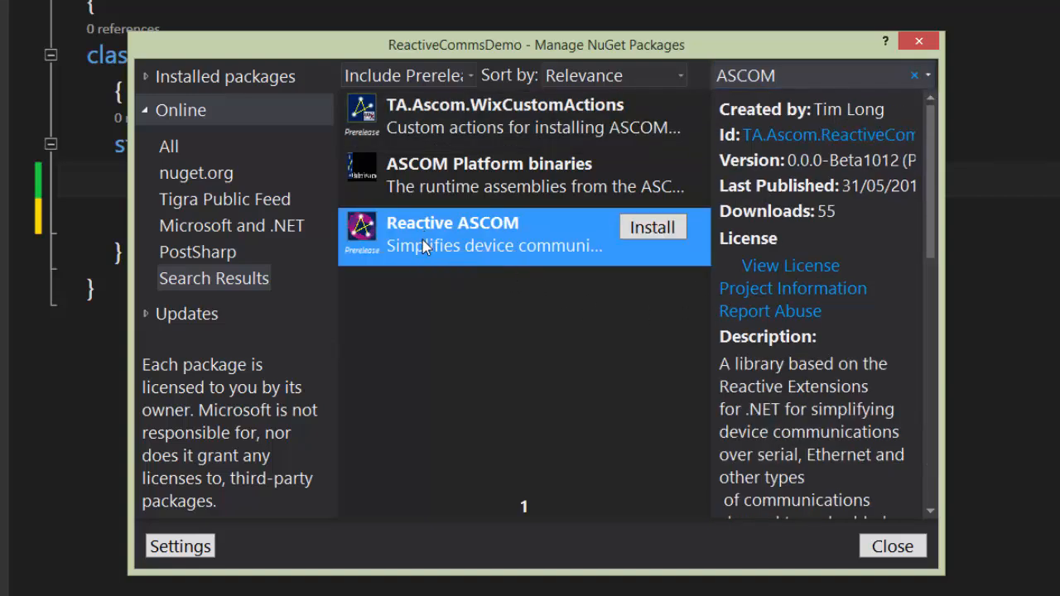
mouse_move(653, 227)
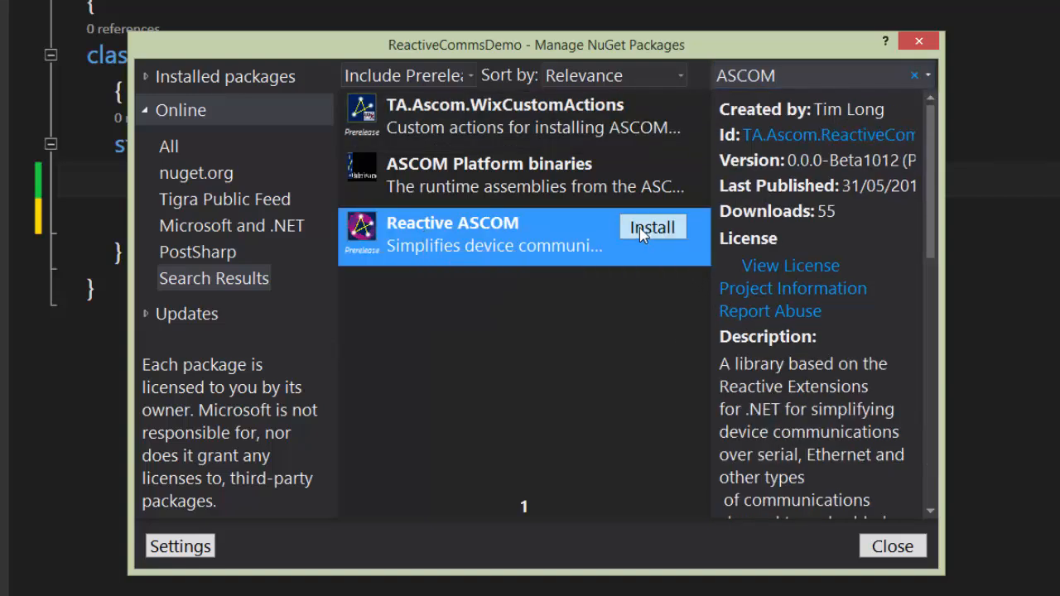
click(653, 227)
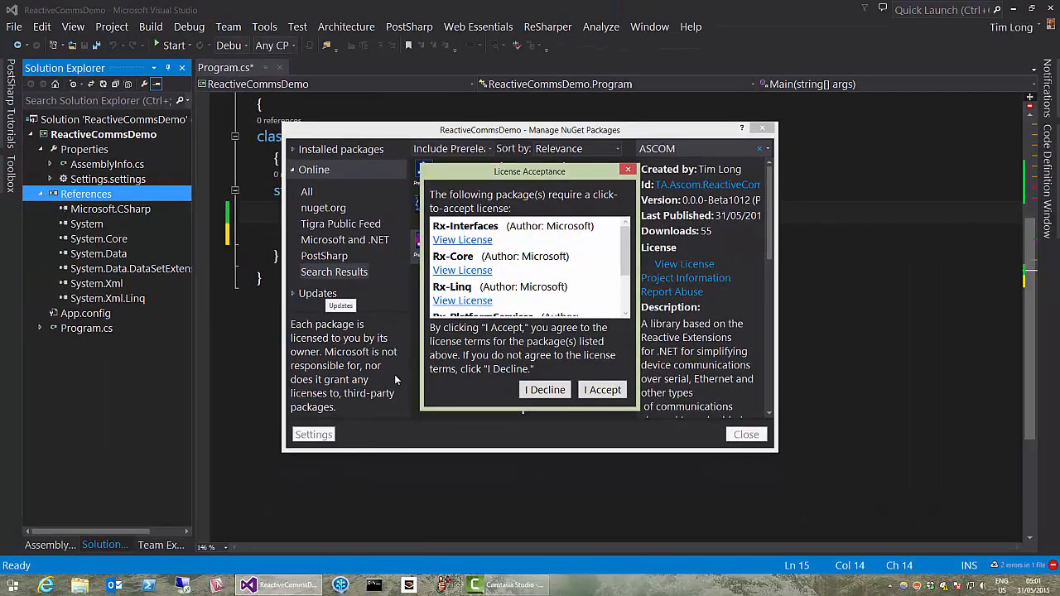
click(603, 389)
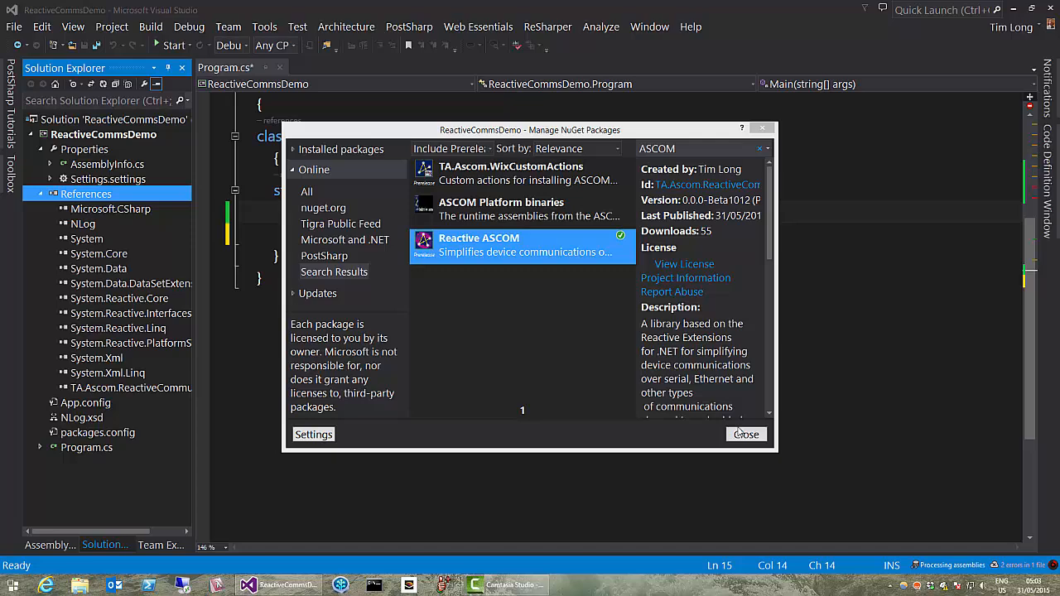
Back in Program.cs Main, begin var endpoint = DeviceEndpoint, fixing a typo along the way
click(746, 434)
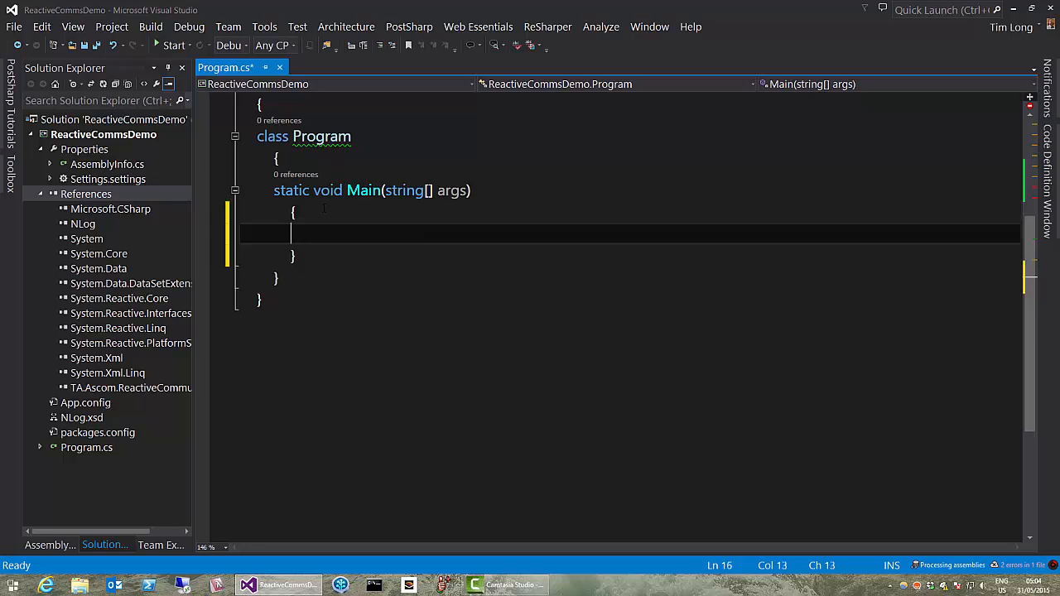
text(va)
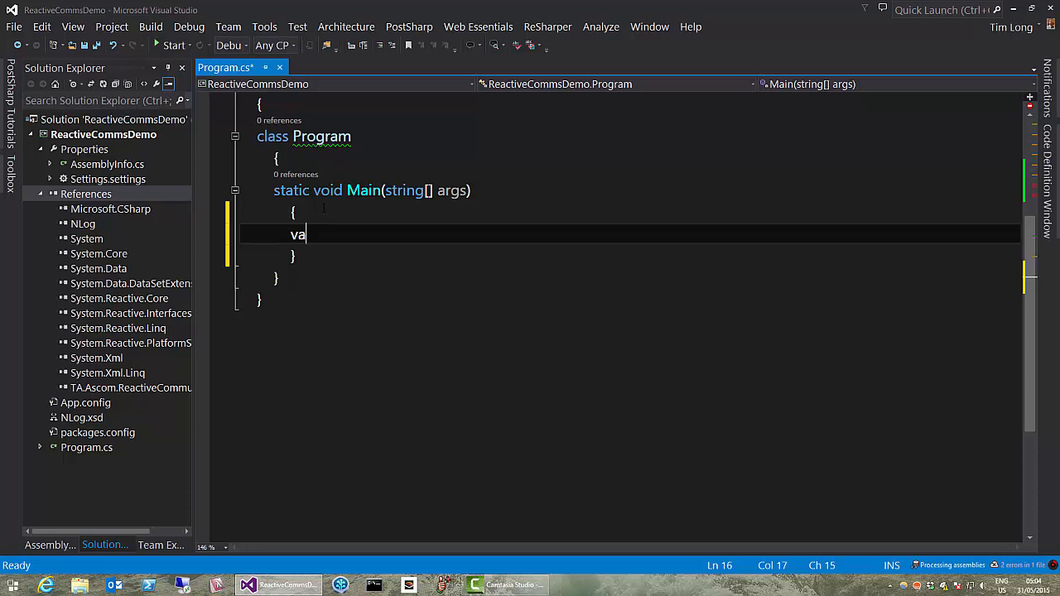
text(r)
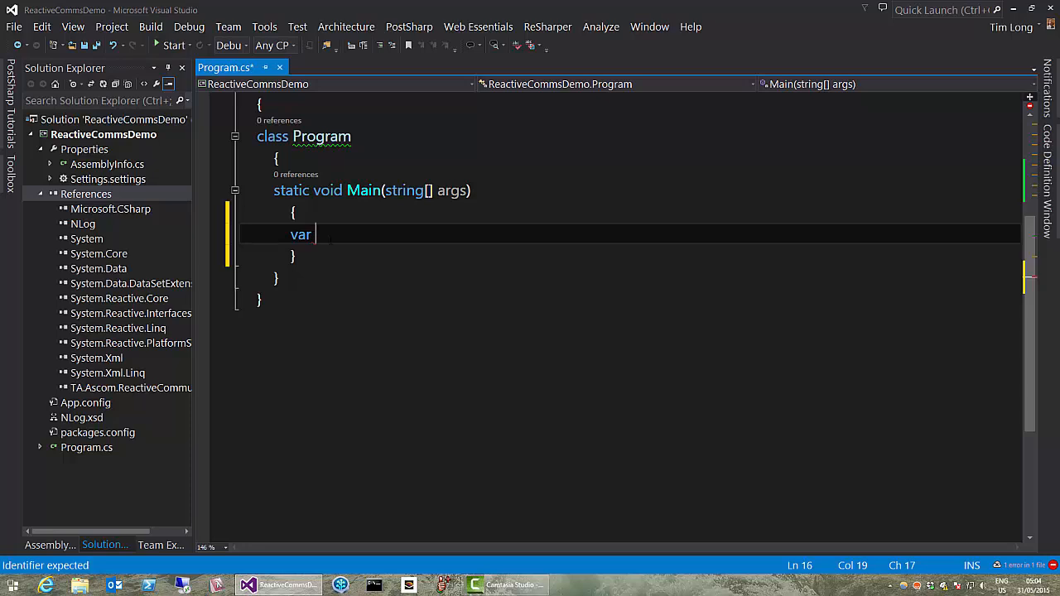
text(endpoi)
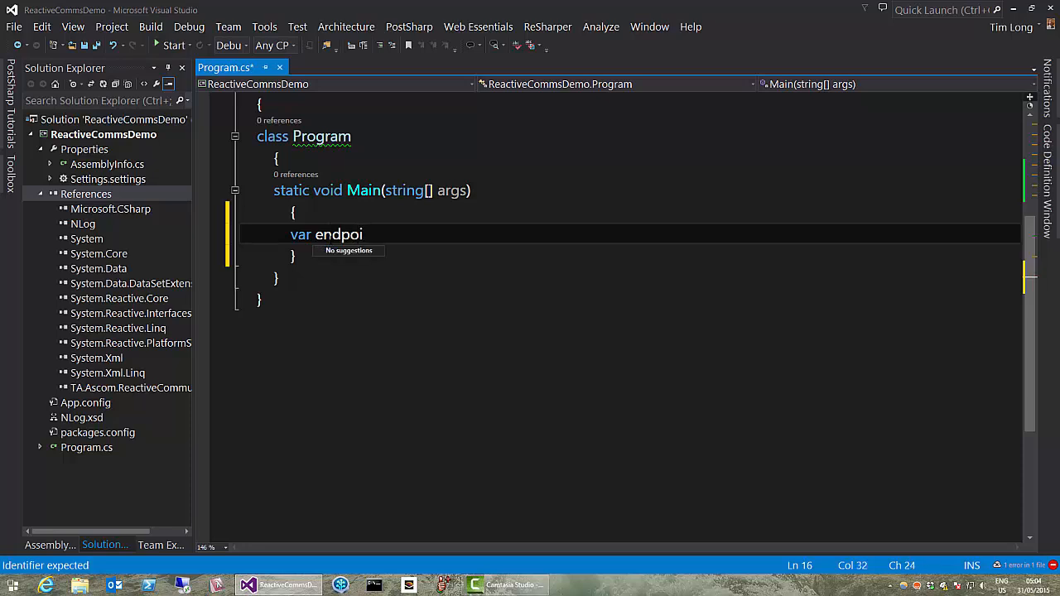
text(nt =)
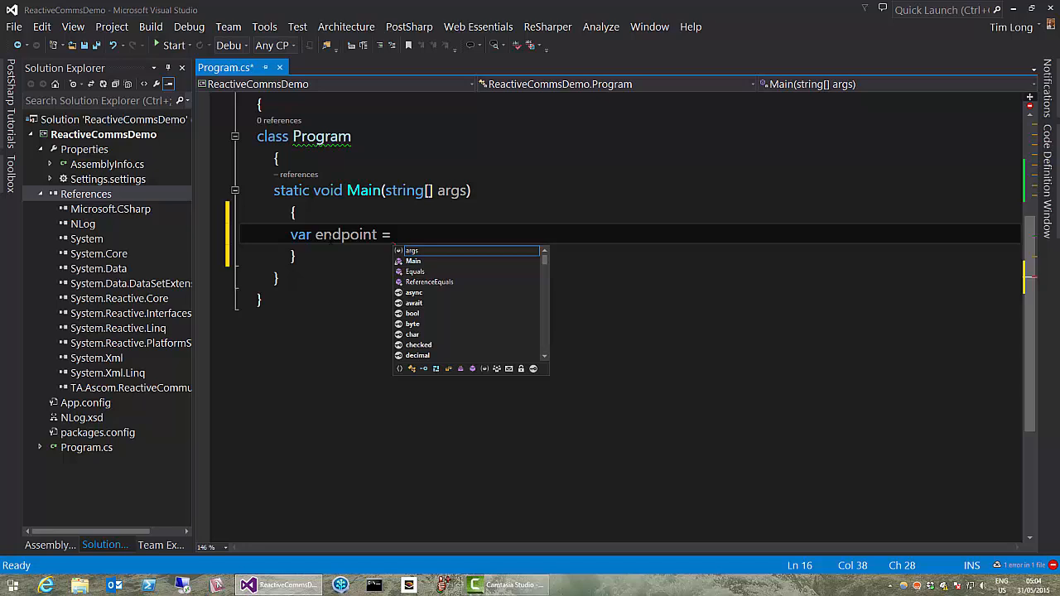
text(n)
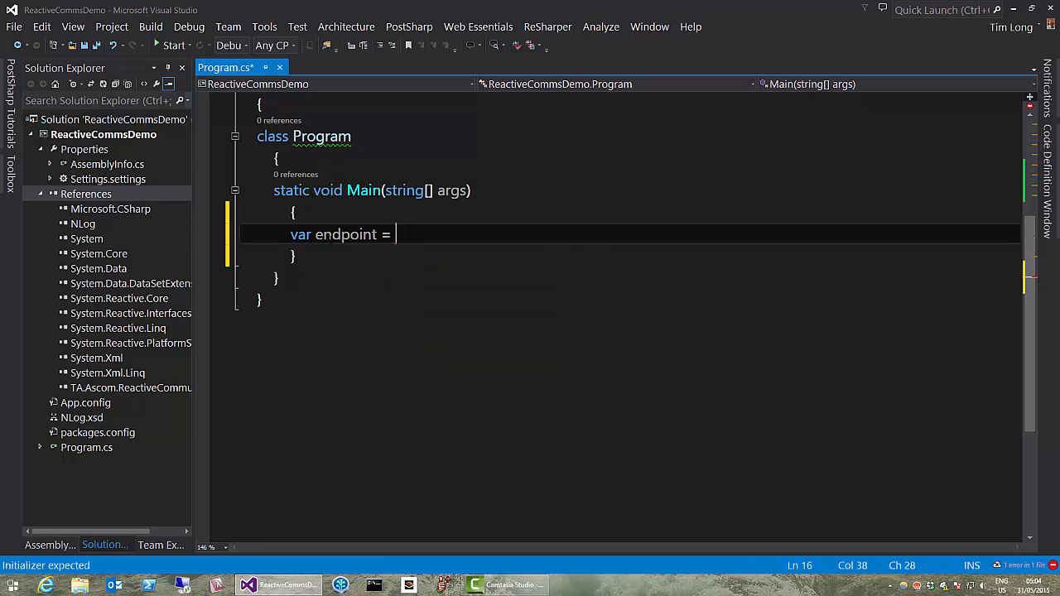
text(Dav)
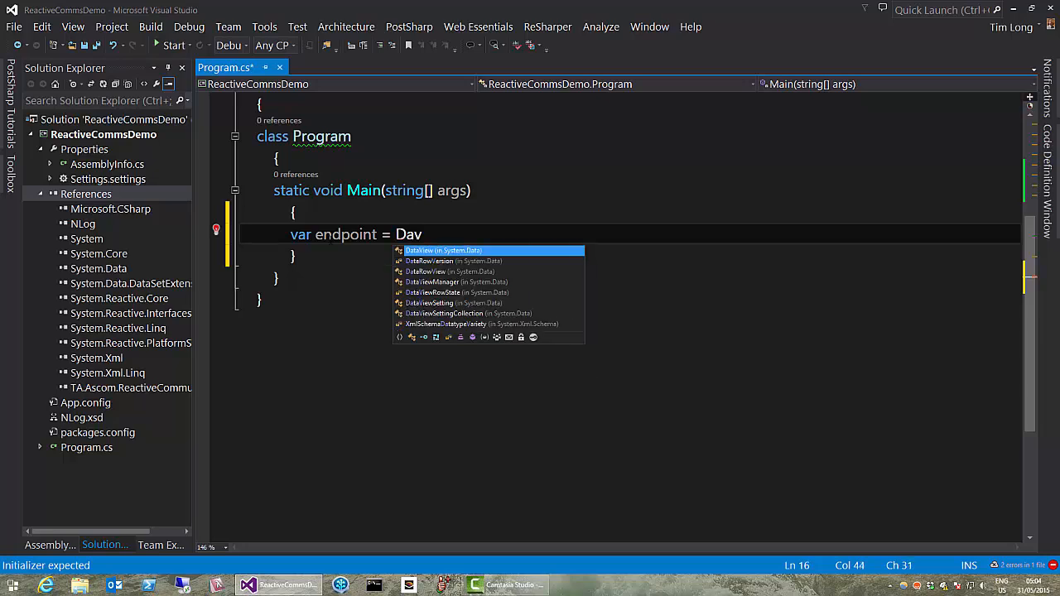
text(i)
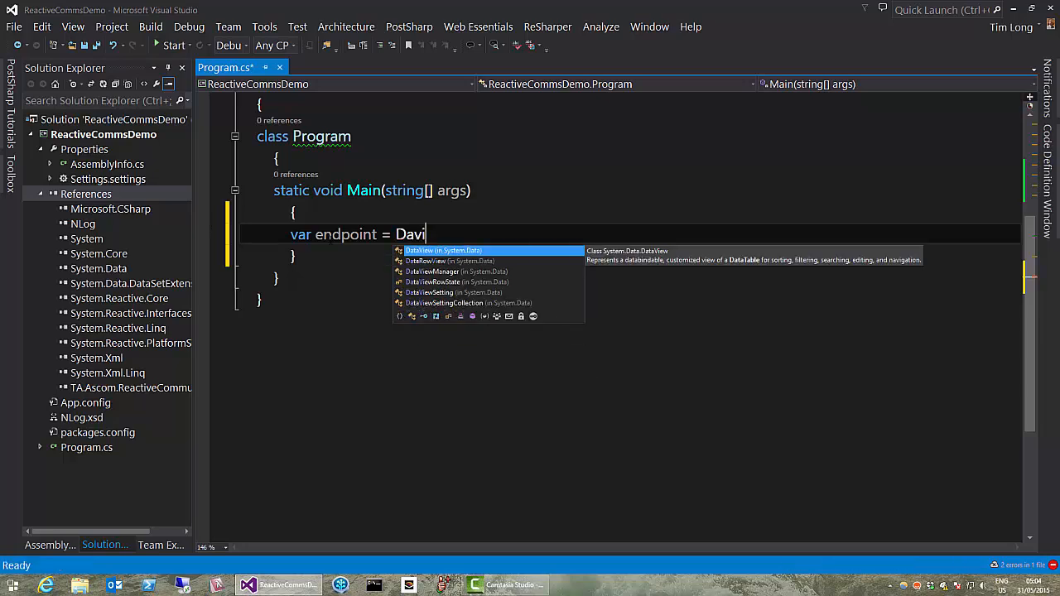
key(BackSpace)
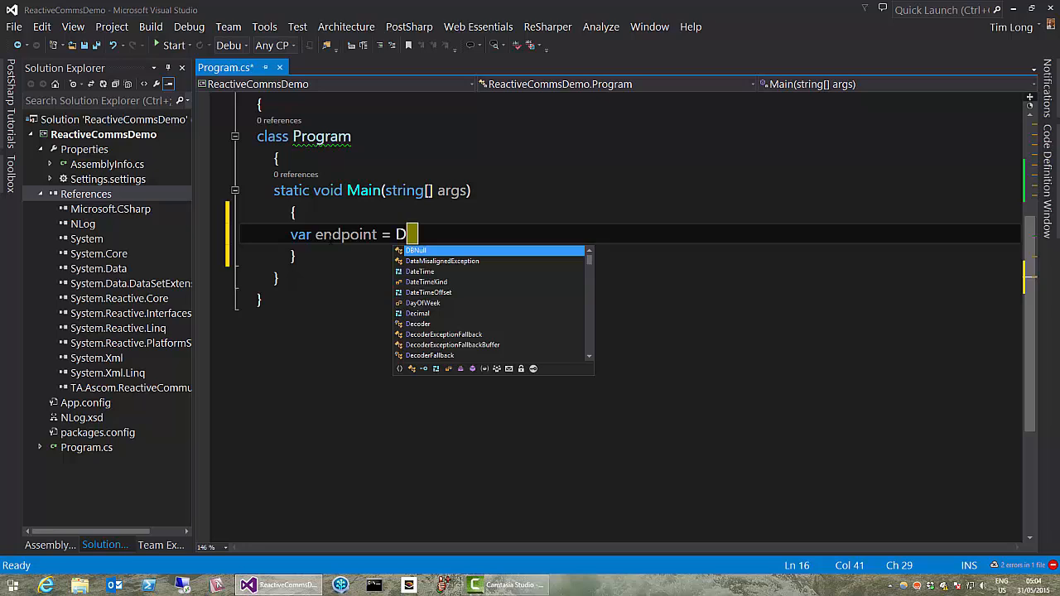
text(eviceEndpoint.)
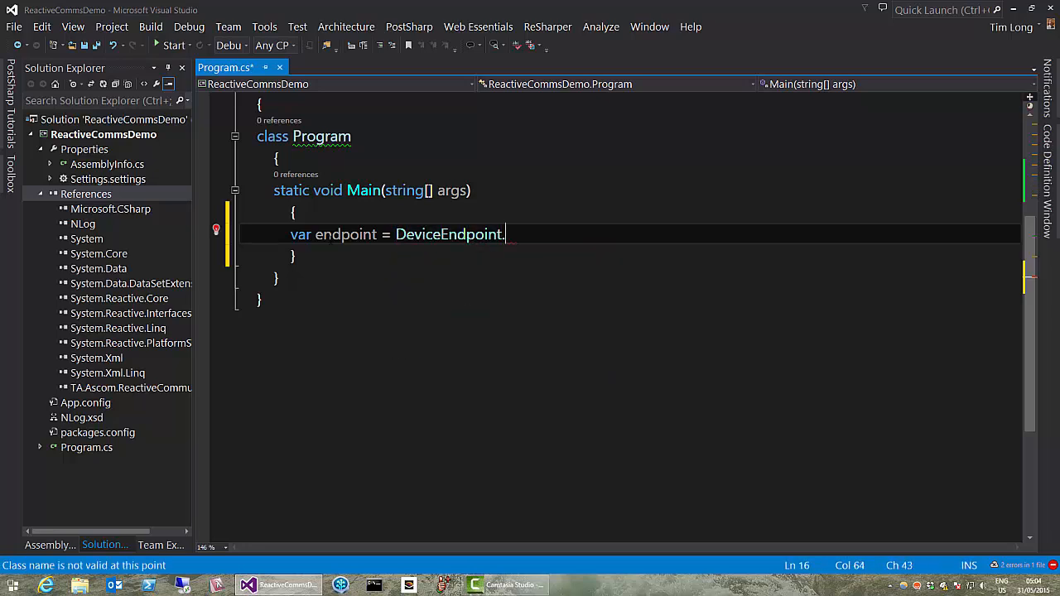
Complete the statement with .FromConnectionString("COM1");
text(FromConnectionString())
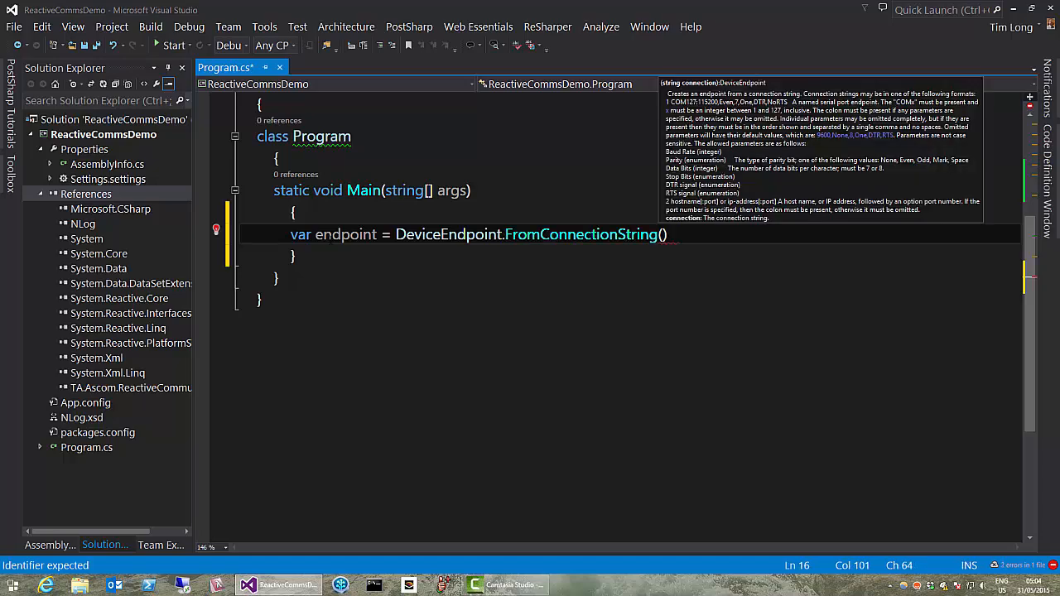
text(")
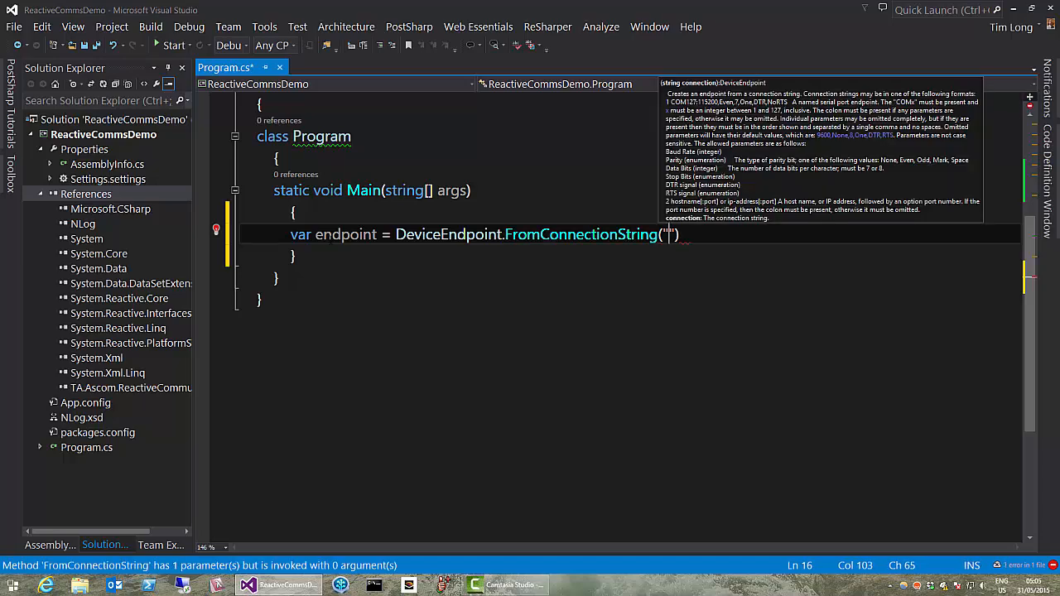
text(C)
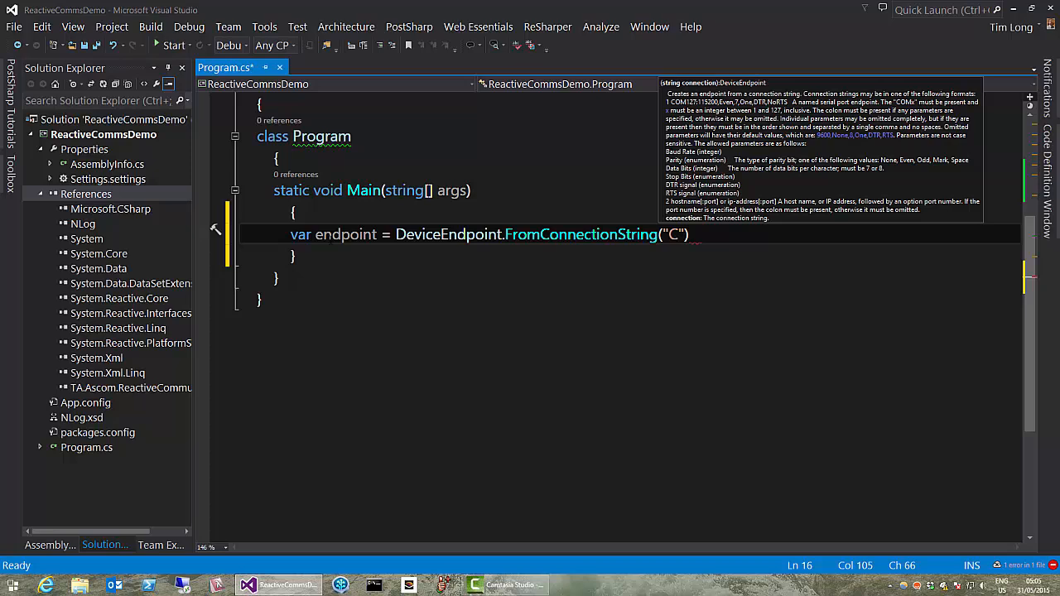
text(OM)
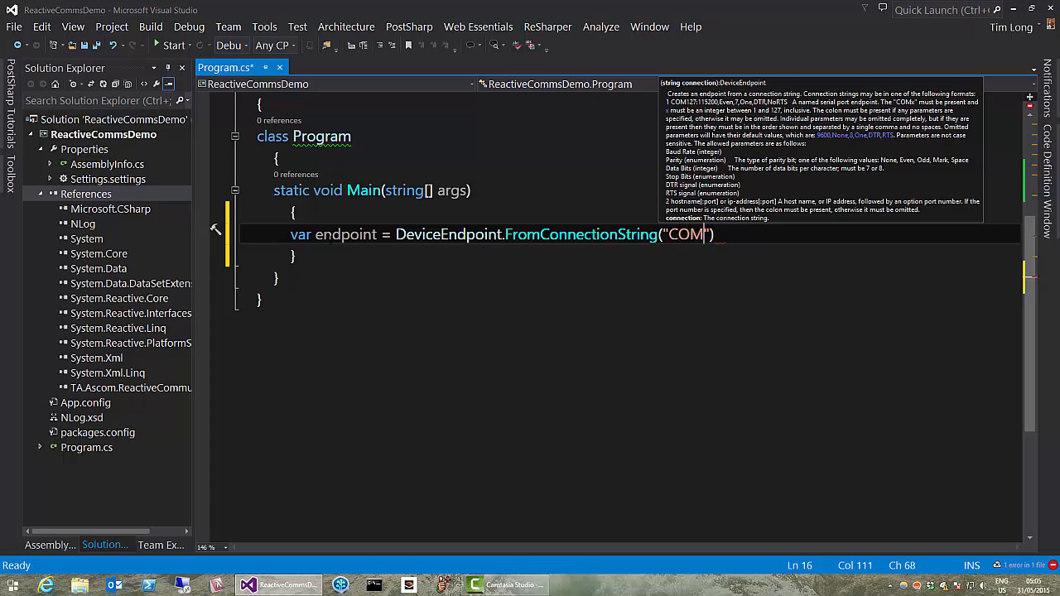
text(1)
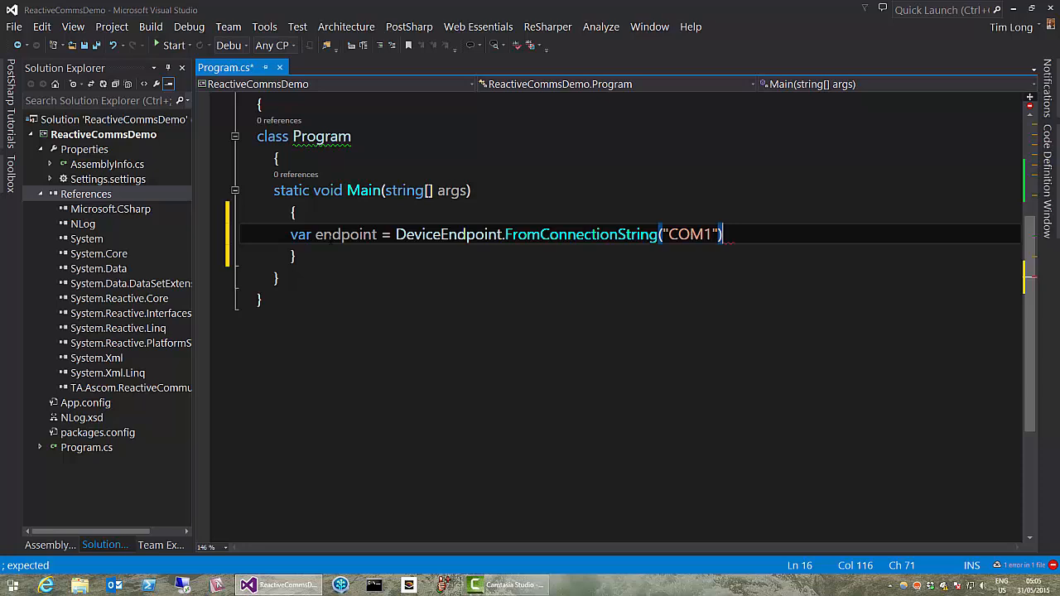
text(;)
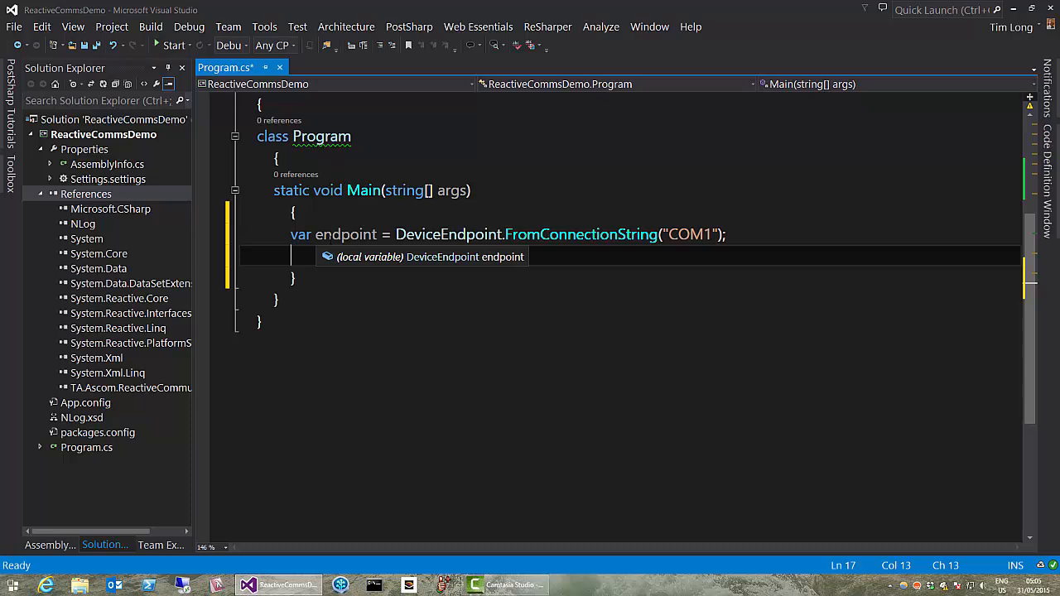
Declare ICommunicationChannel channel = new SerialCommunicationChannel(endpoint); via IntelliSense
text(IC)
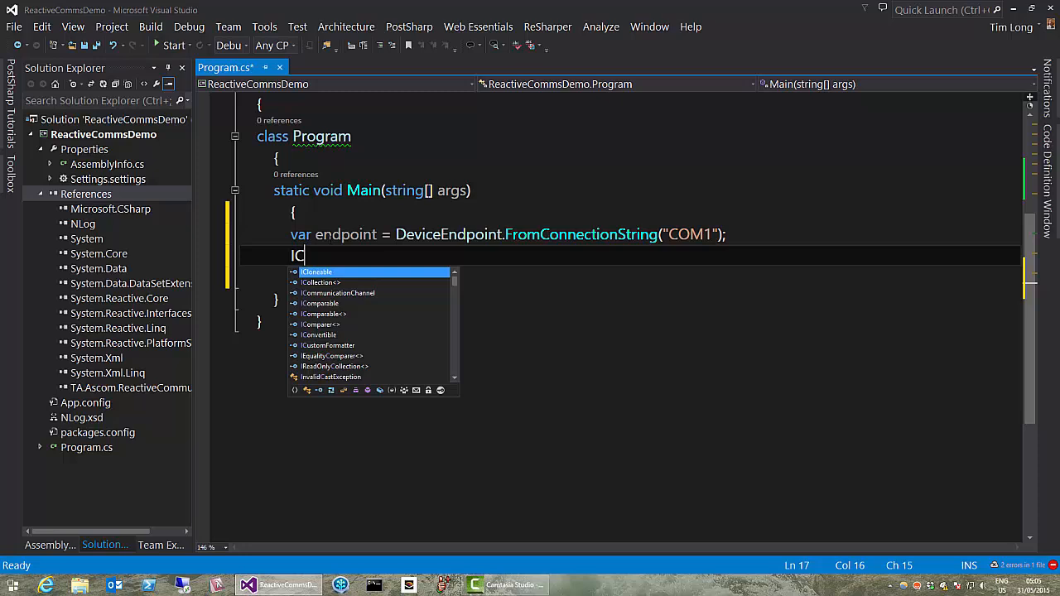
text(ommunicationChannel channel)
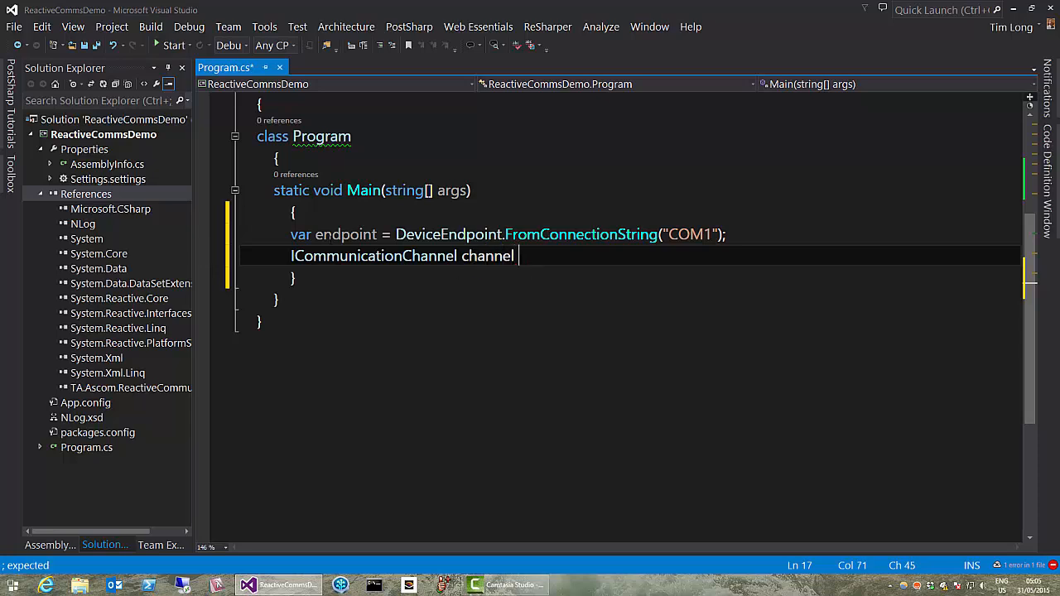
text(= new Seri)
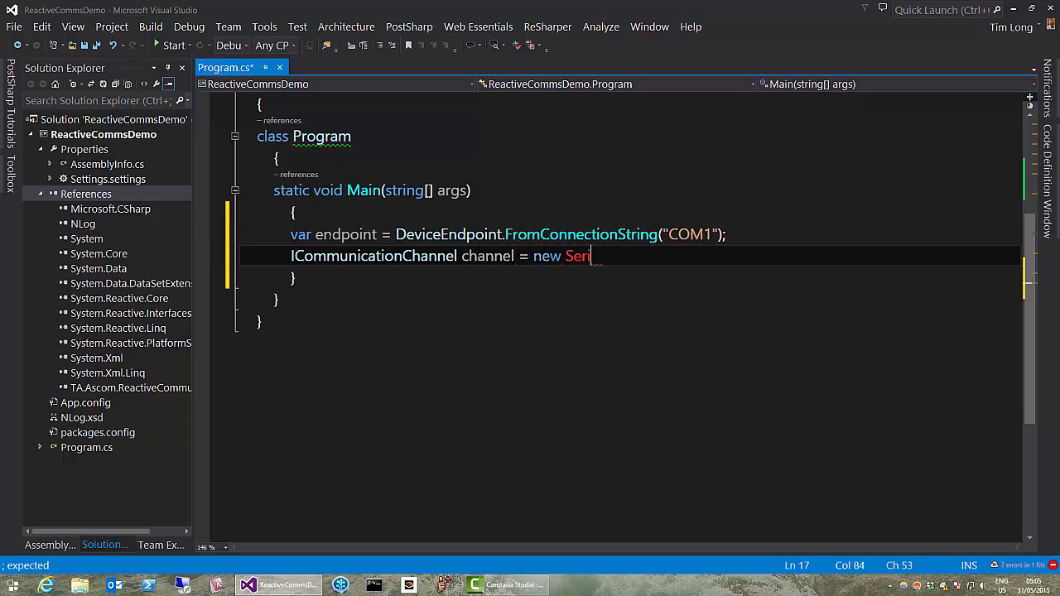
text(alCommunicationChannel();)
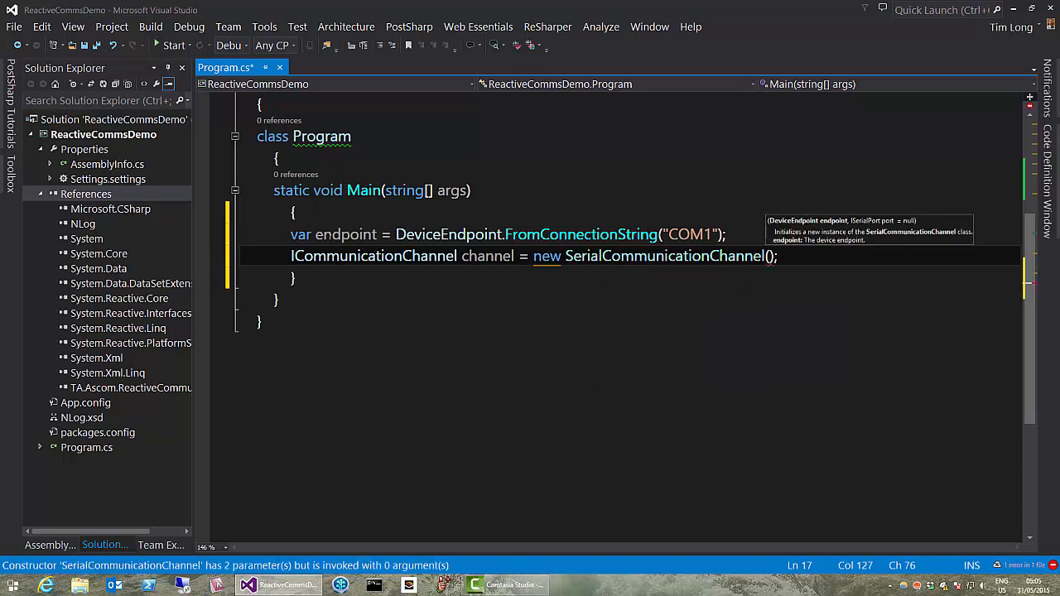
text(e)
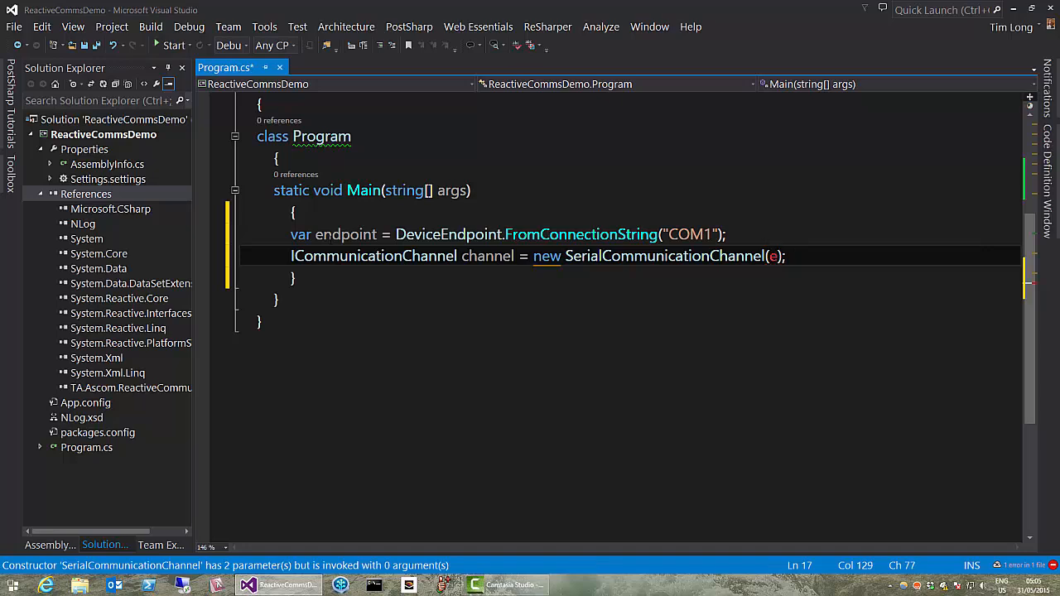
text(ndpoint)
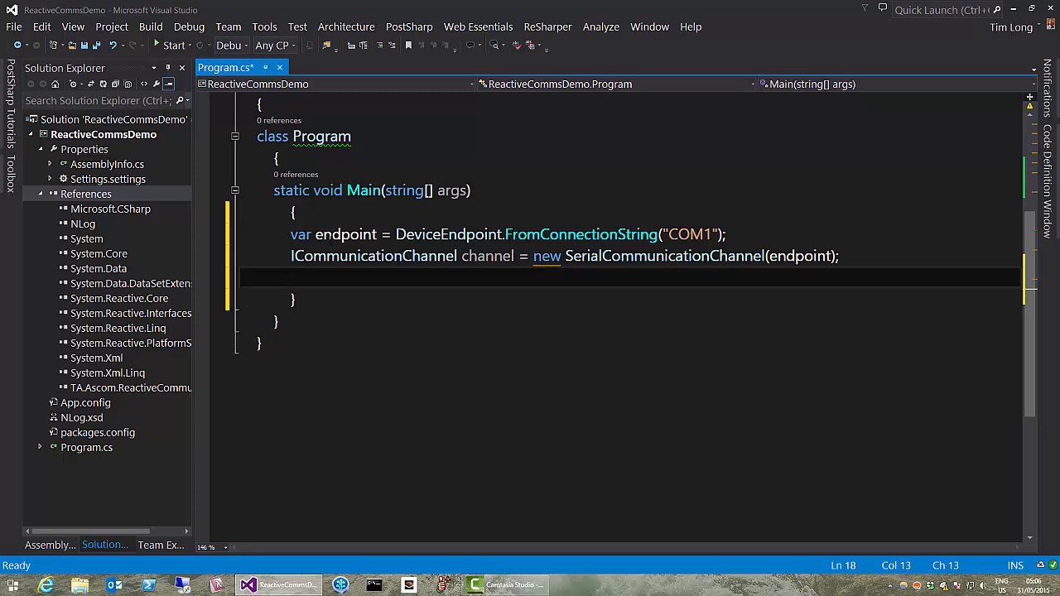
Declare var transactionObserver = new TransactionObserver(channel);
text(v)
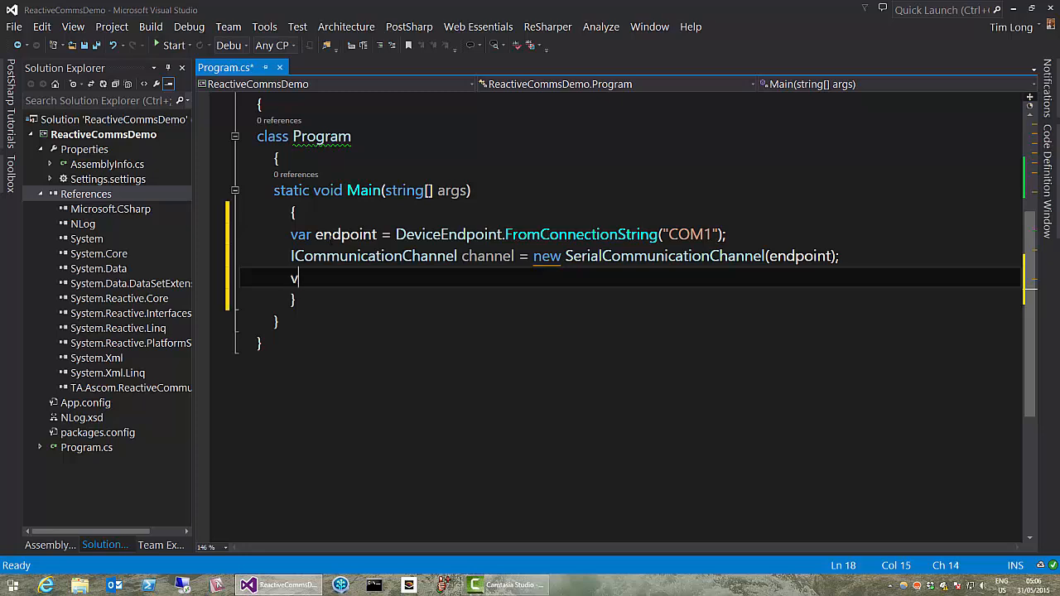
text(ar t)
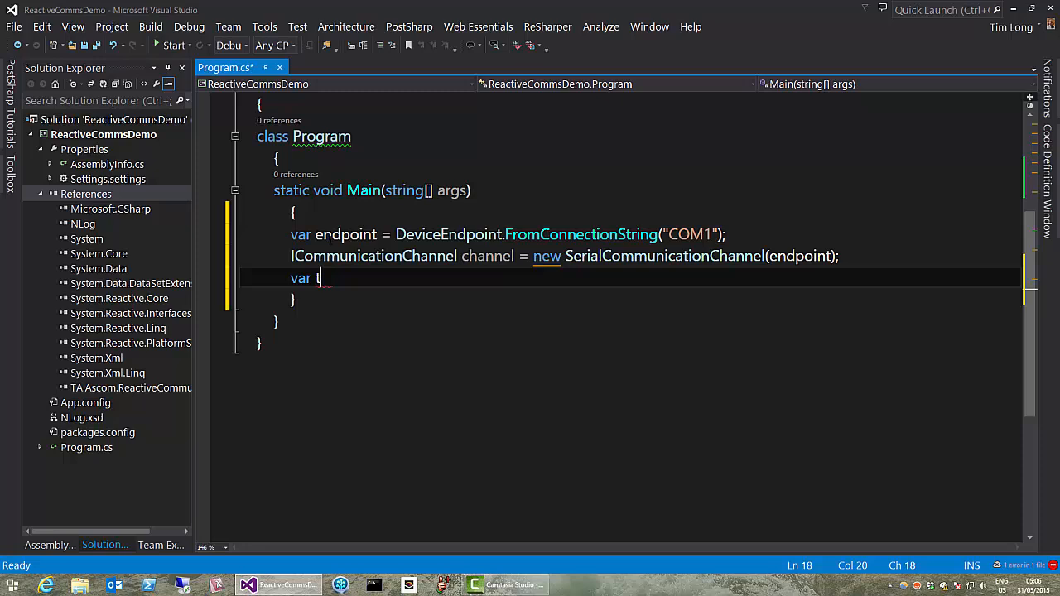
text(ransaction)
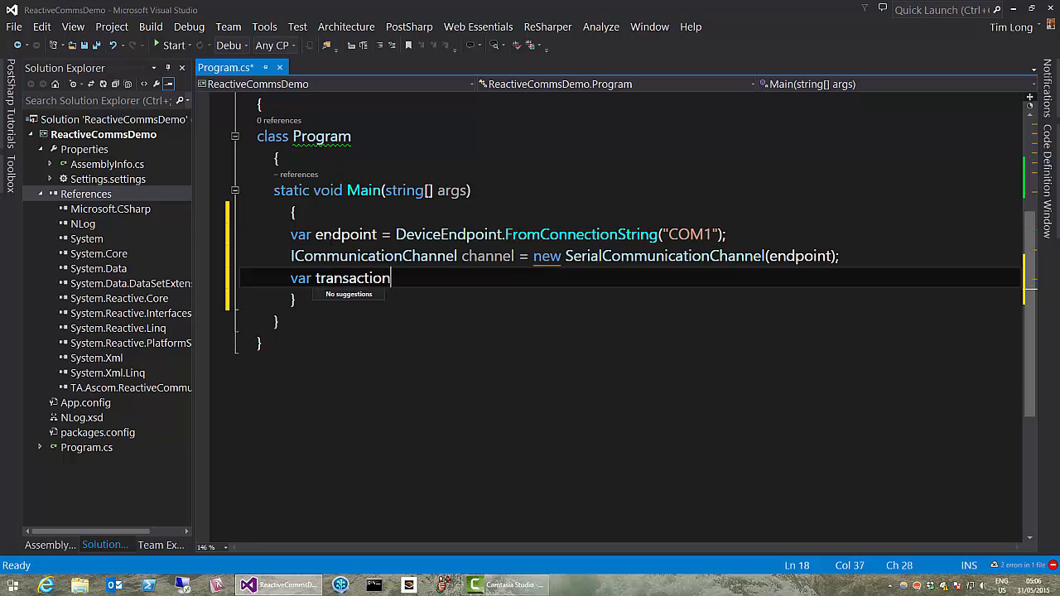
text(Observer)
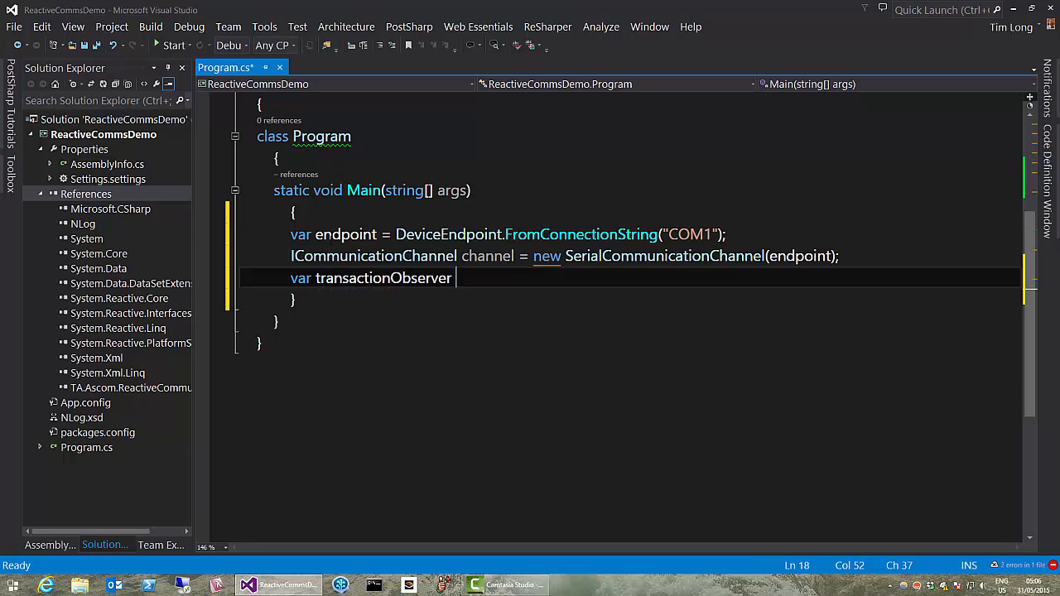
text(= new)
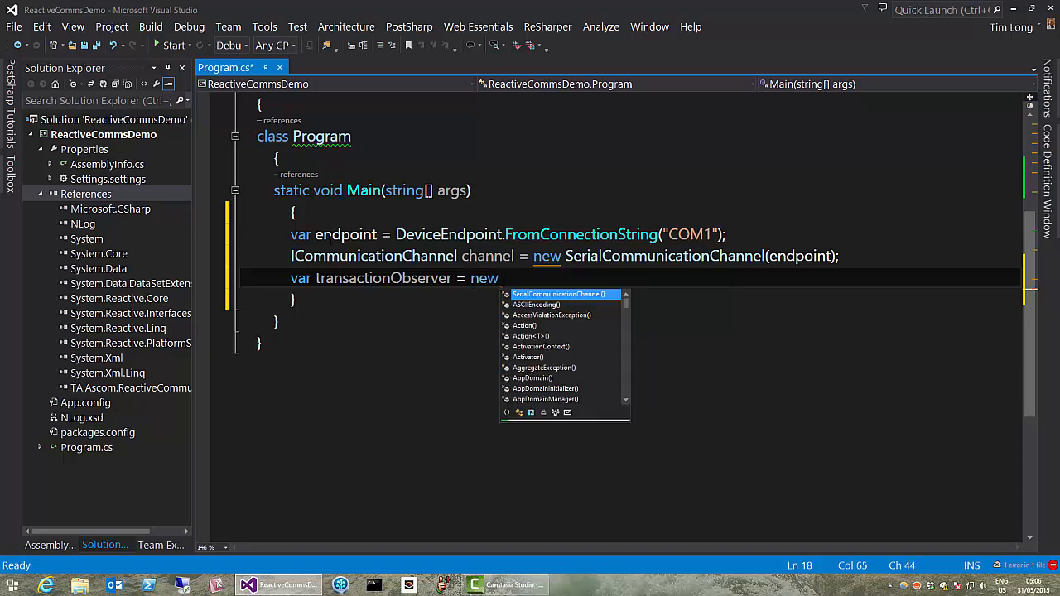
text(TransactionObserver();)
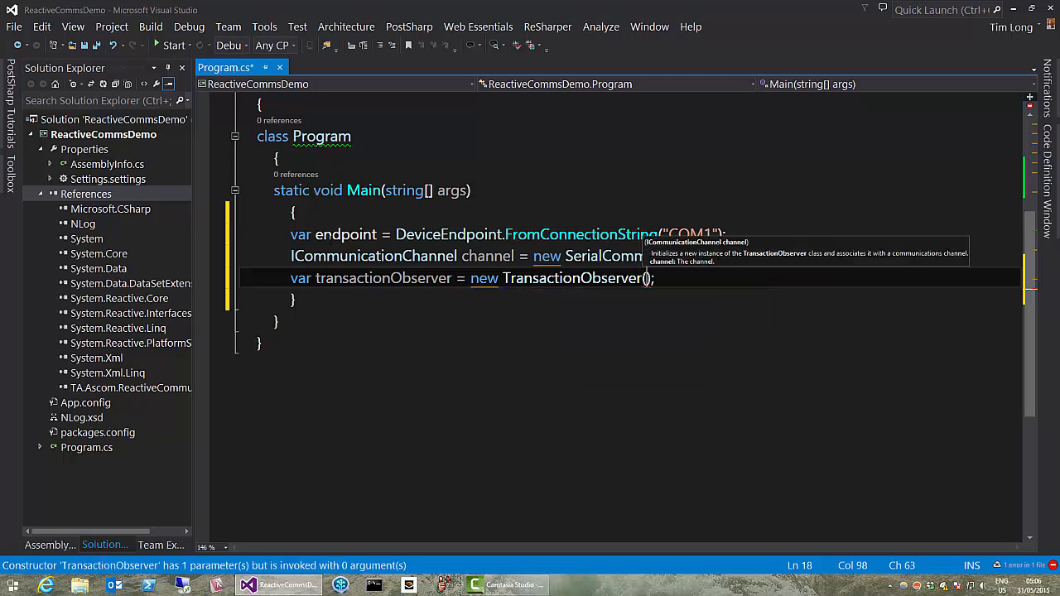
text(channel)
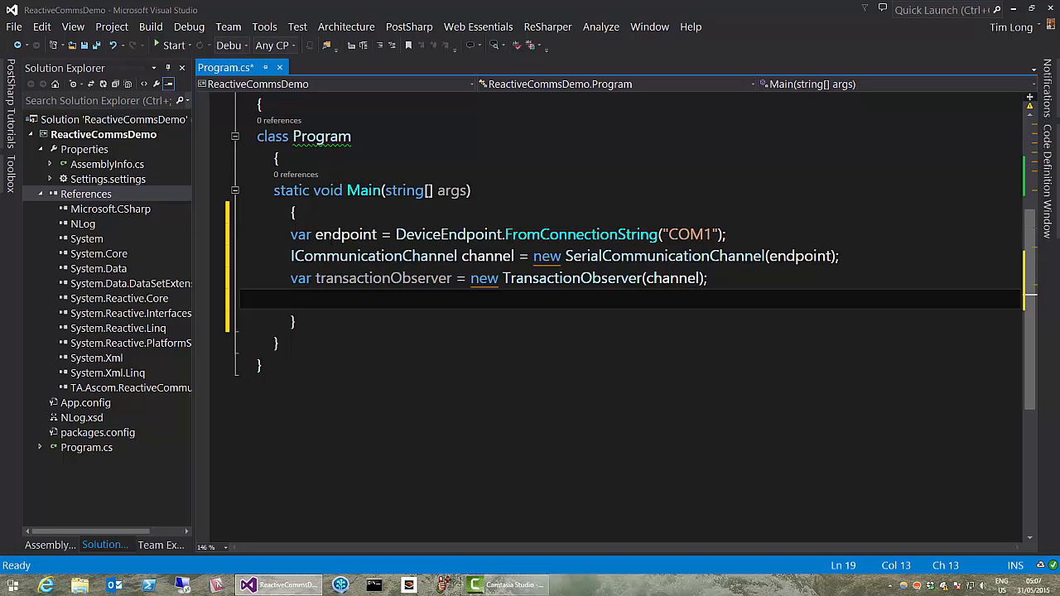
Declare var processor = new ReactiveTransactionProcessor(); and start a new line
text(var)
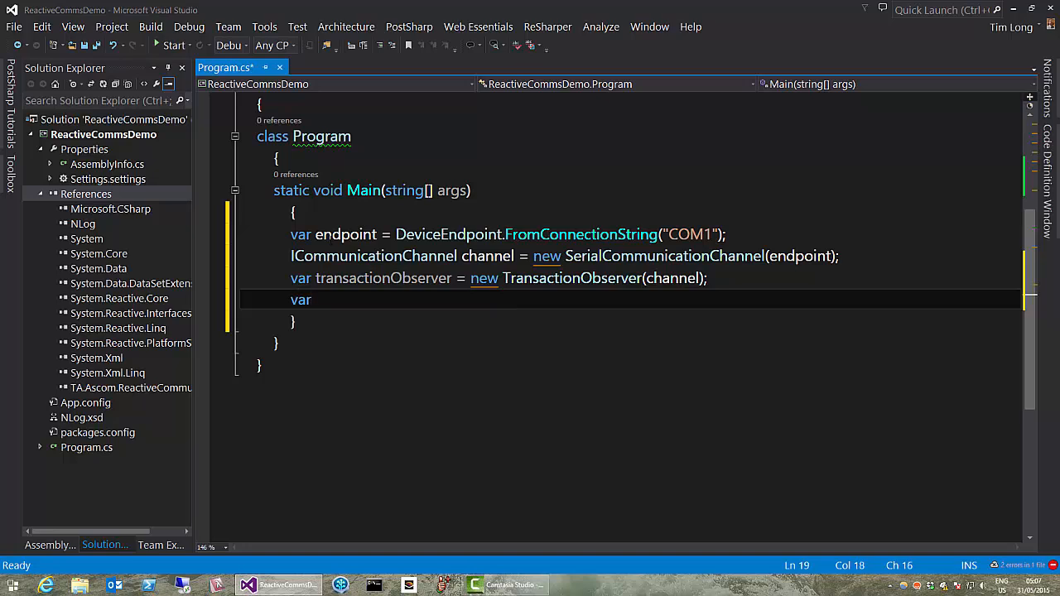
text(processor =)
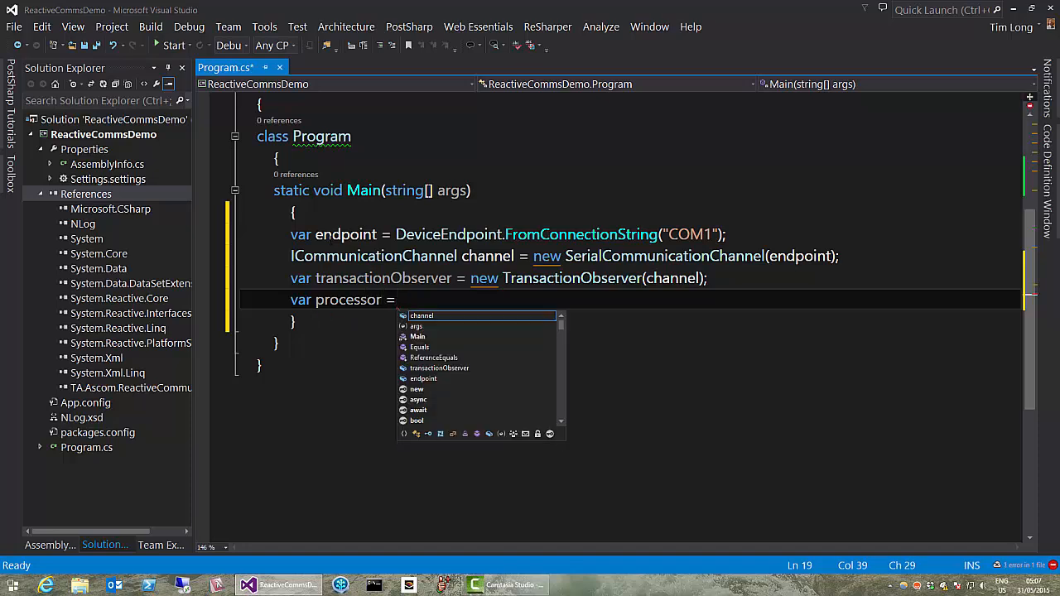
text(new)
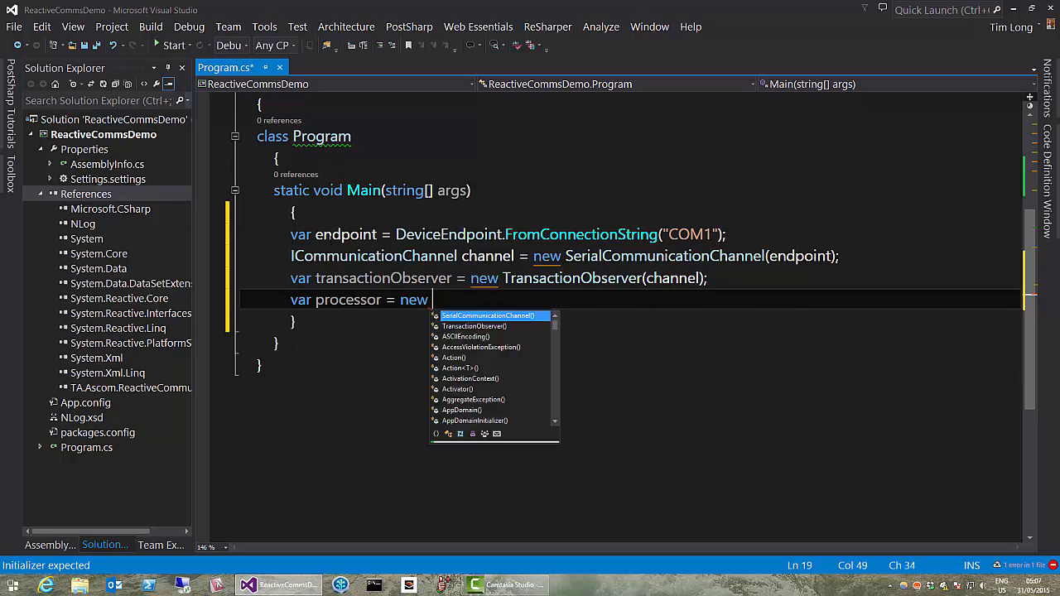
text(ReactiveTransactionProcessor();)
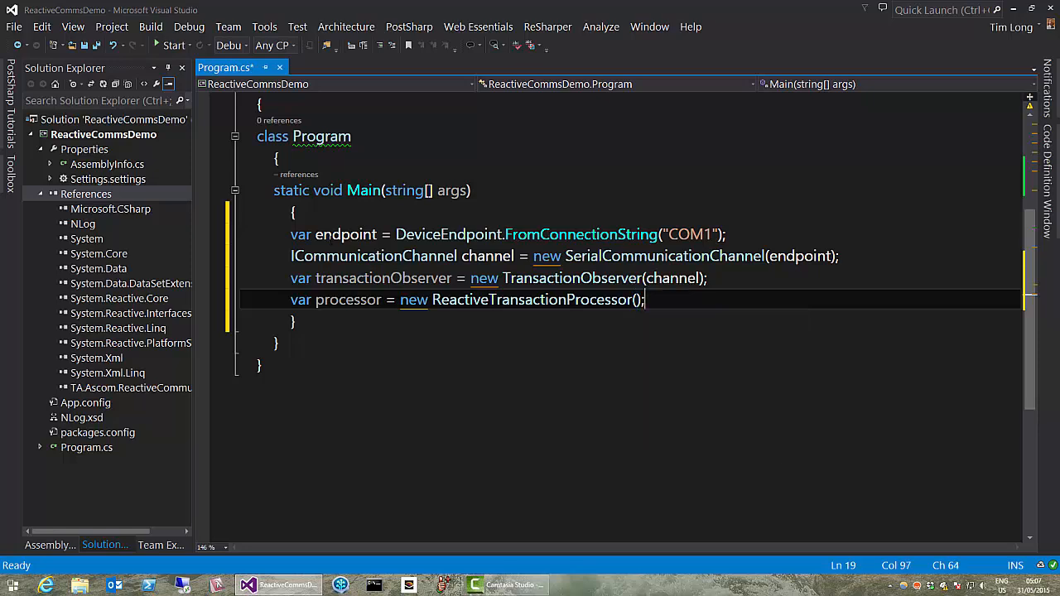
key(Return)
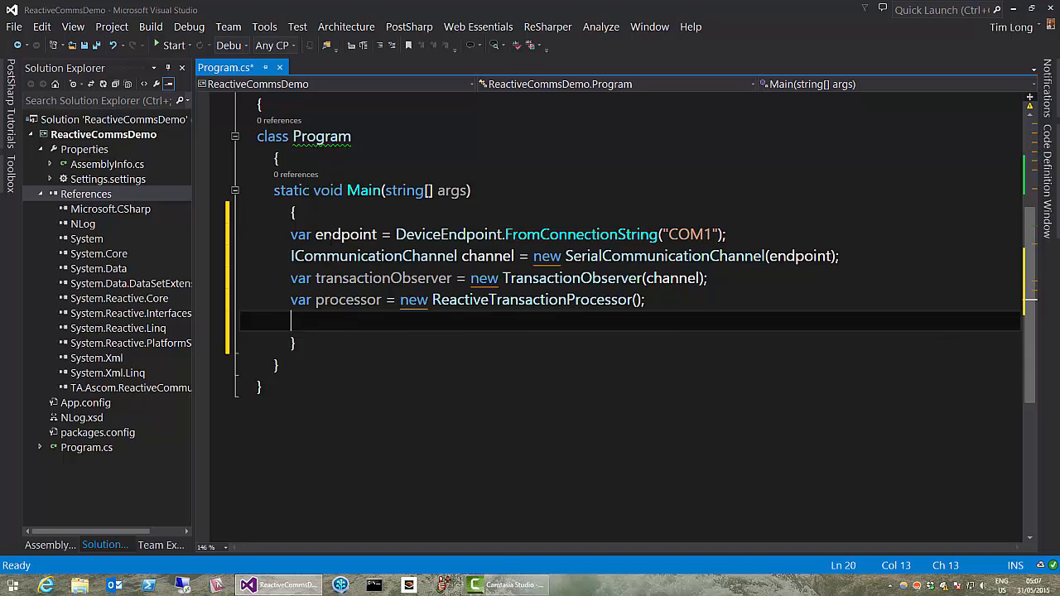
Write processor.SubscribeTransactionObserver(transactionObserver); and channel.Open();
text(p)
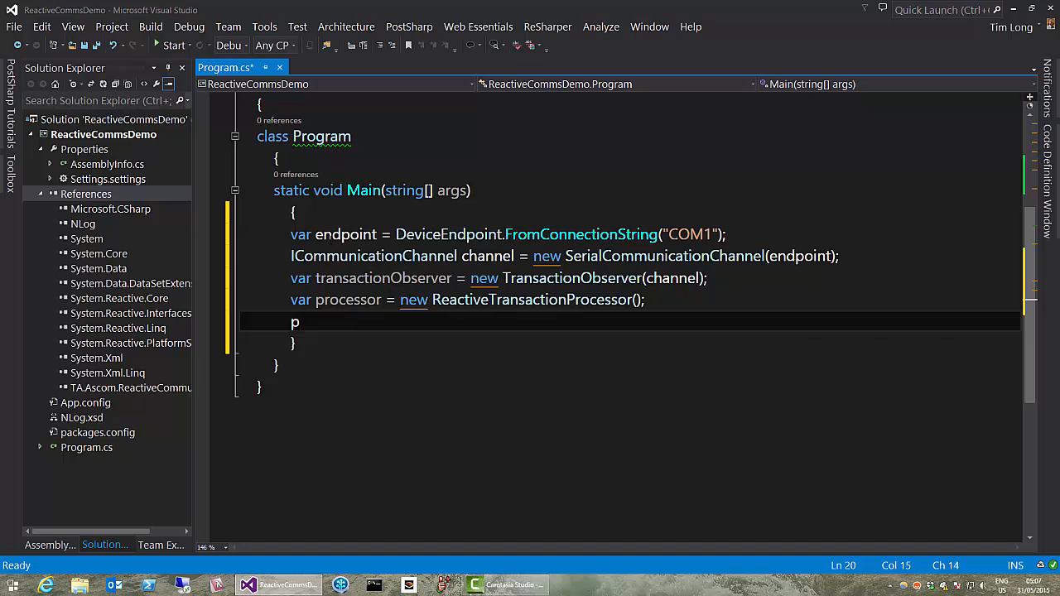
text(roce)
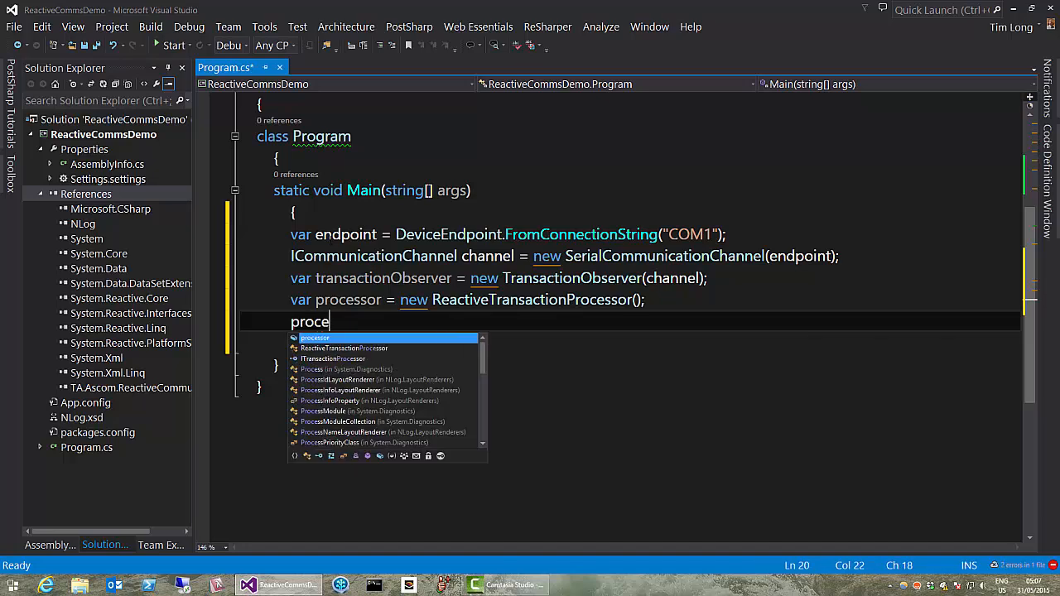
text(.)
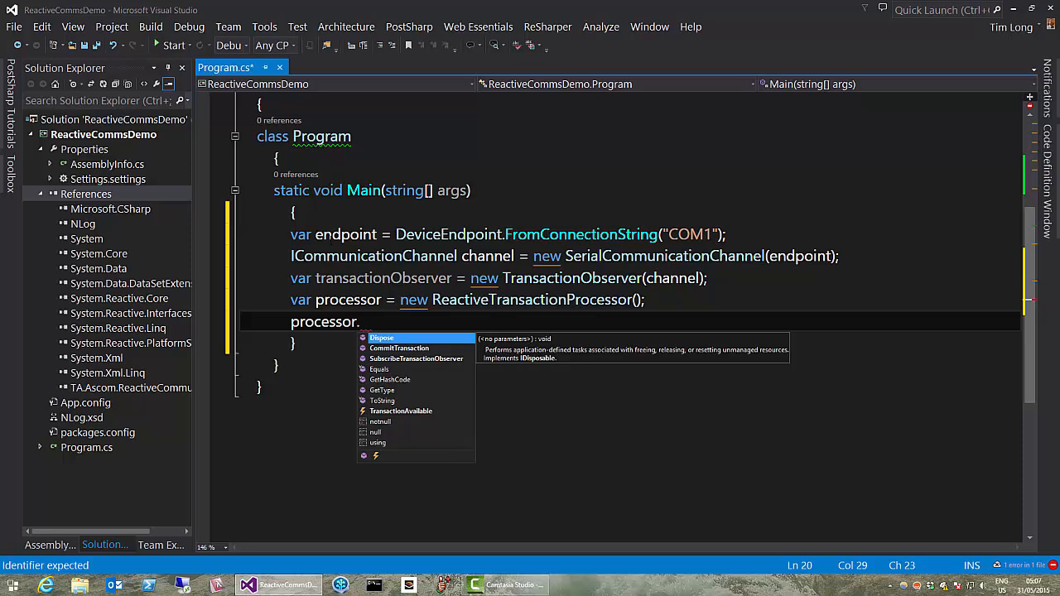
text(SubscribeTransactionObserver();)
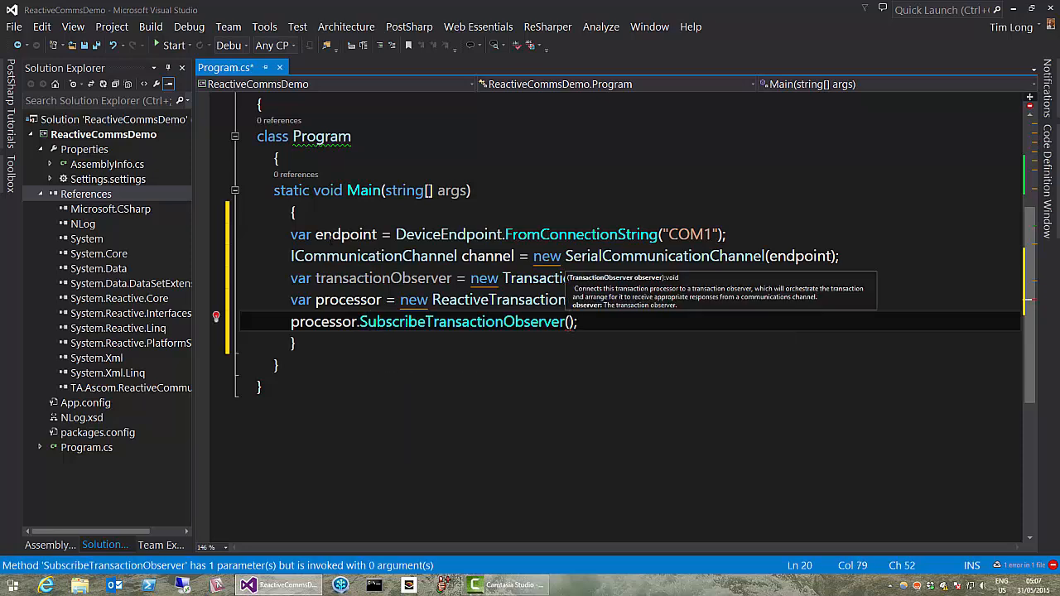
text(t)
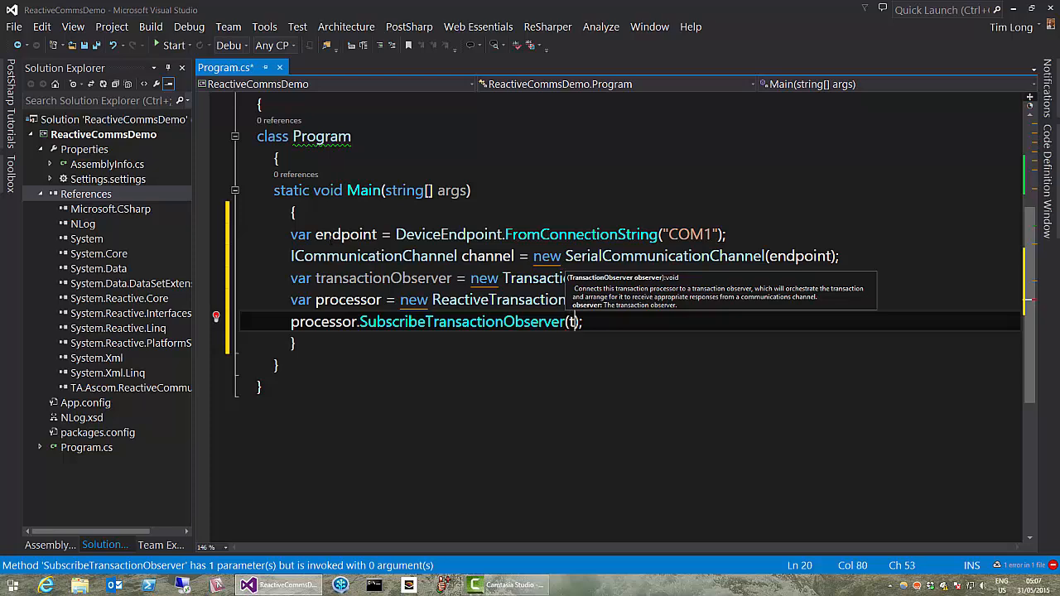
text(ransactionObserver)
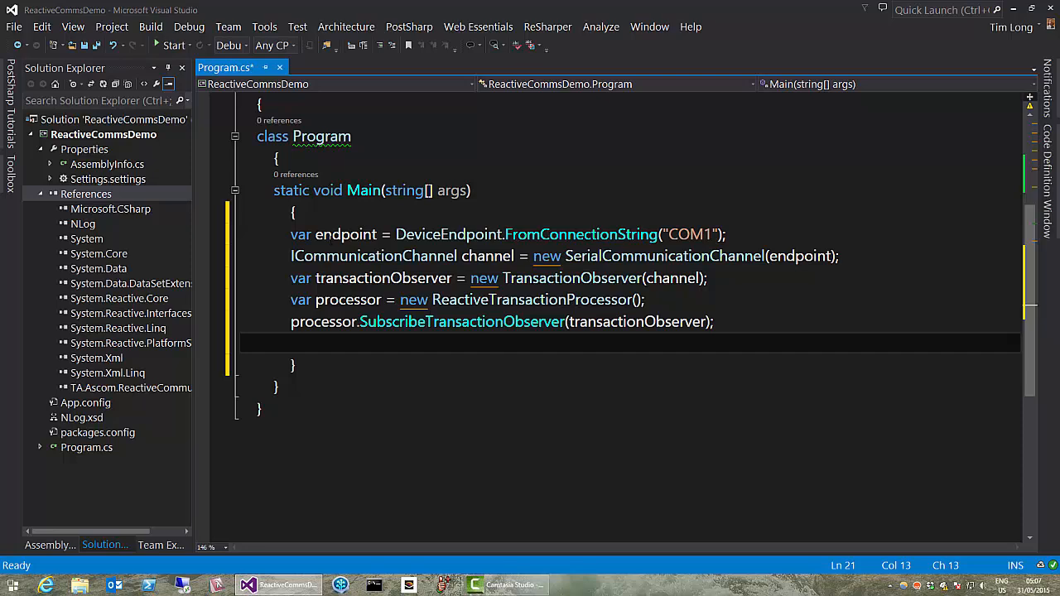
text(channel.Open();)
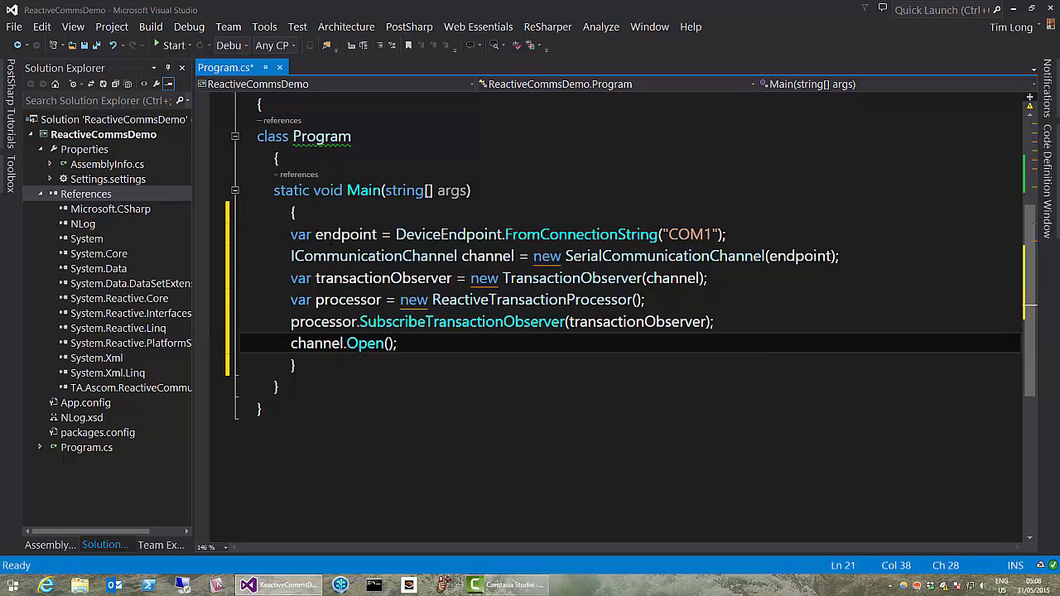
key(enter)
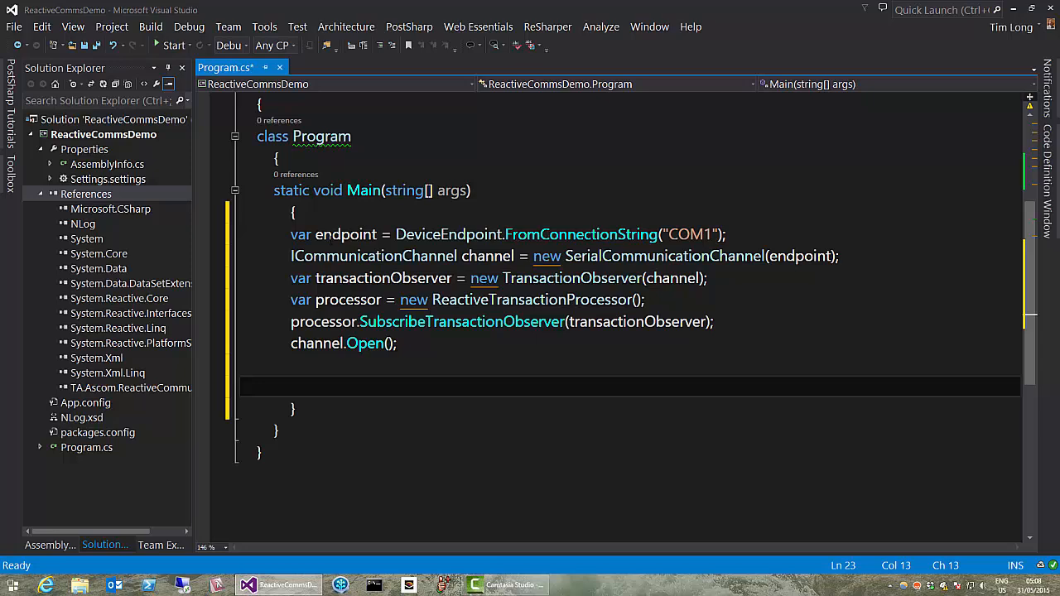
Begin var raTransaction = new TerminatedStringTransaction using IntelliSense completion
click(291, 388)
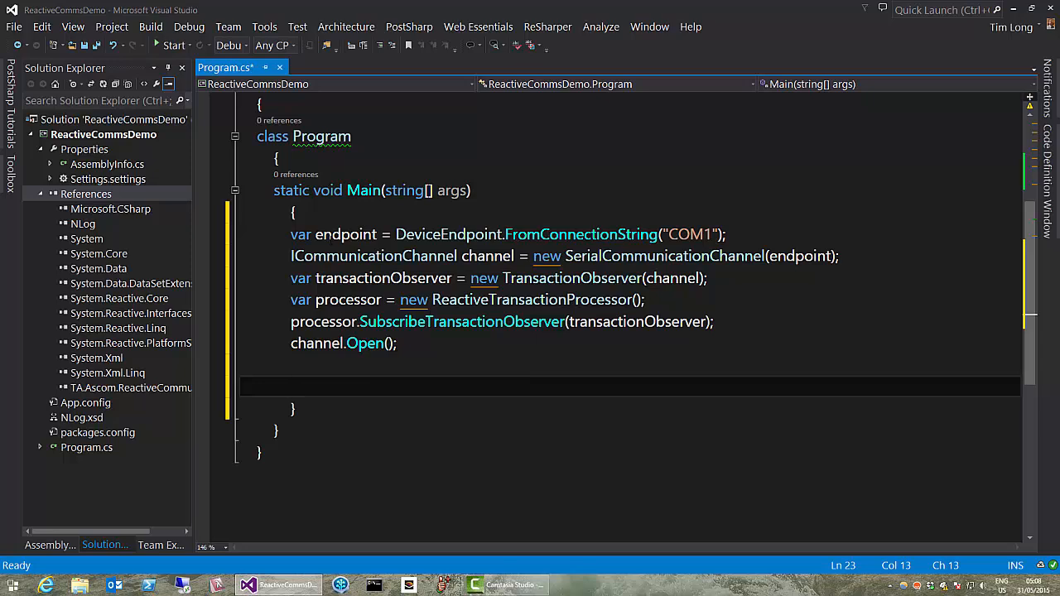
text(var ra)
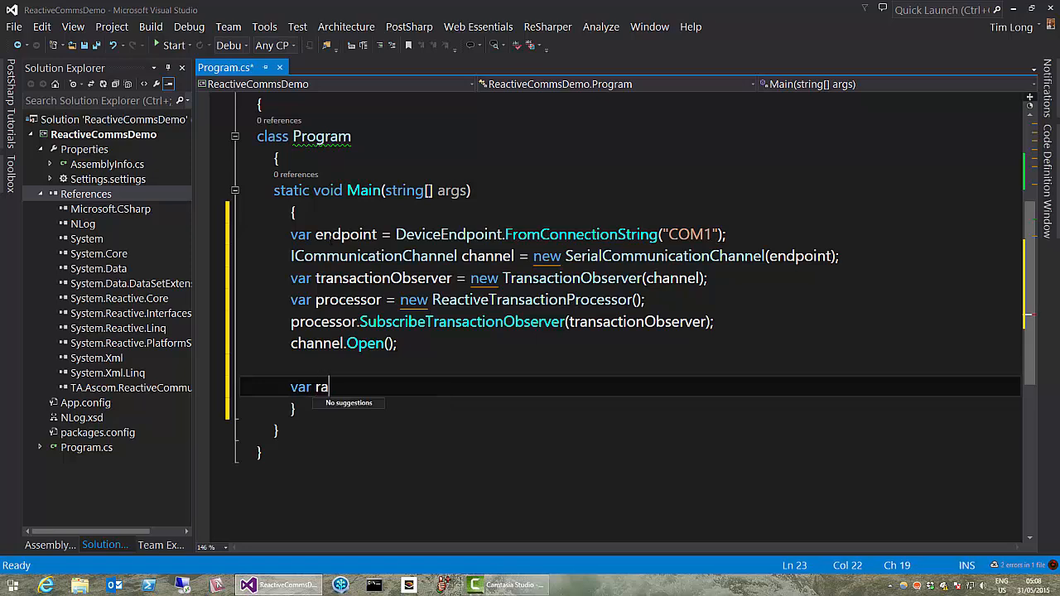
text(Transaction)
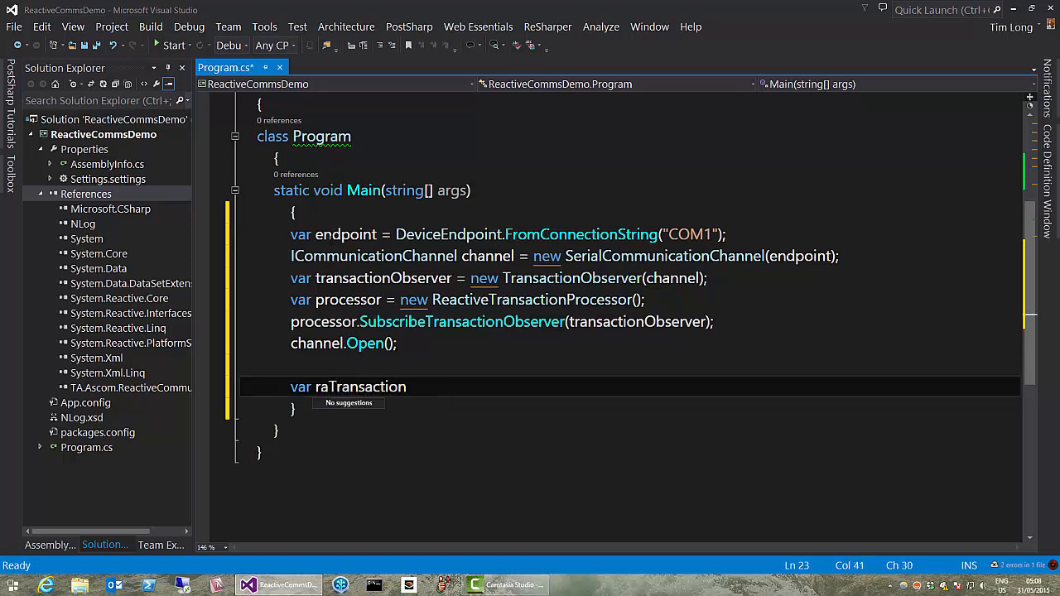
text(= new)
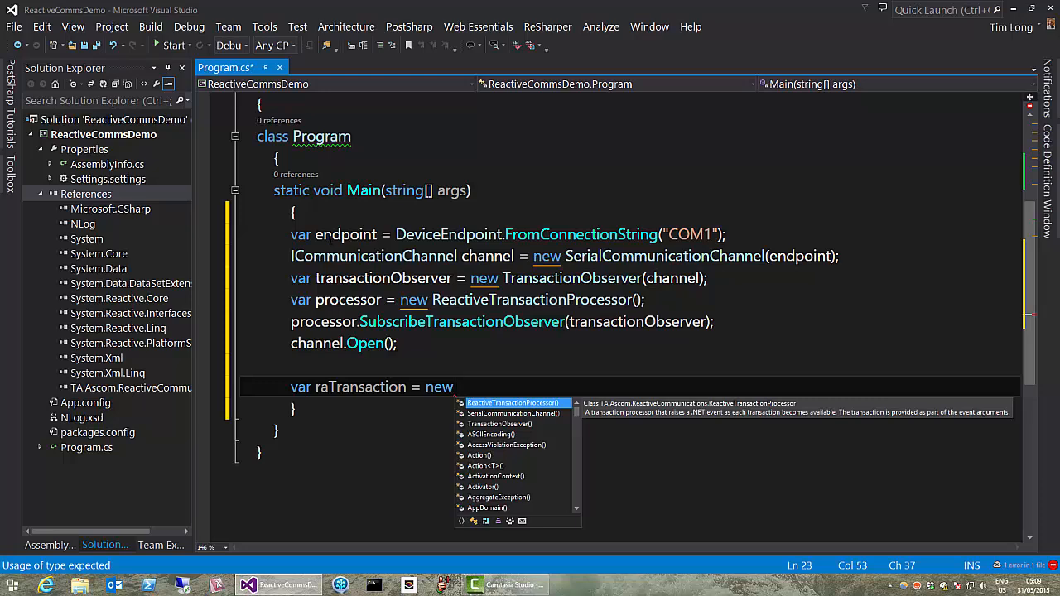
text(T)
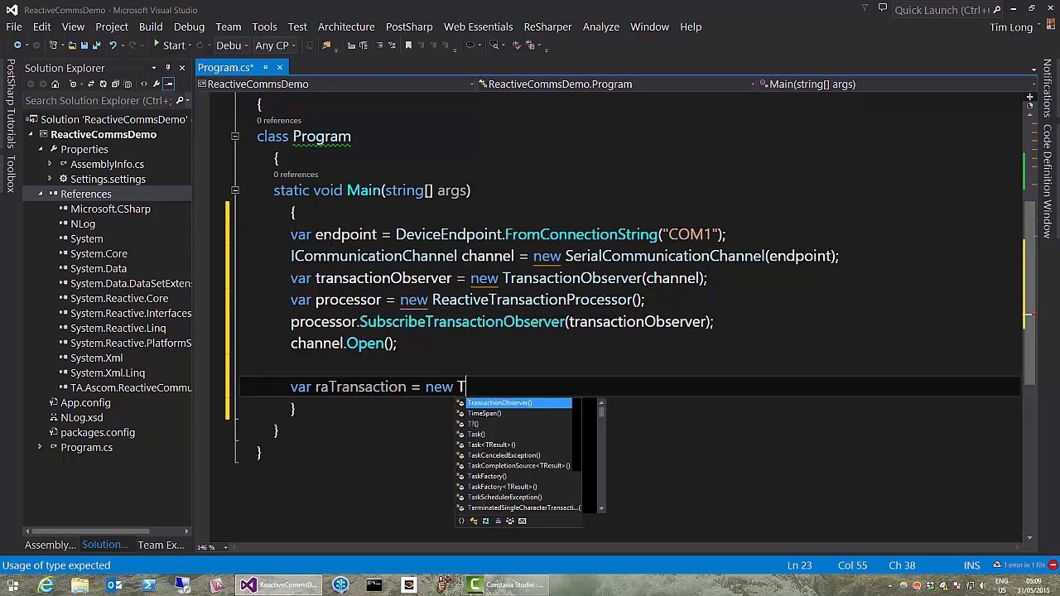
text(erminatedStringTransaction();)
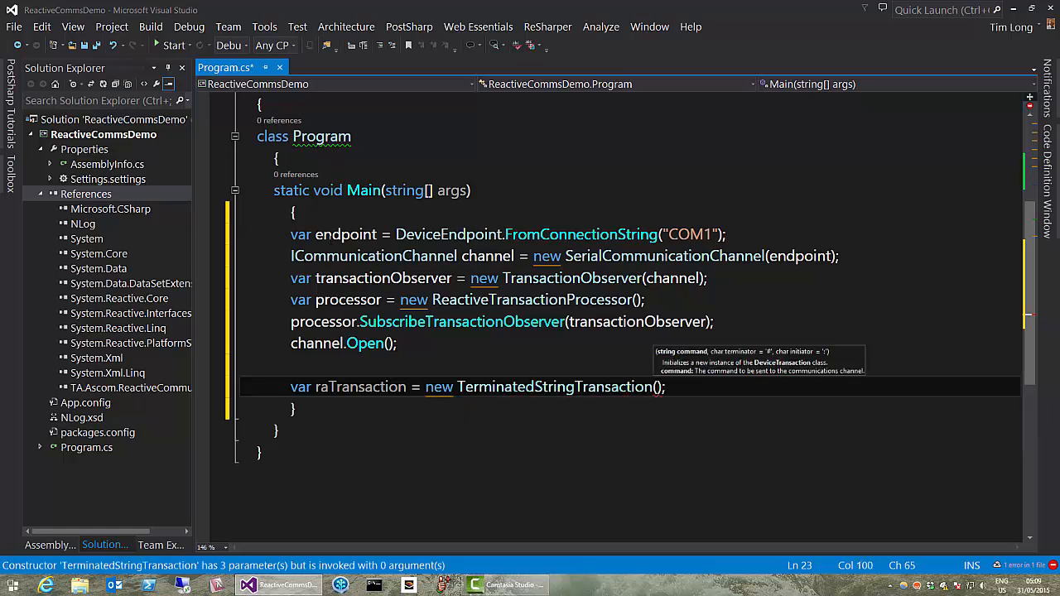
Supply arguments ":GR#", '#', ':' and place channel.Open(); on the following line
text(")
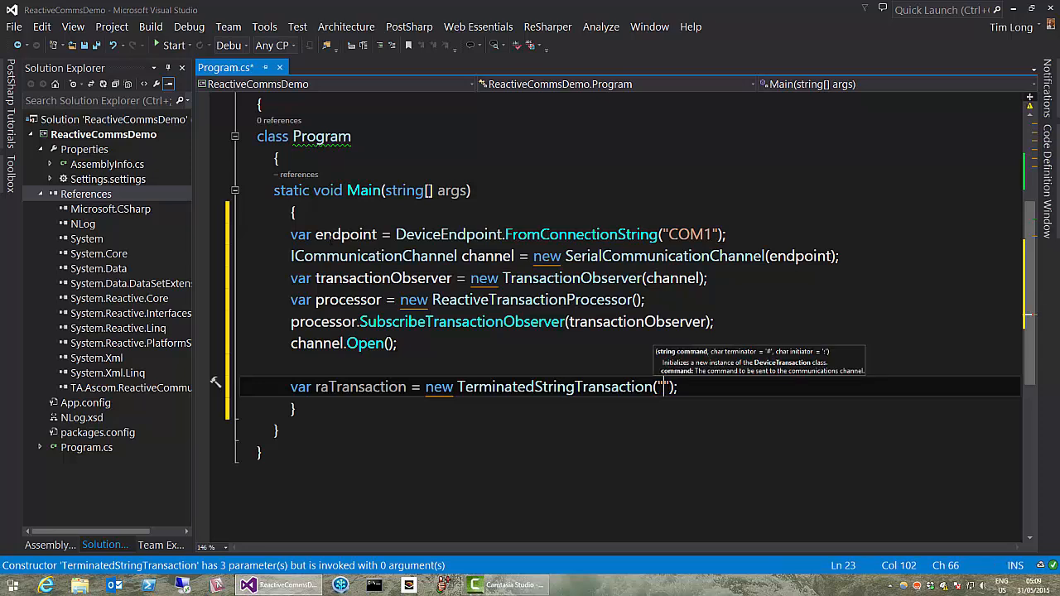
text(:)
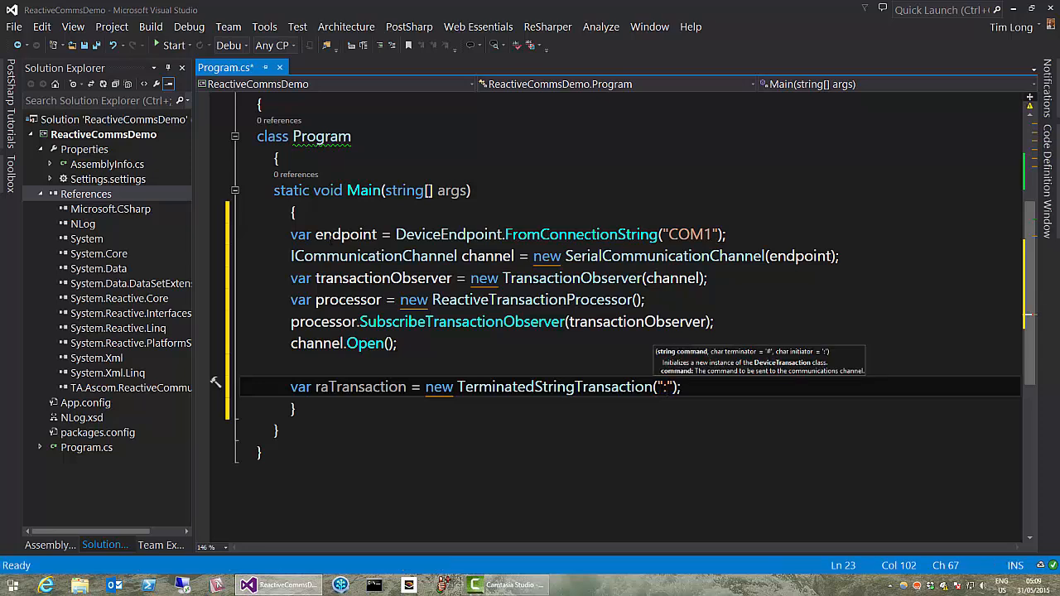
text(GR)
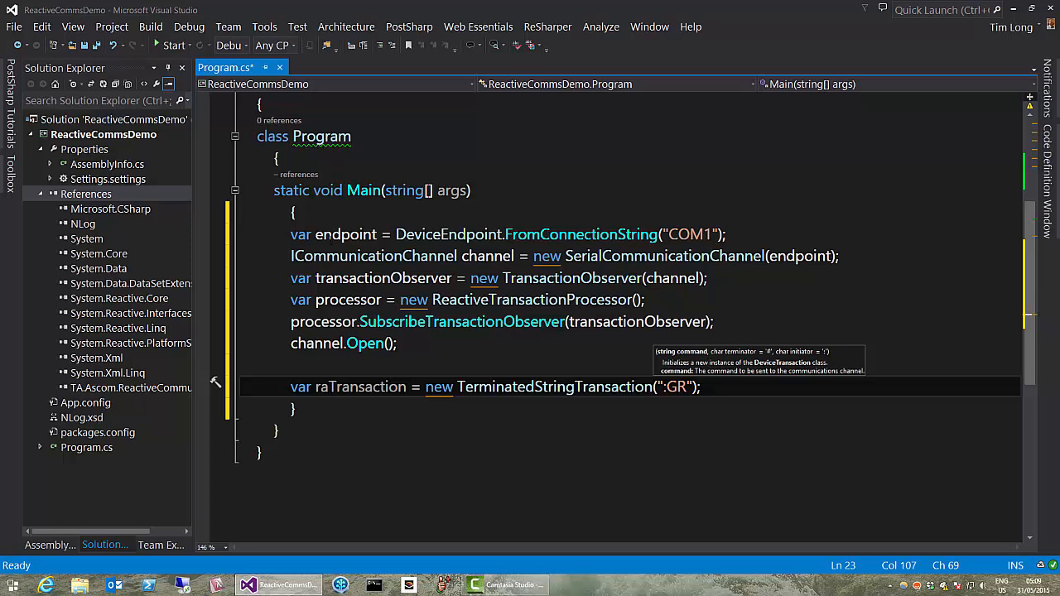
text(#)
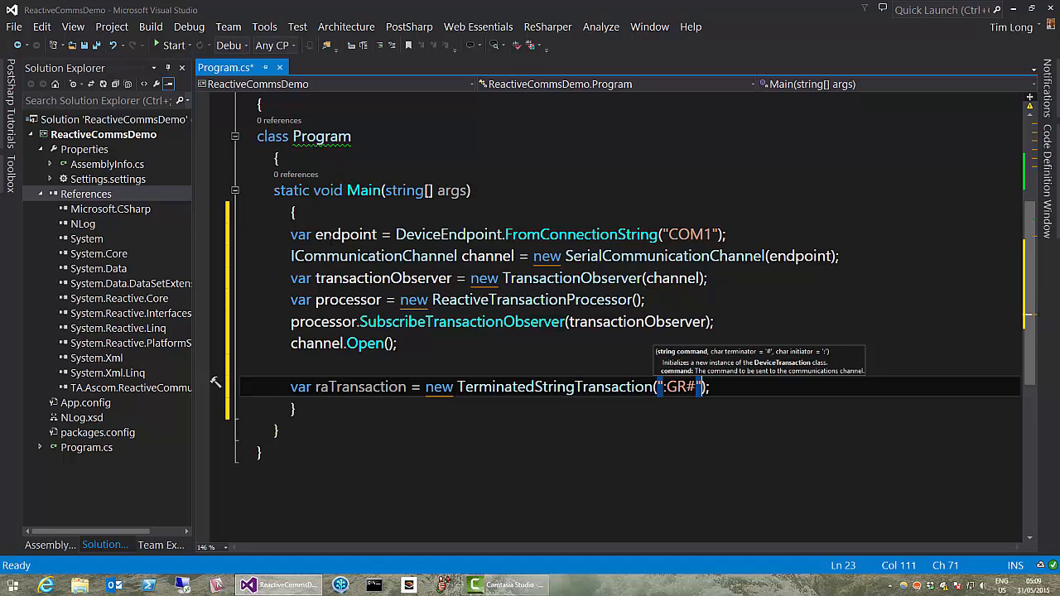
text(",)
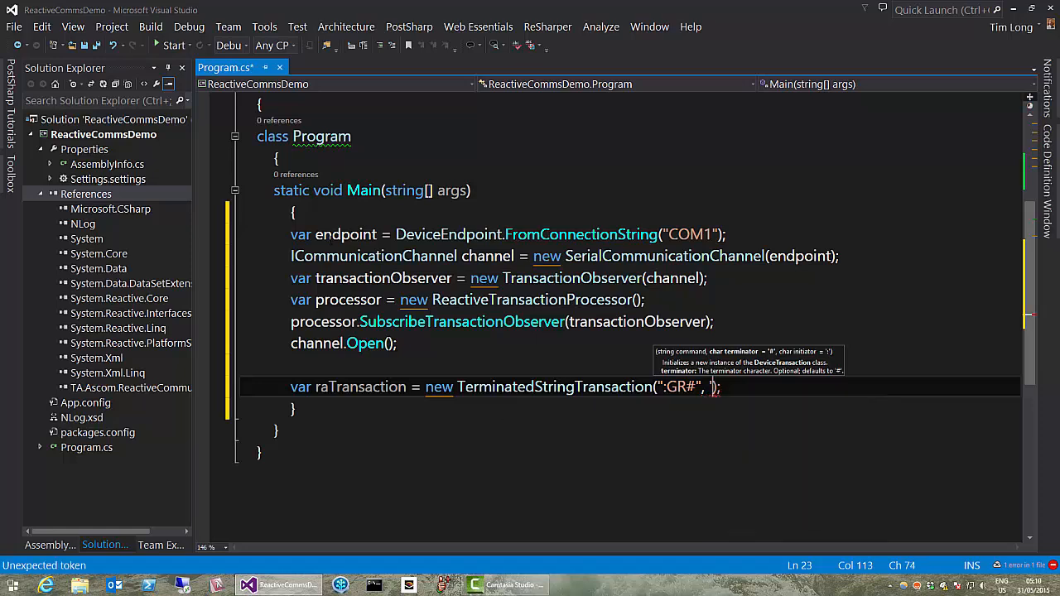
text('#')
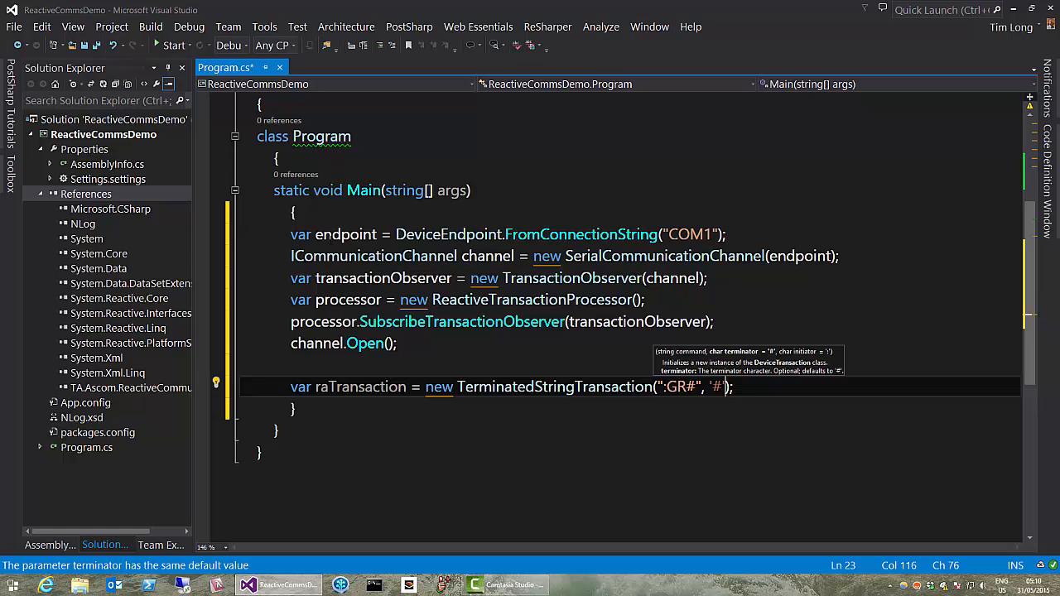
text(,)
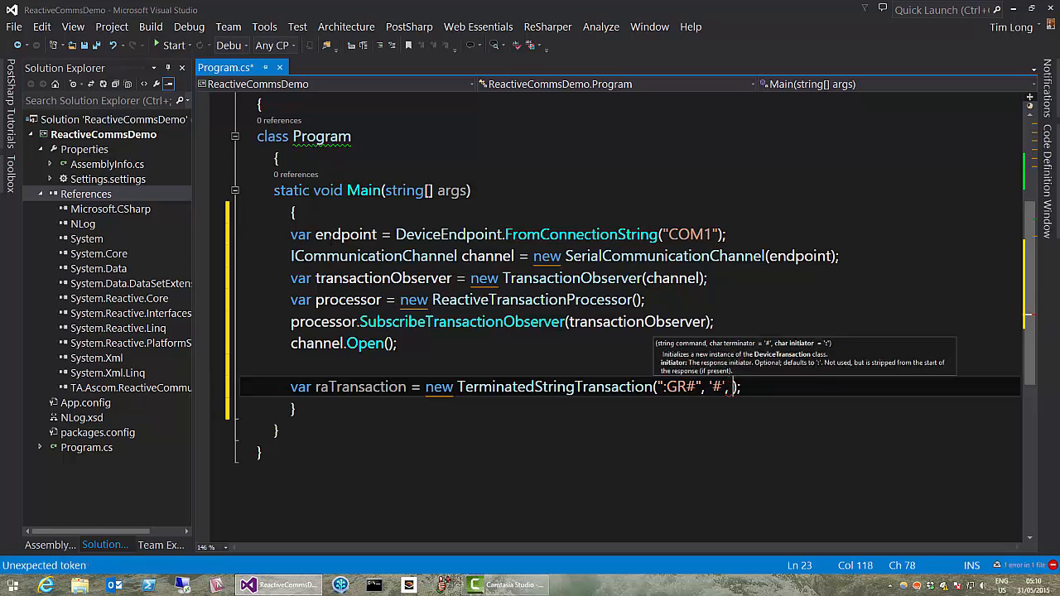
text(':)
key(Return)
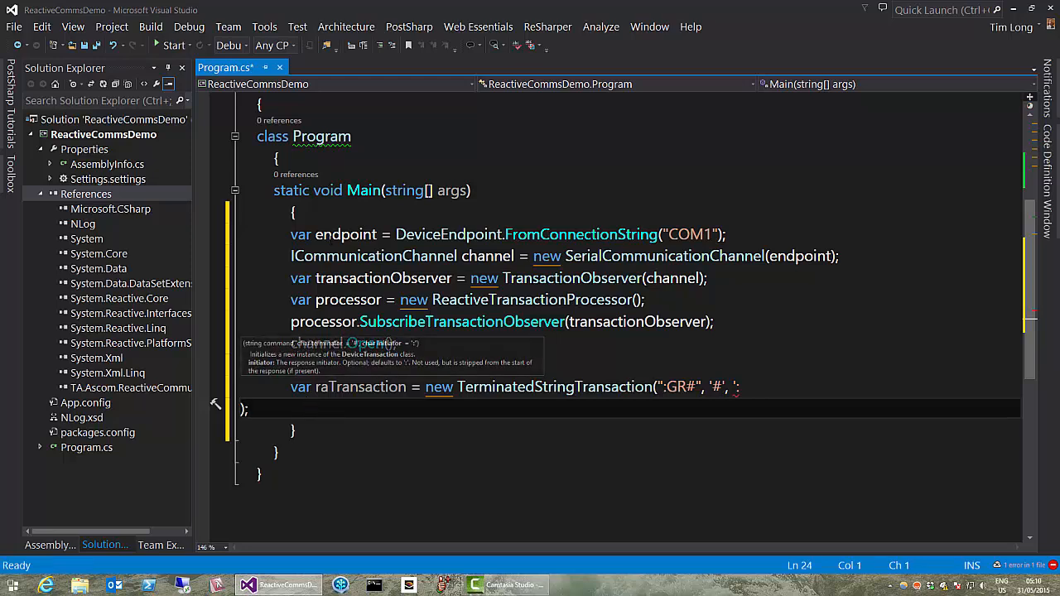
text(channel.Open();)
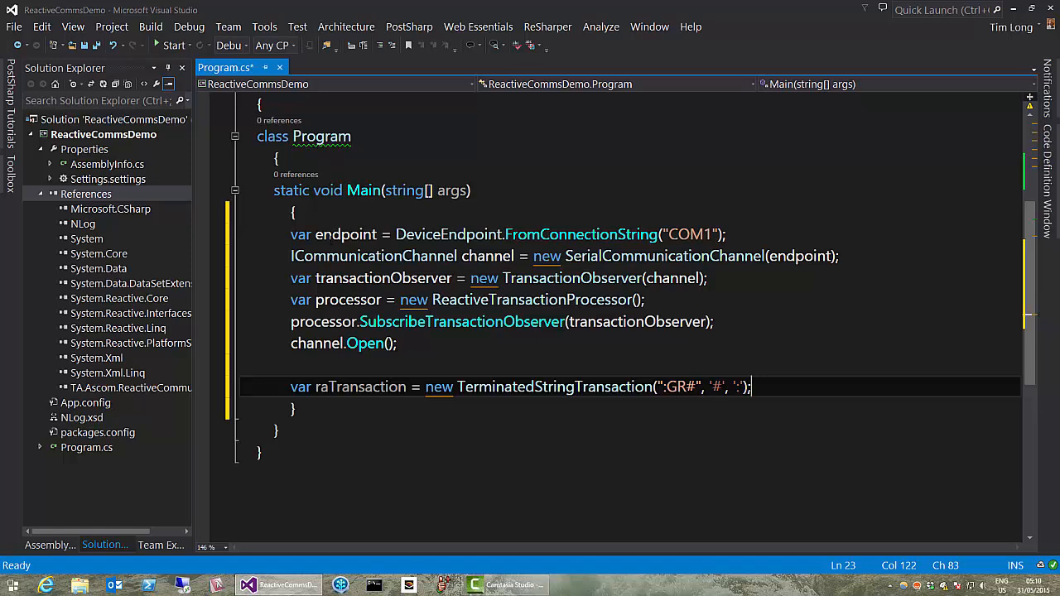
Add processor.CommitTransaction(raTransaction); and raTransaction.WaitForCompletionOrTimeout();
key(Return)
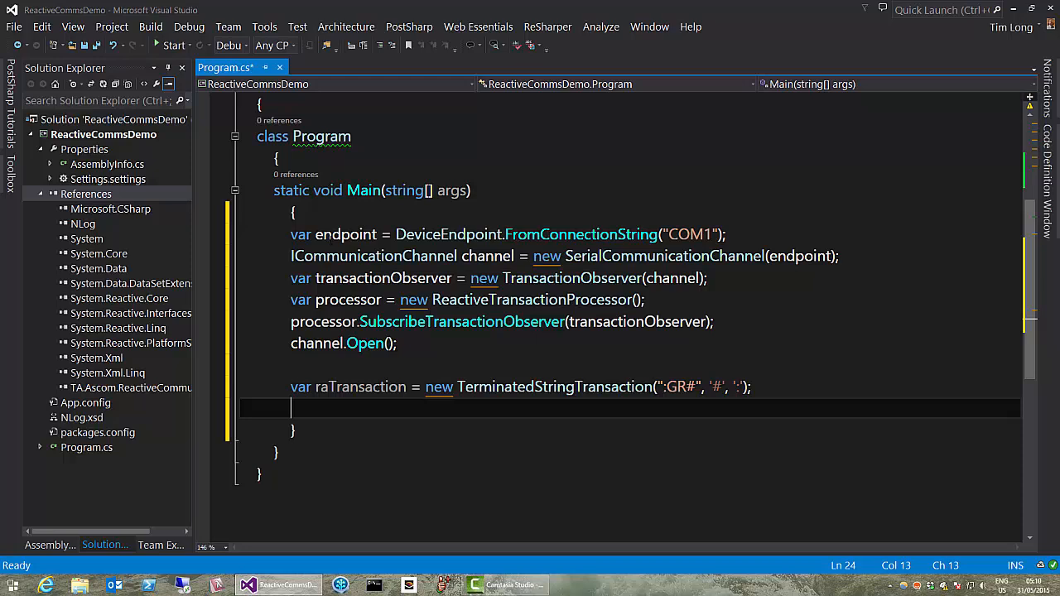
text(pro)
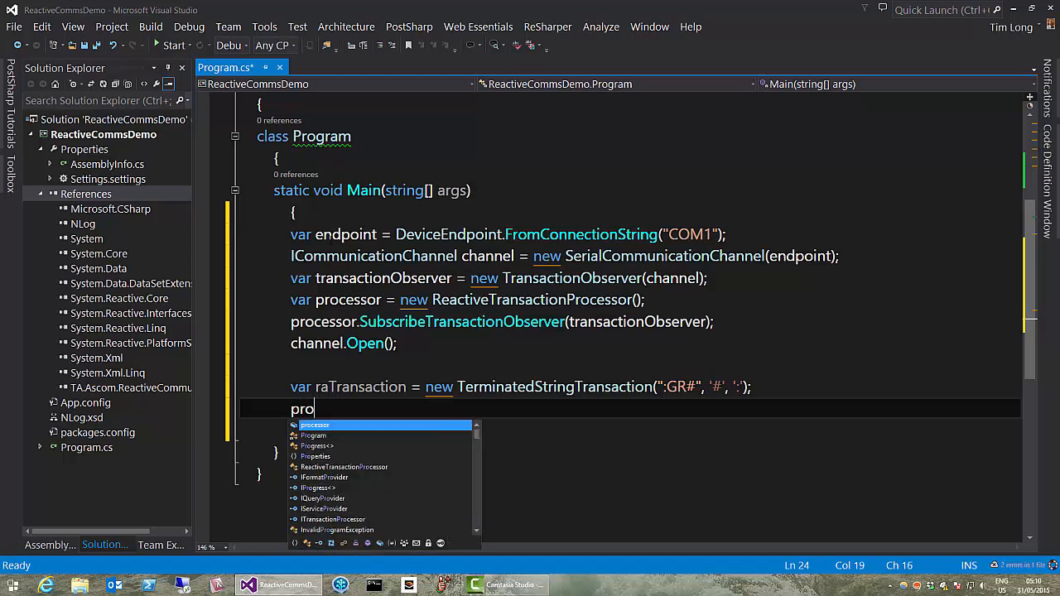
text(cessor.C)
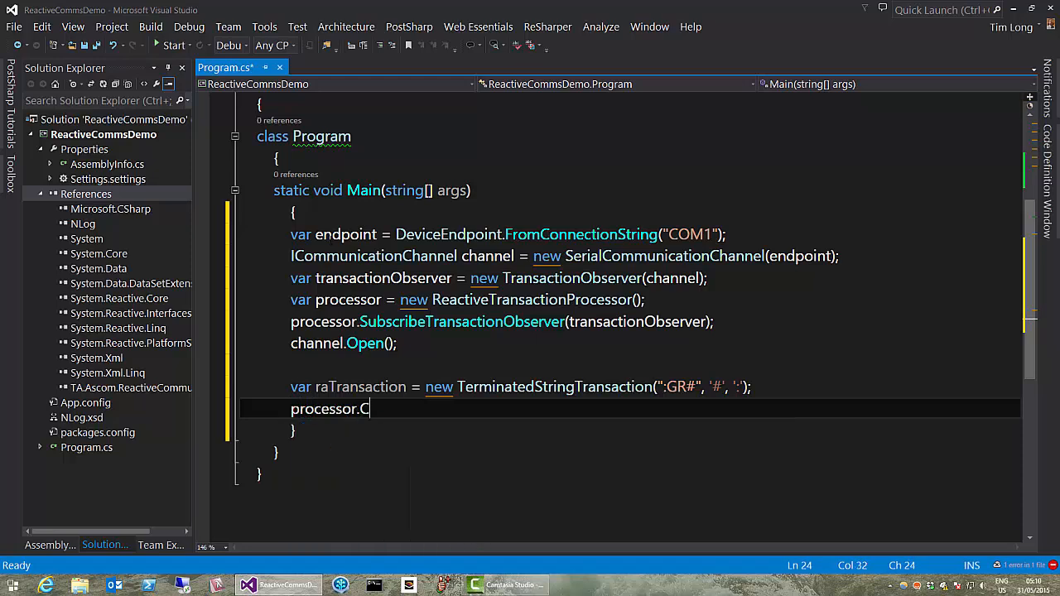
text(ommitTransaction(r);)
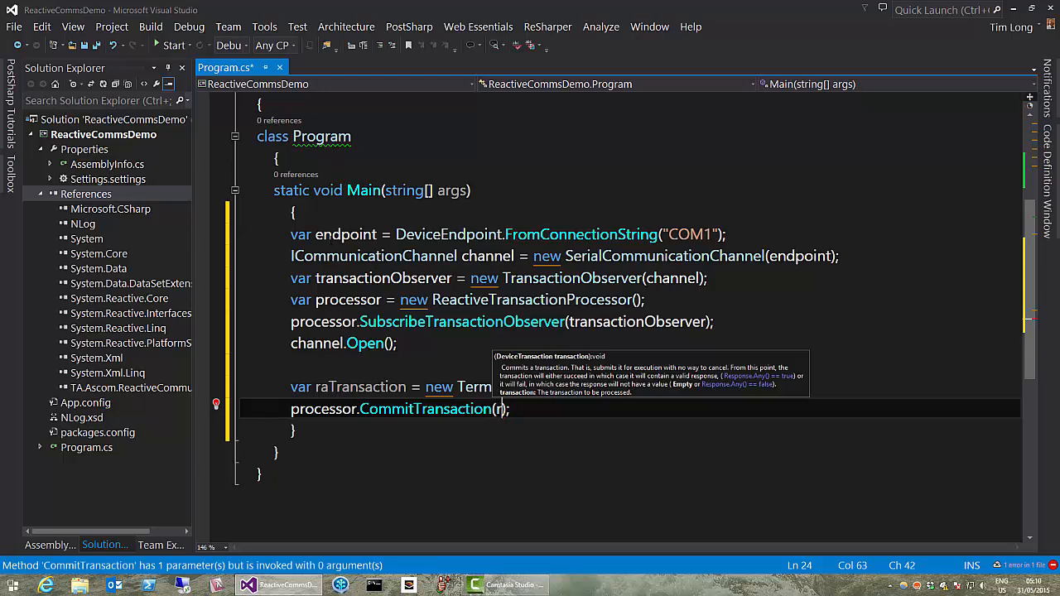
text(ransaction)
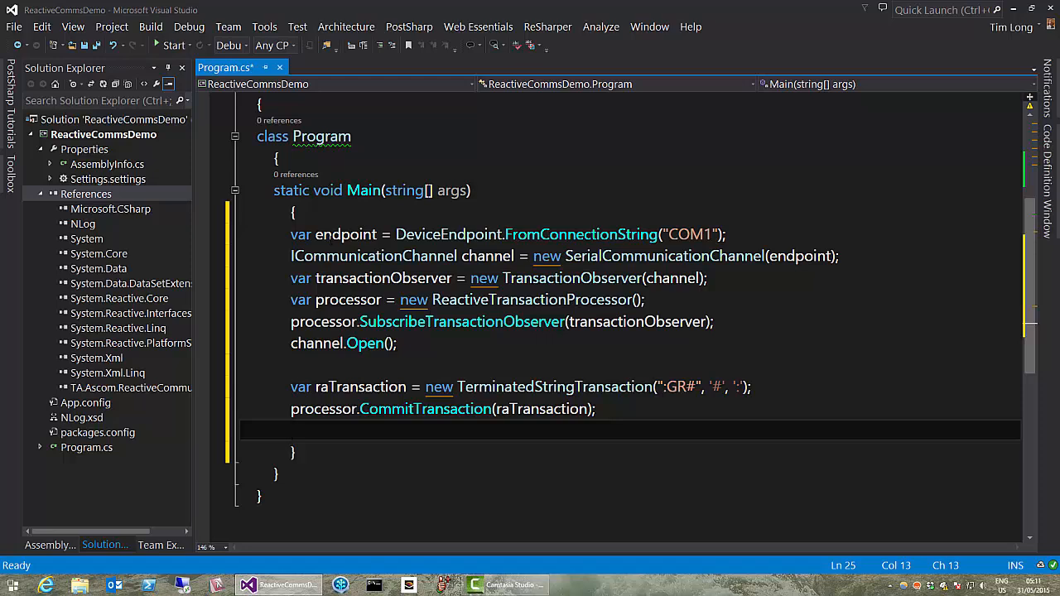
text(tr)
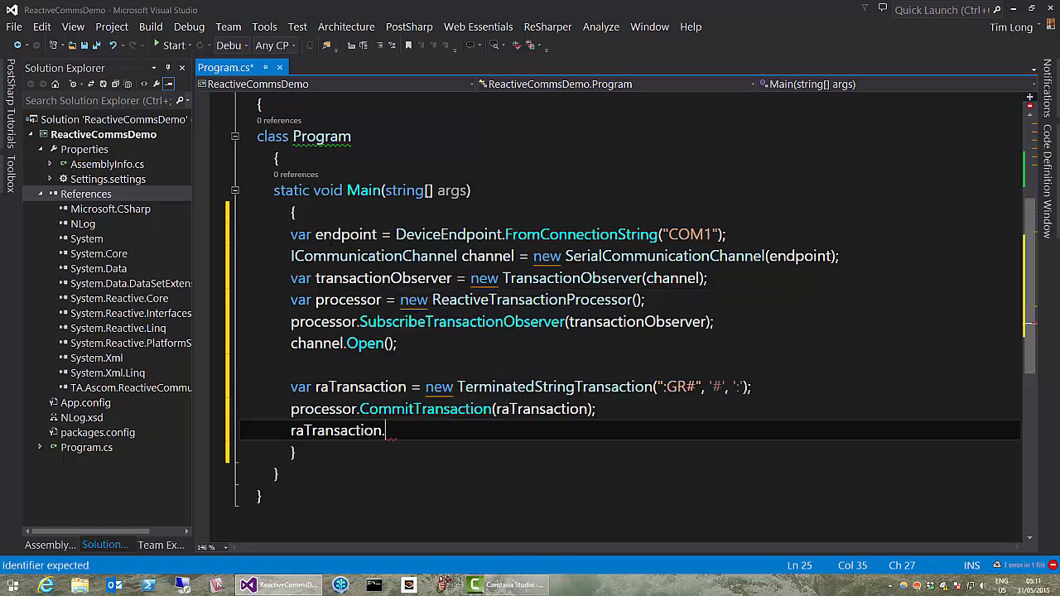
text(WaitForCompletionOrTimeout();)
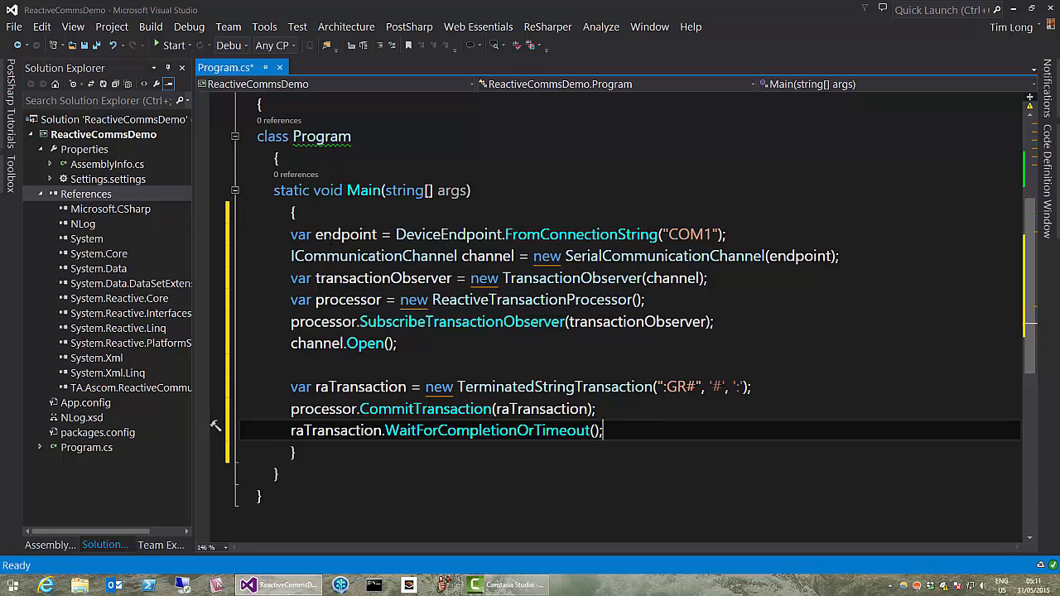
mouse_move(737, 387)
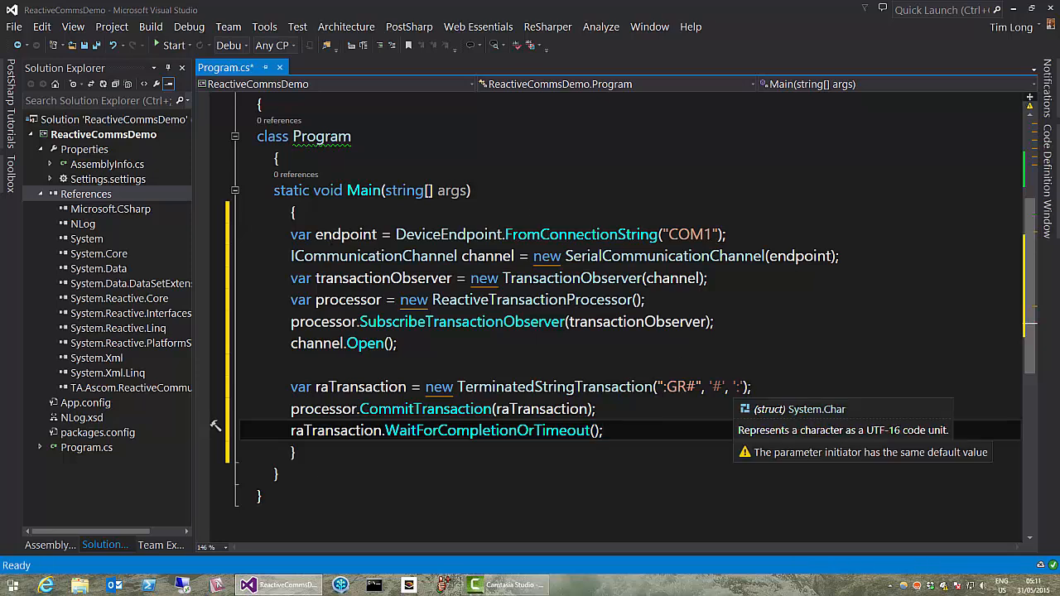
Add initializer { Timeout = TimeSpan.FromSeconds(2) } to the raTransaction declaration
click(748, 388)
text({)
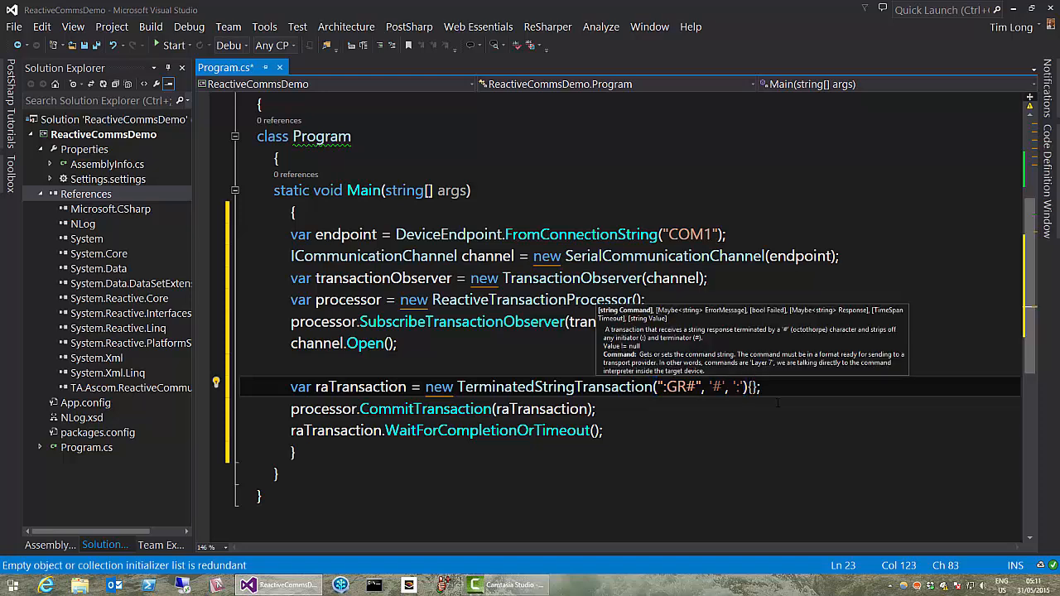
text(Timeout =)
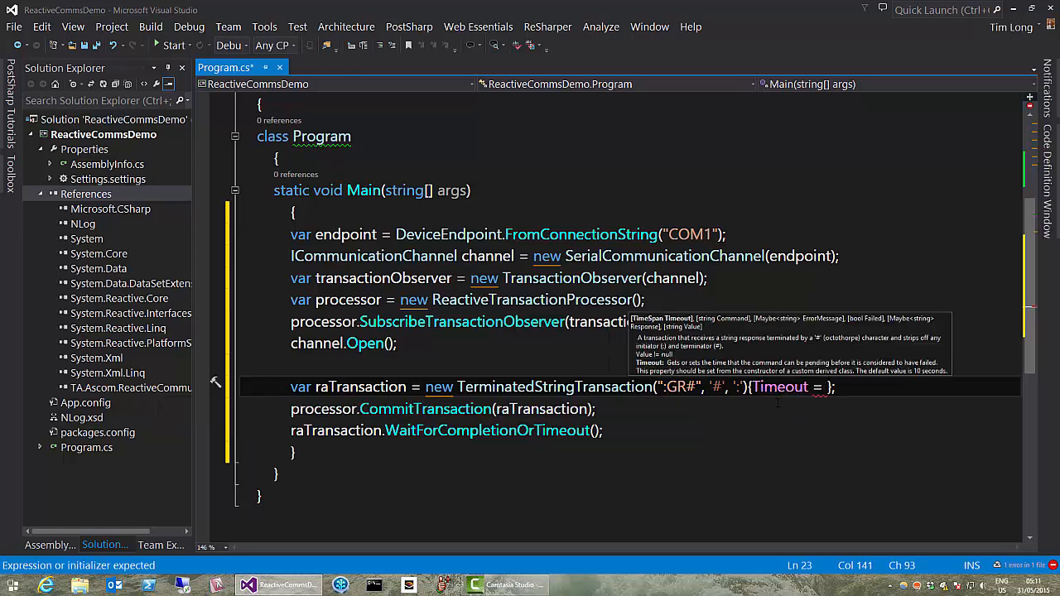
text(TimeSp)
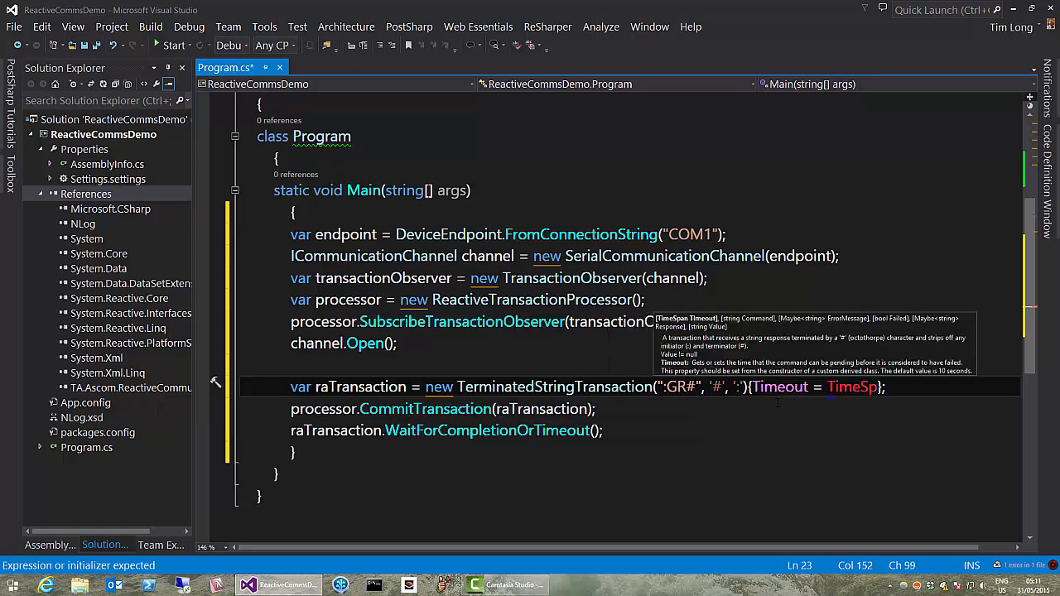
text(n.FromSeconds()
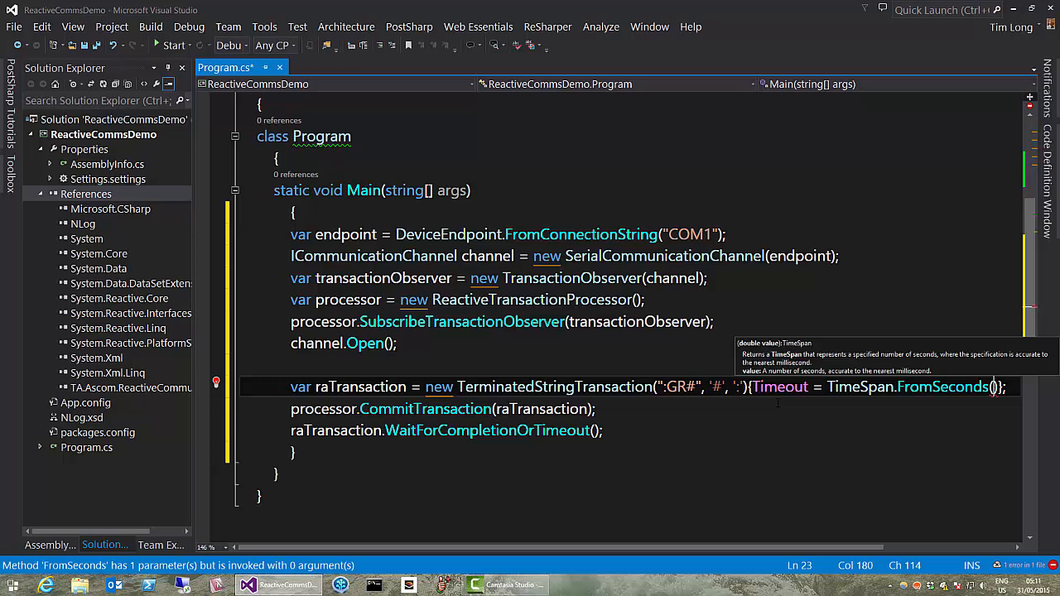
text(2)
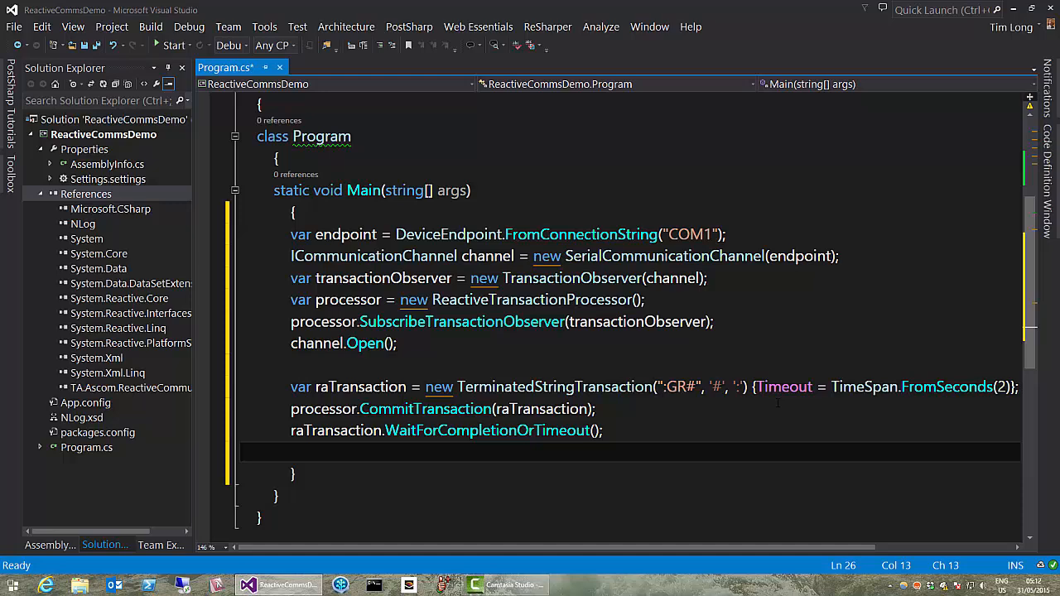
Add an if check that raTransaction has not failed
text(if (b)
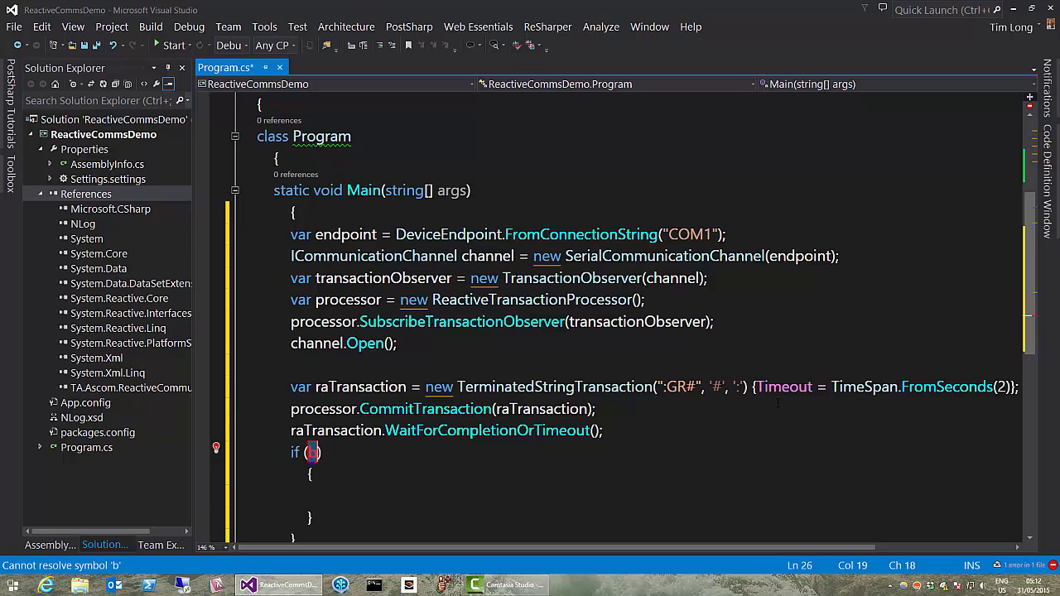
text(aTransaction.Failed.)
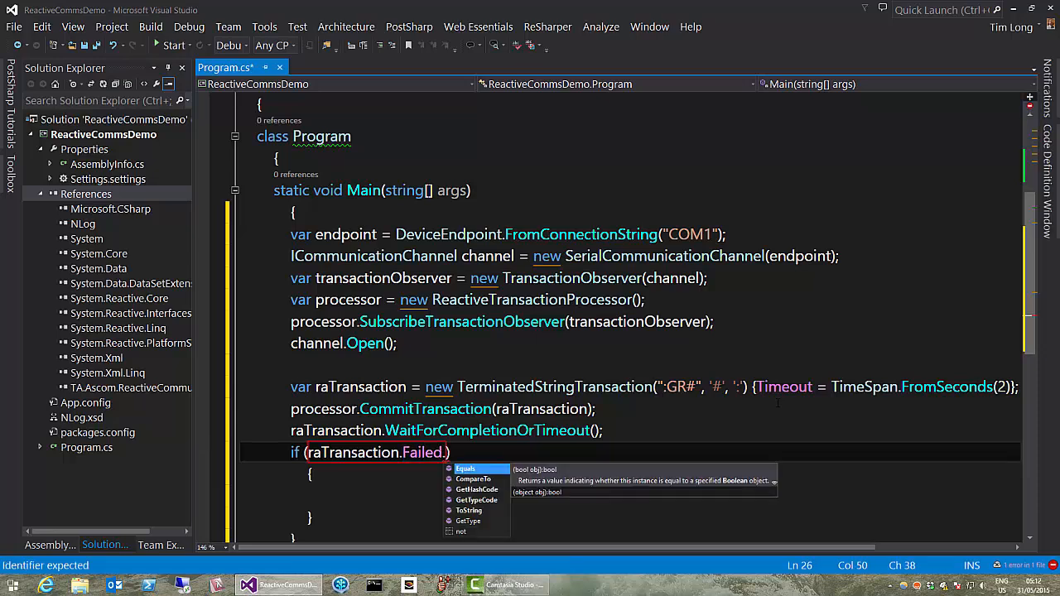
text(n)
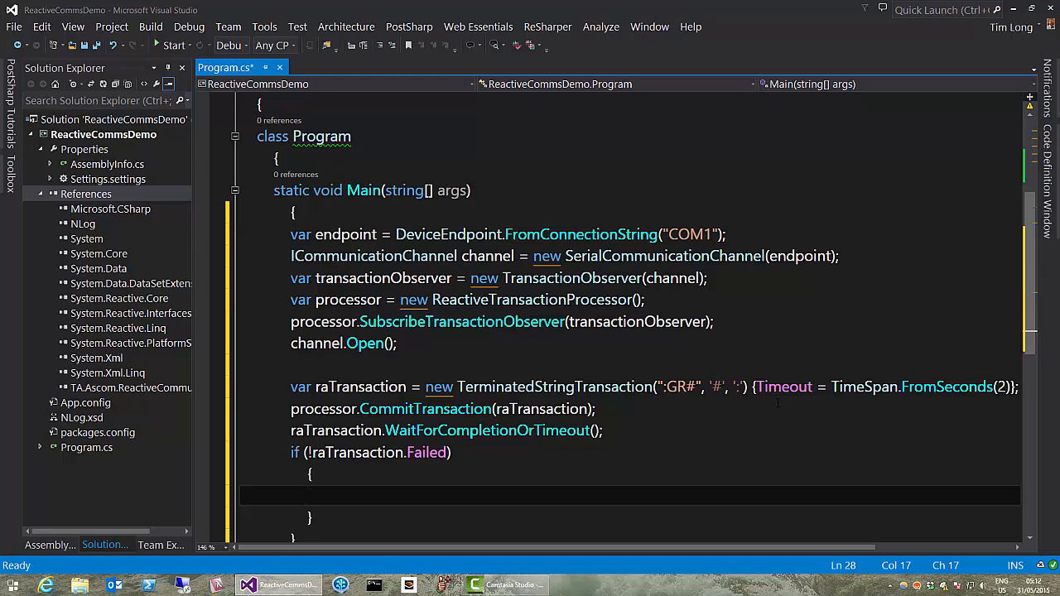
Inside the if, write Console.WriteLine("Right ascension: {0}", raTransaction.Value);
text(Cons)
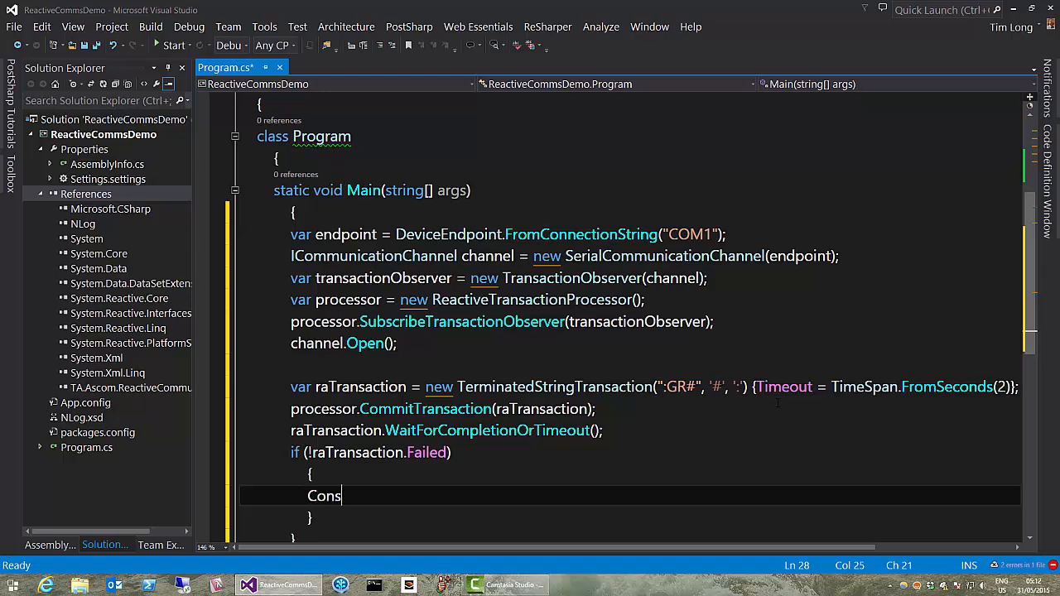
text(ole.)
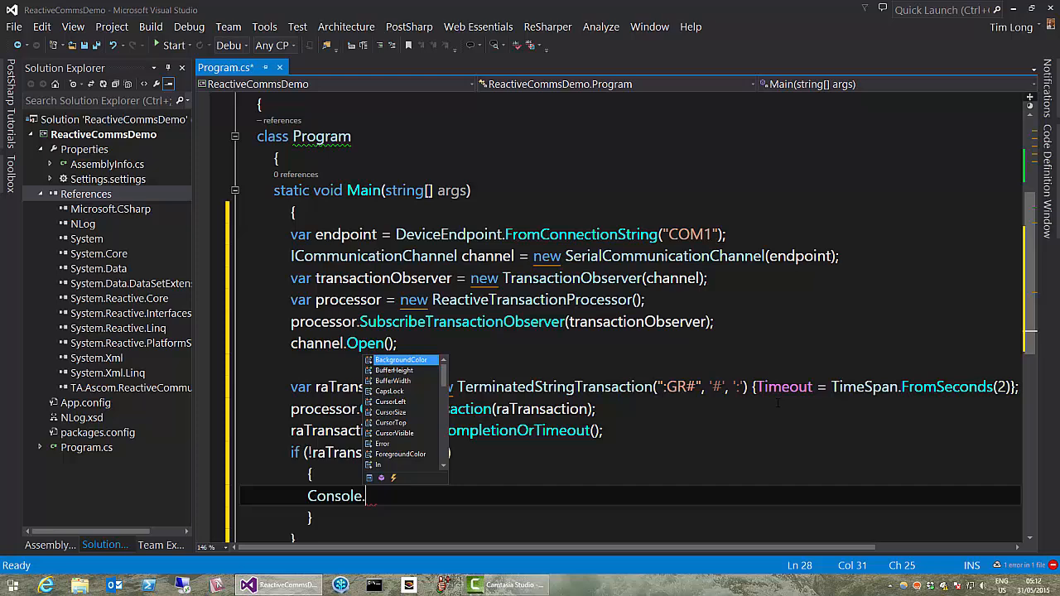
text(WL)
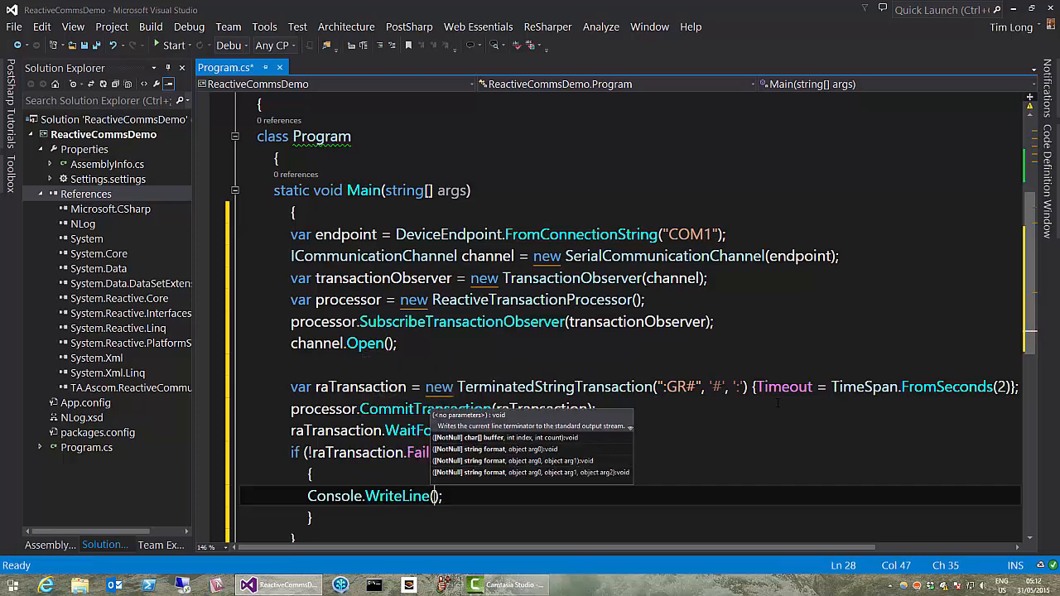
text(Right")
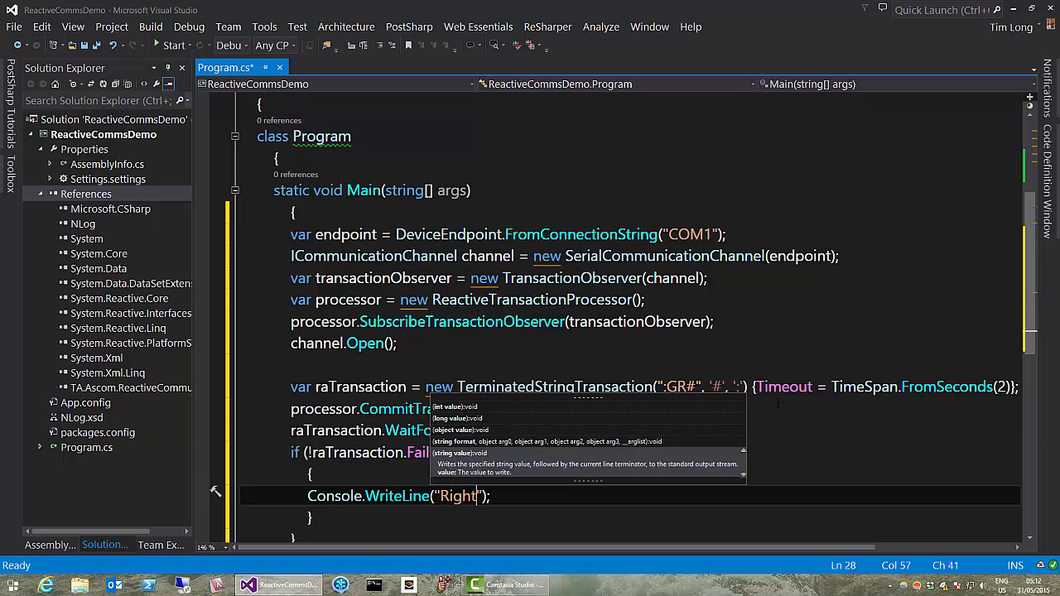
text(ascension)
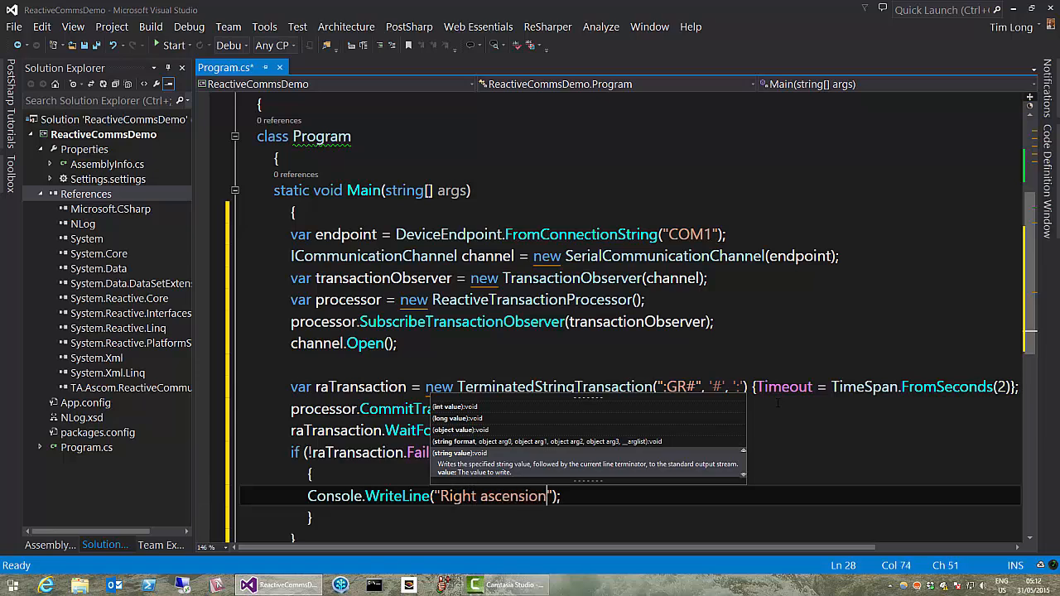
text(:)
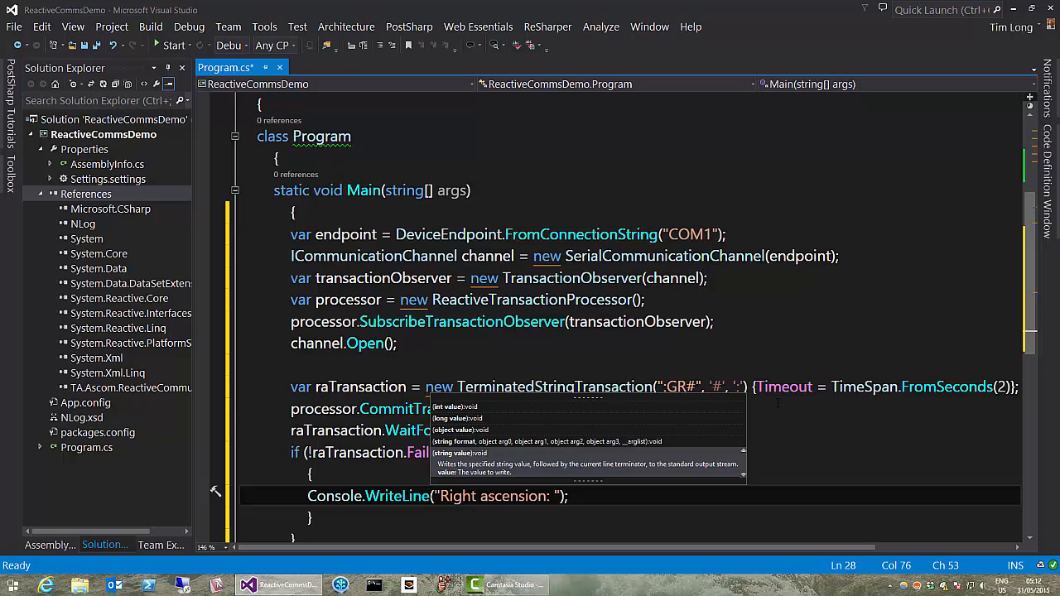
text({0})
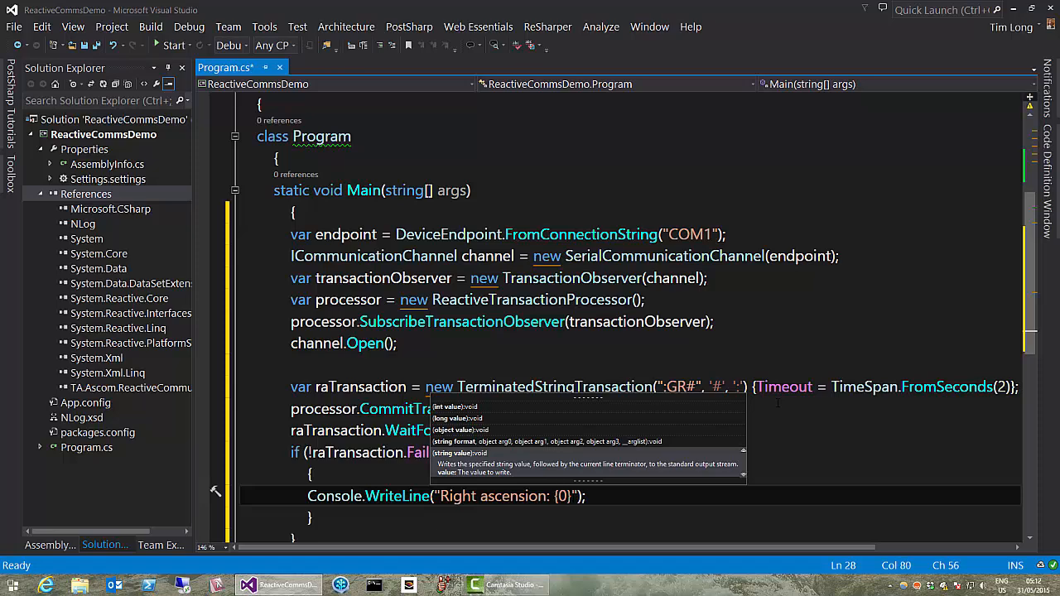
text(, raTransaction.)
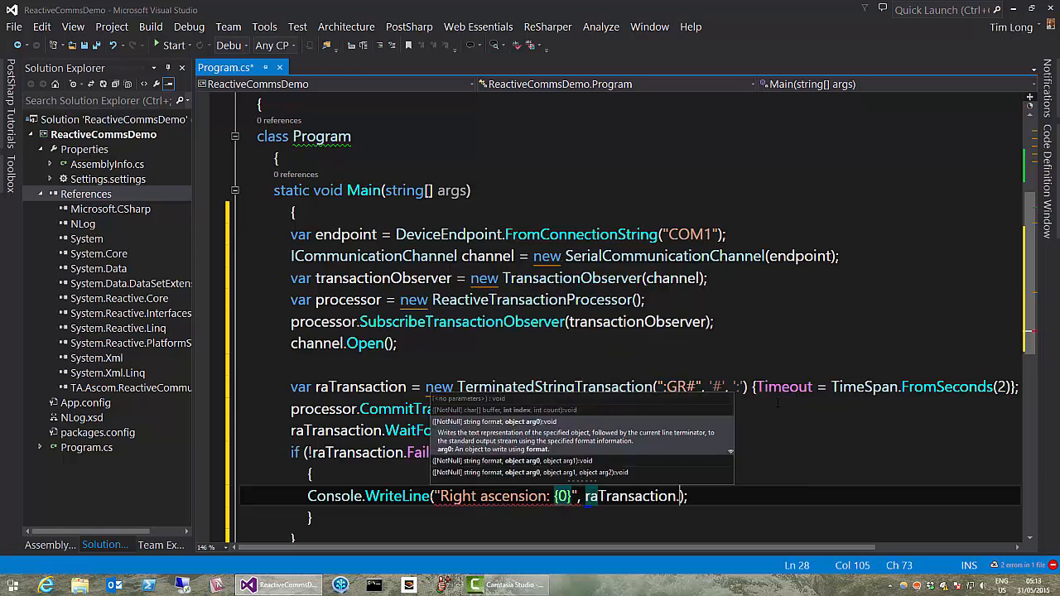
text(Value)
text(processor.Dispose();)
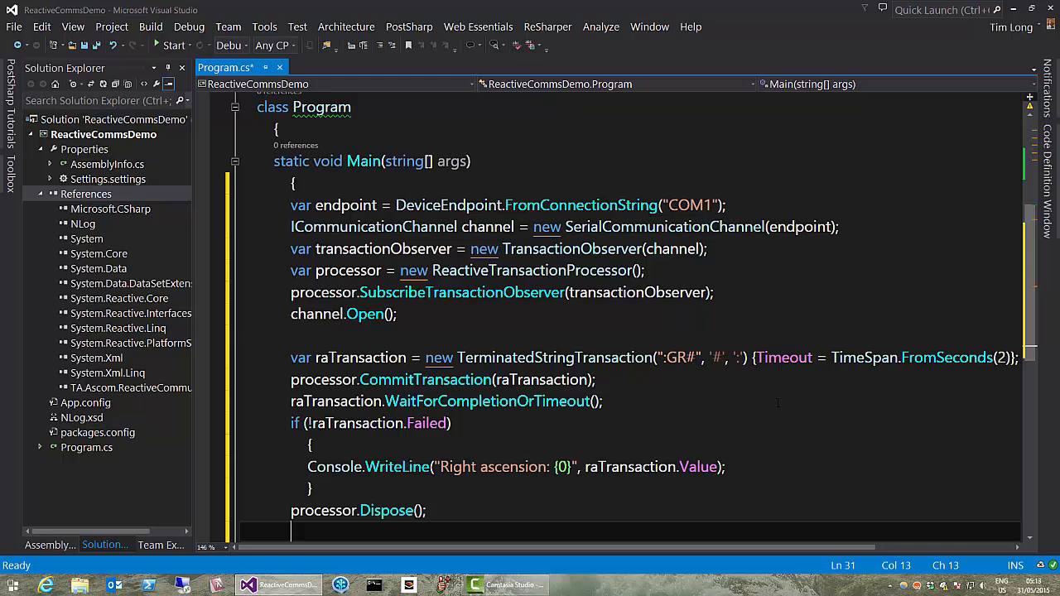
End Main with processor.Dispose(); and Console.ReadLine(); then start the program
text(Consol)
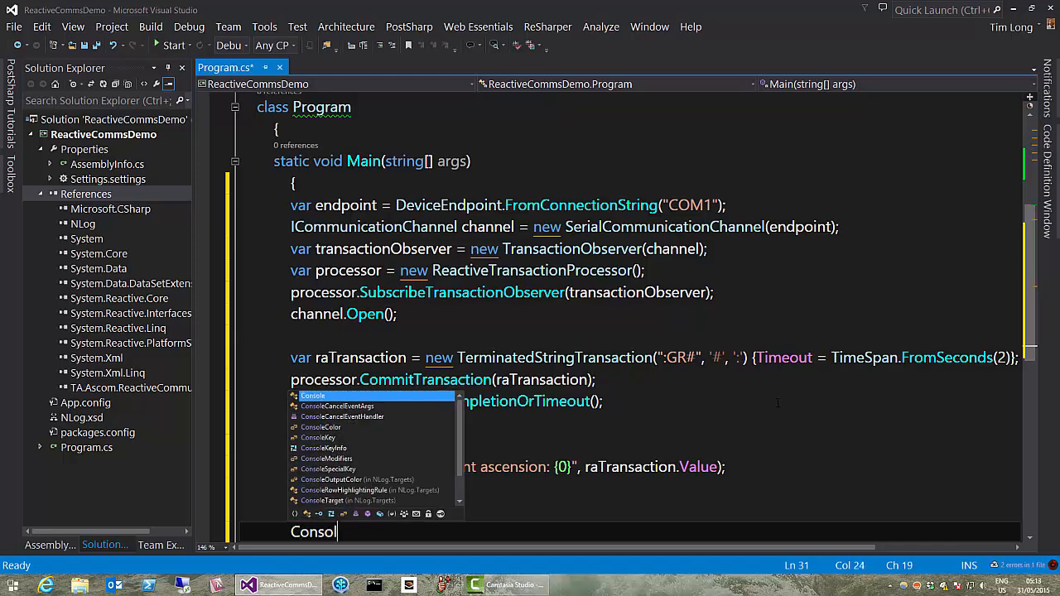
text(e.)
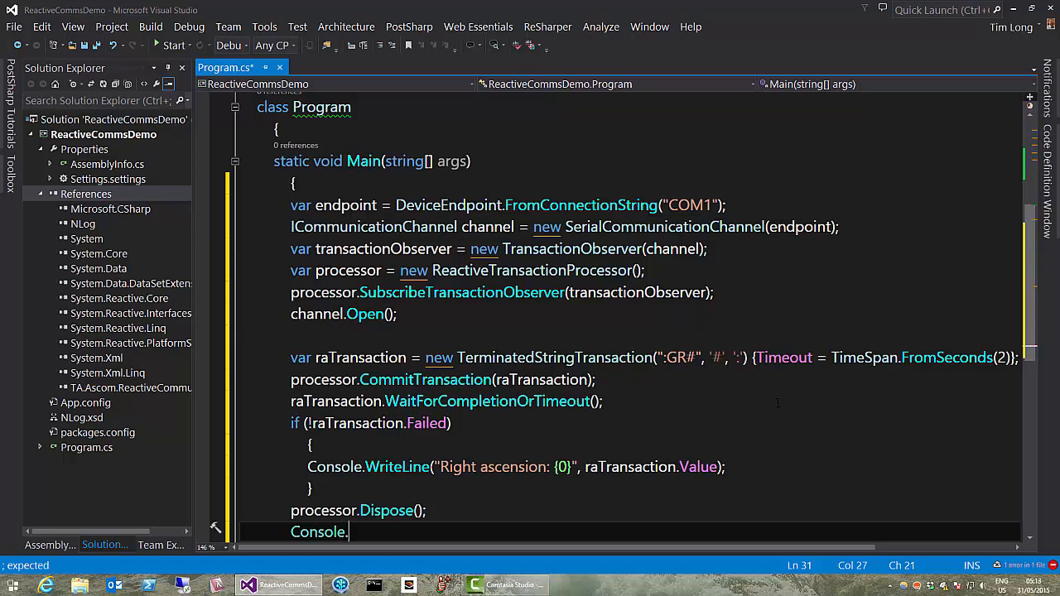
text(ReadLine();)
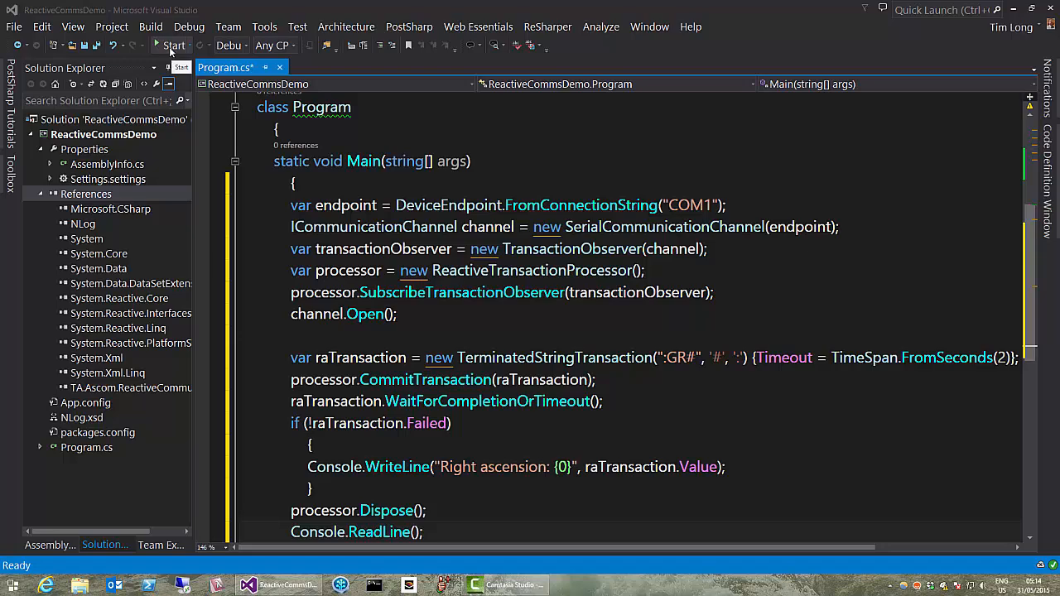
click(172, 44)
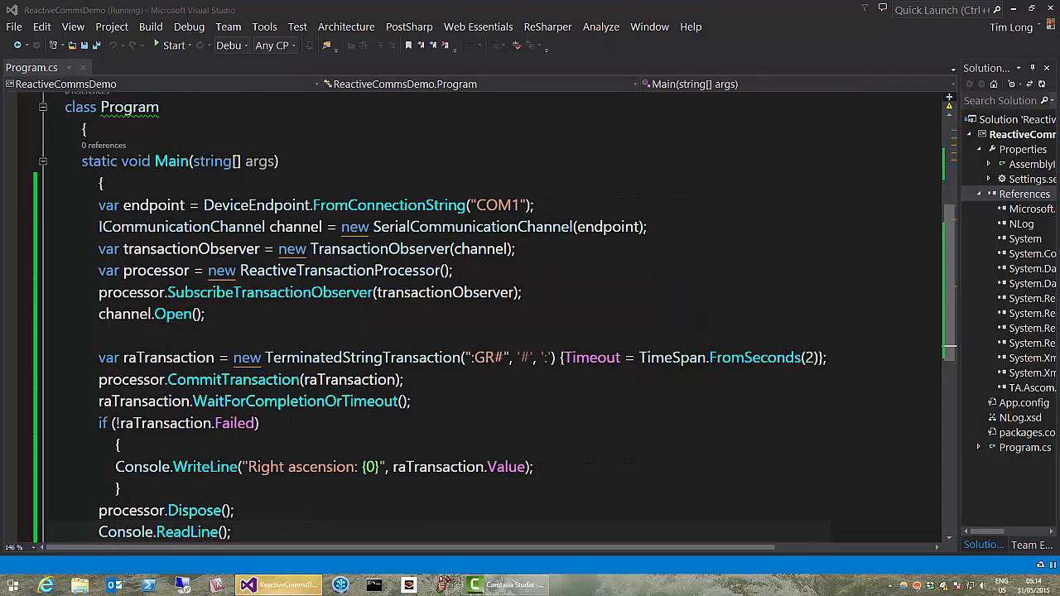
click(174, 45)
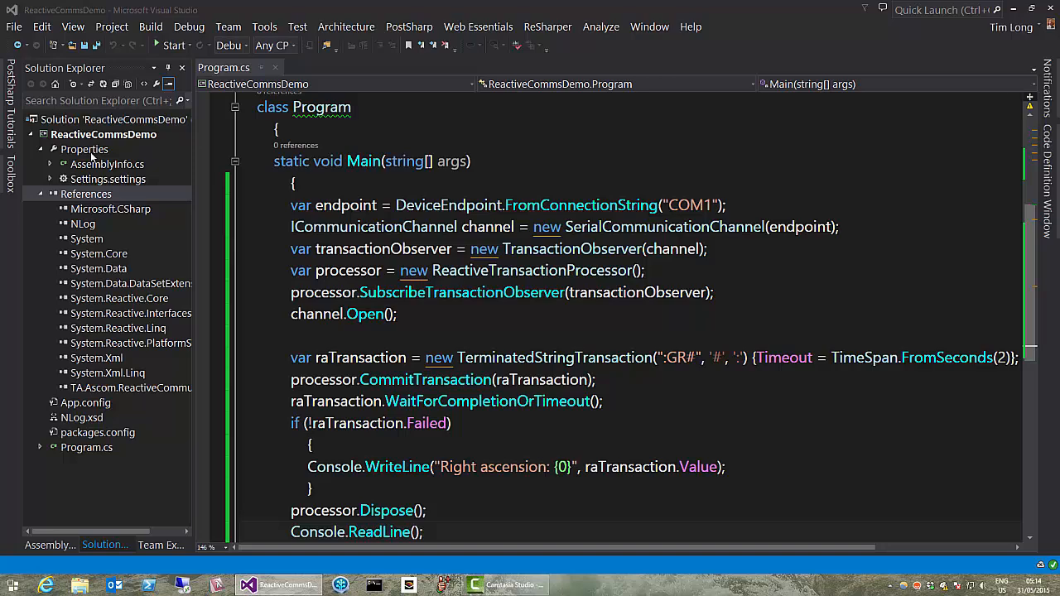
In NuGet's online packages, search for and select NLog.Configuration
right_click(86, 193)
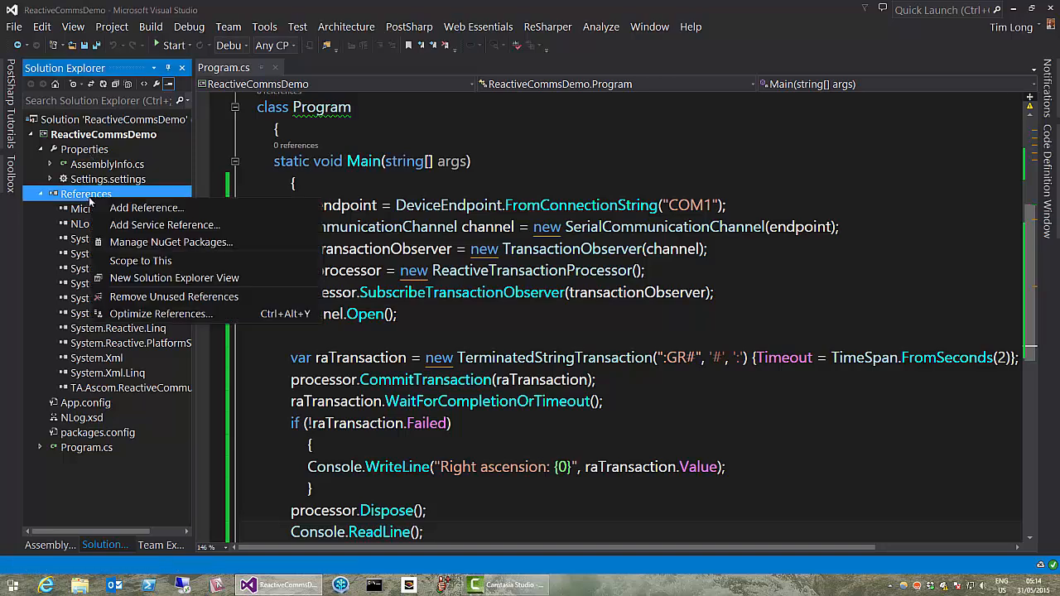
click(171, 242)
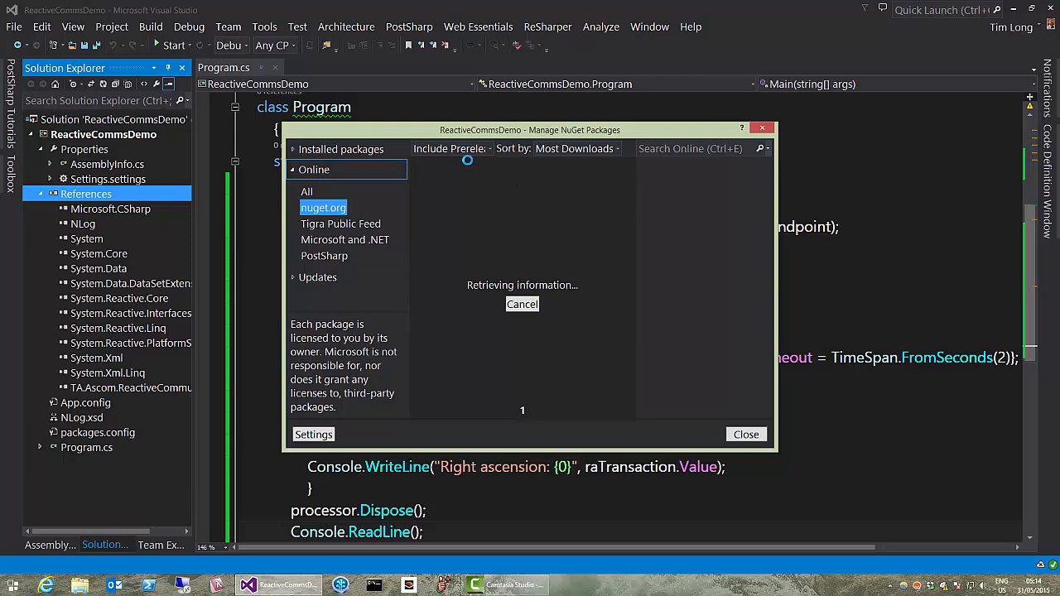
click(451, 149)
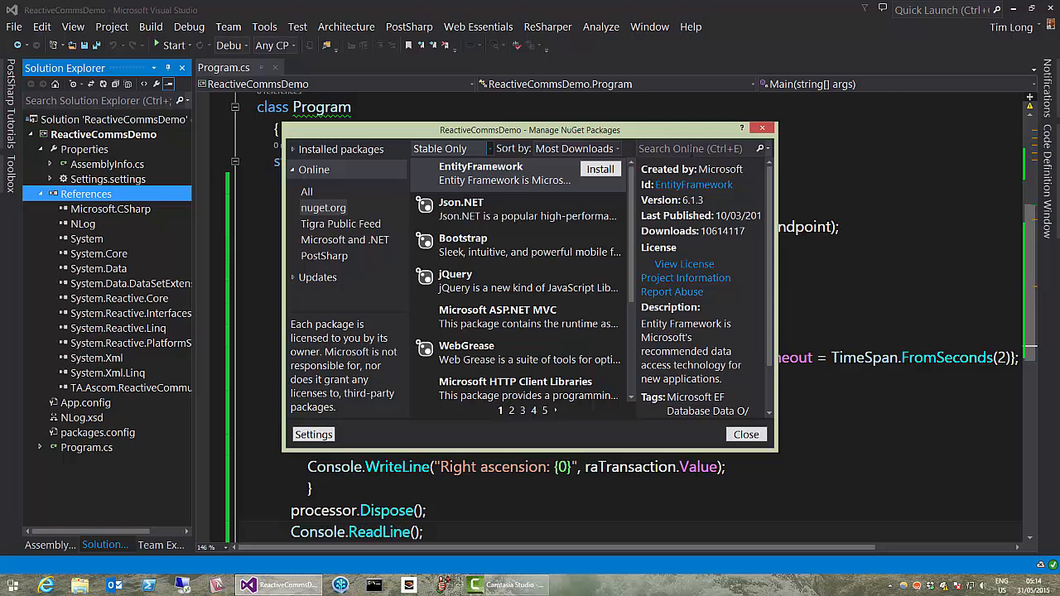
click(699, 149)
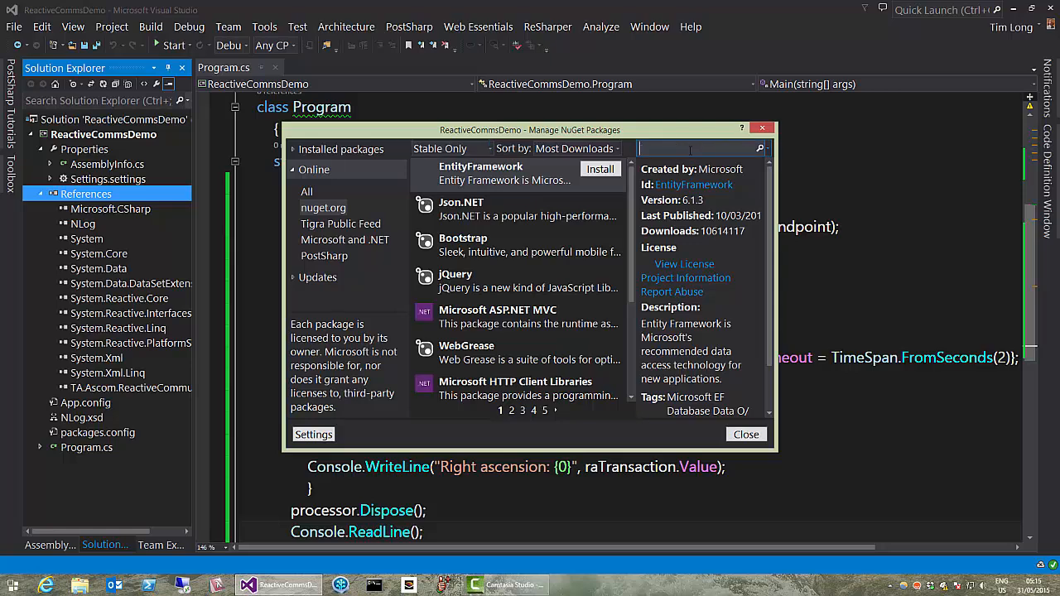
text(NLo)
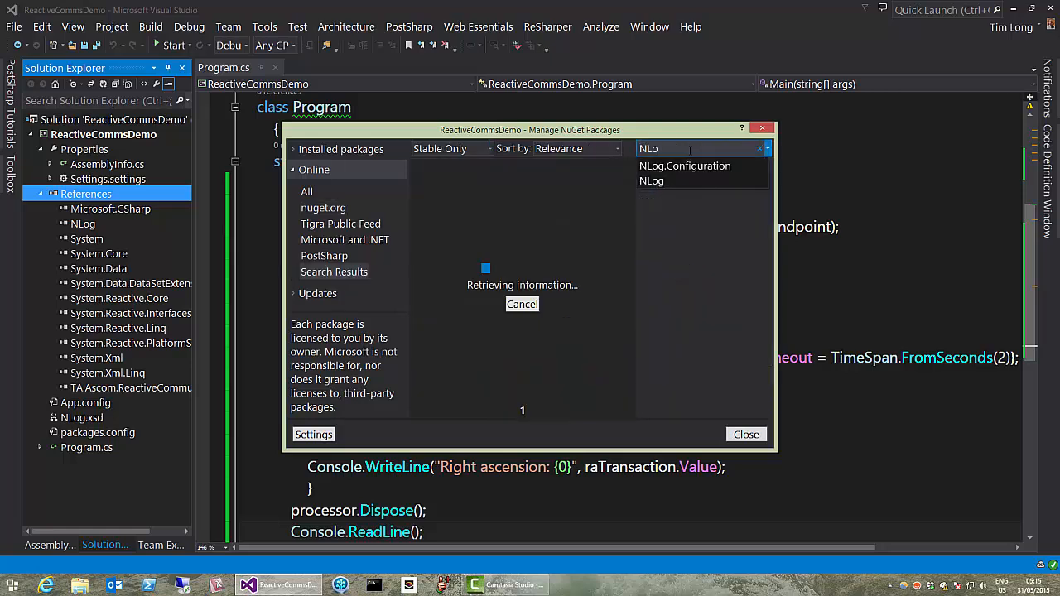
click(686, 166)
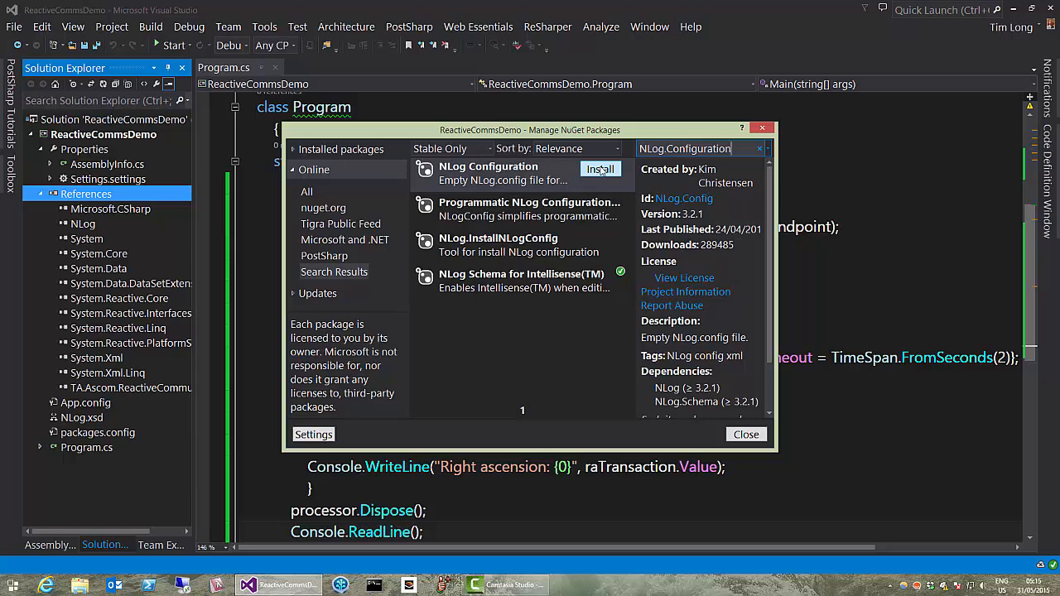
Install NLog.Configuration, adding NLog.config to the project, and close the package manager
click(599, 169)
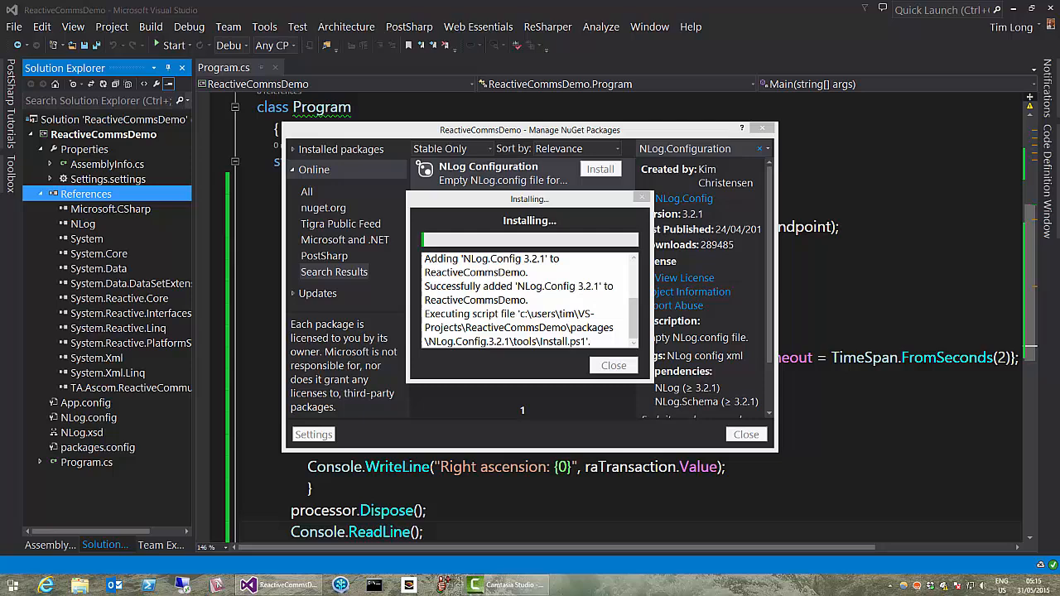
click(612, 366)
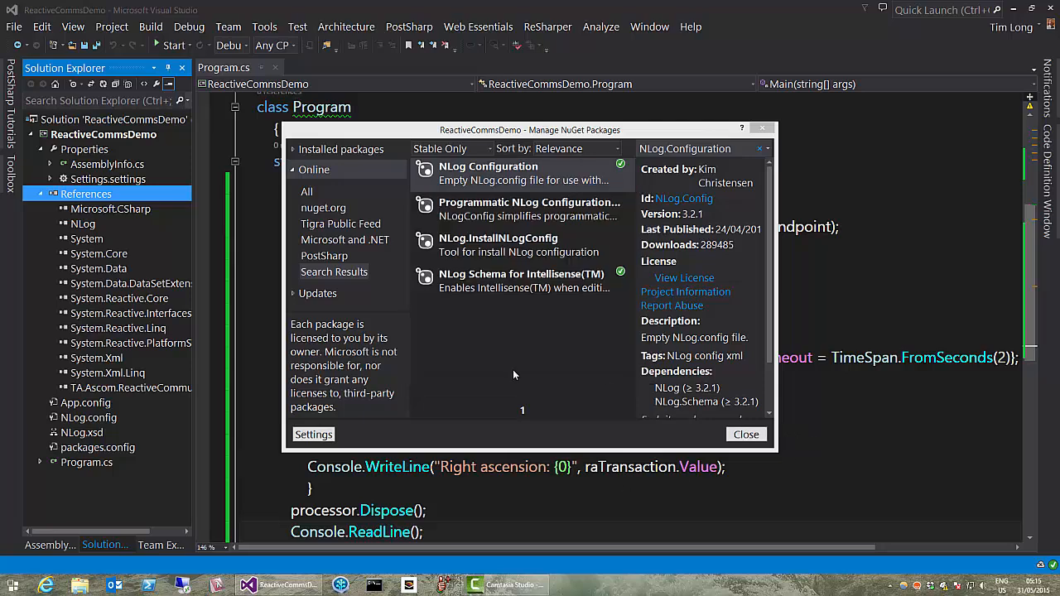
mouse_move(546, 288)
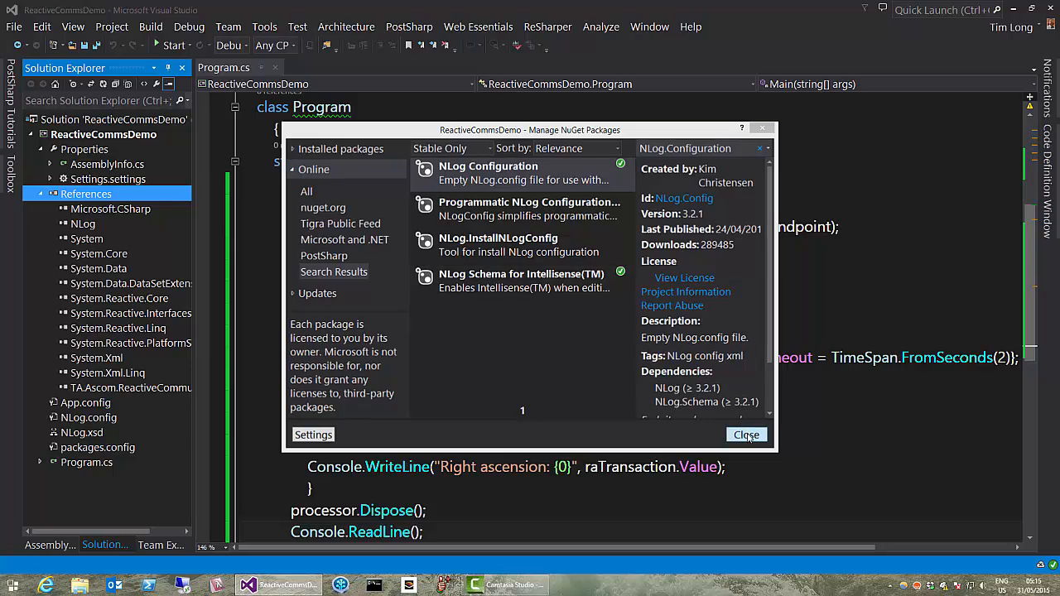
click(746, 434)
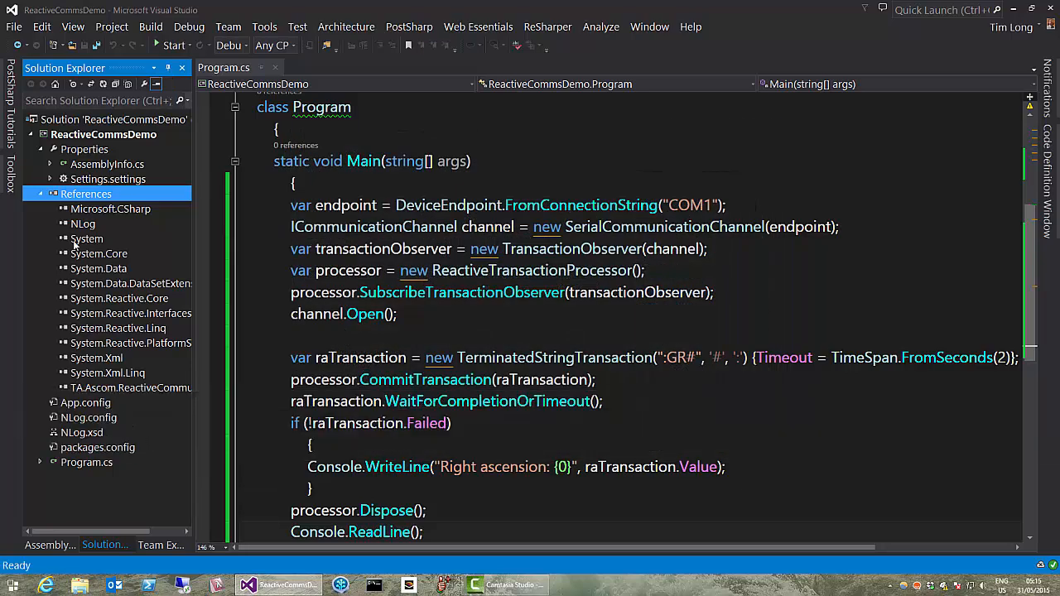
In NLog.config make the target a ColoredConsole named "trace" without a fileName attribute
click(39, 194)
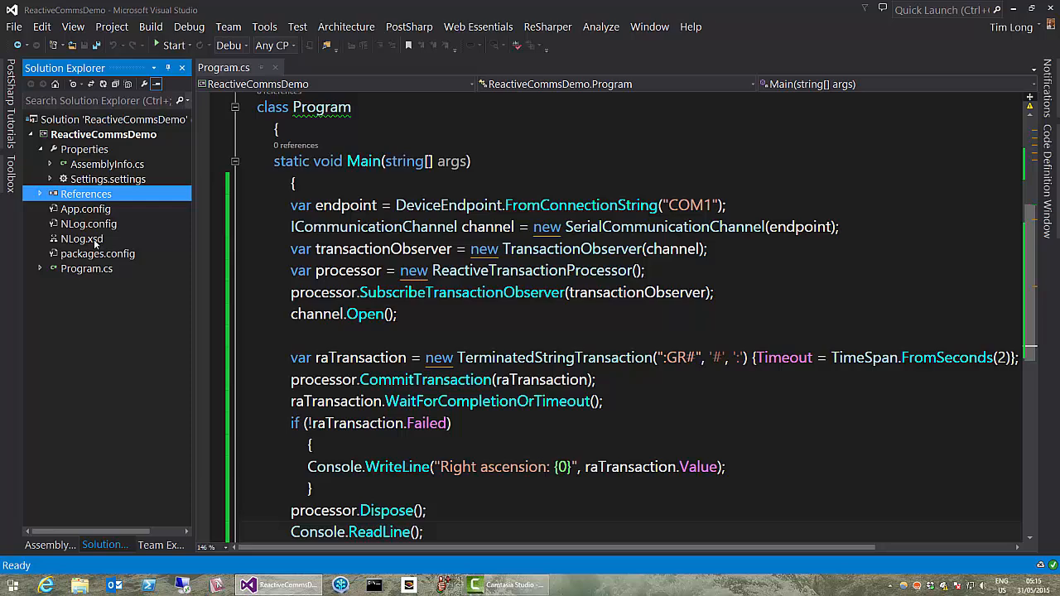
double_click(90, 224)
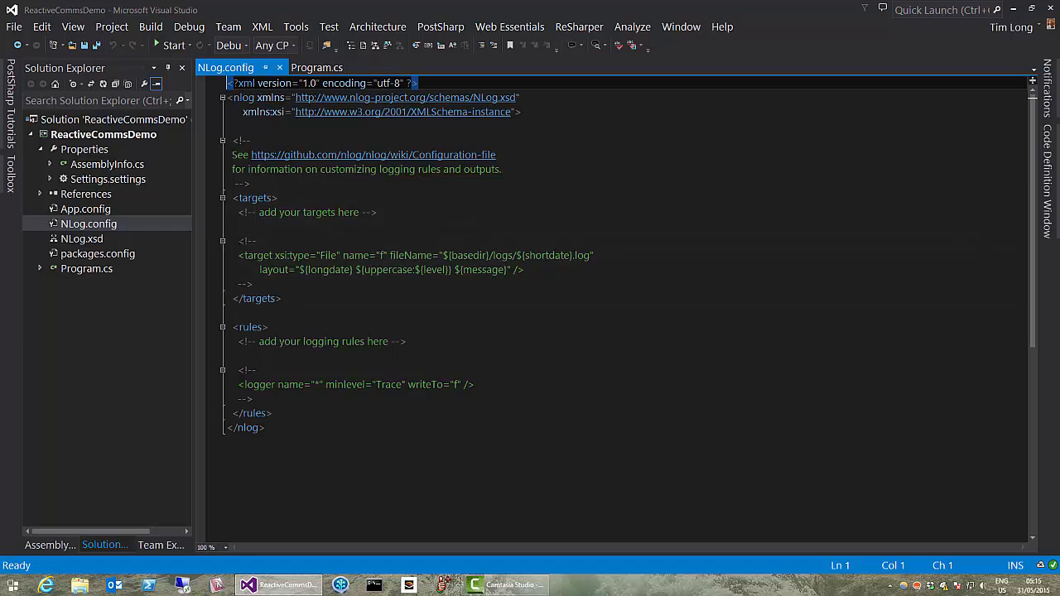
click(240, 227)
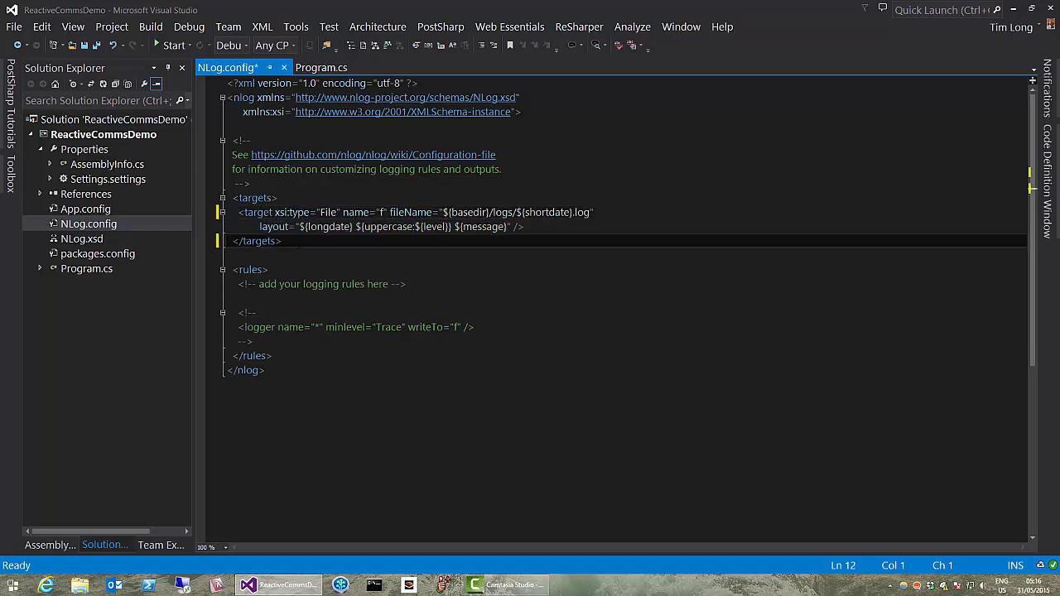
double_click(328, 212)
text(Co)
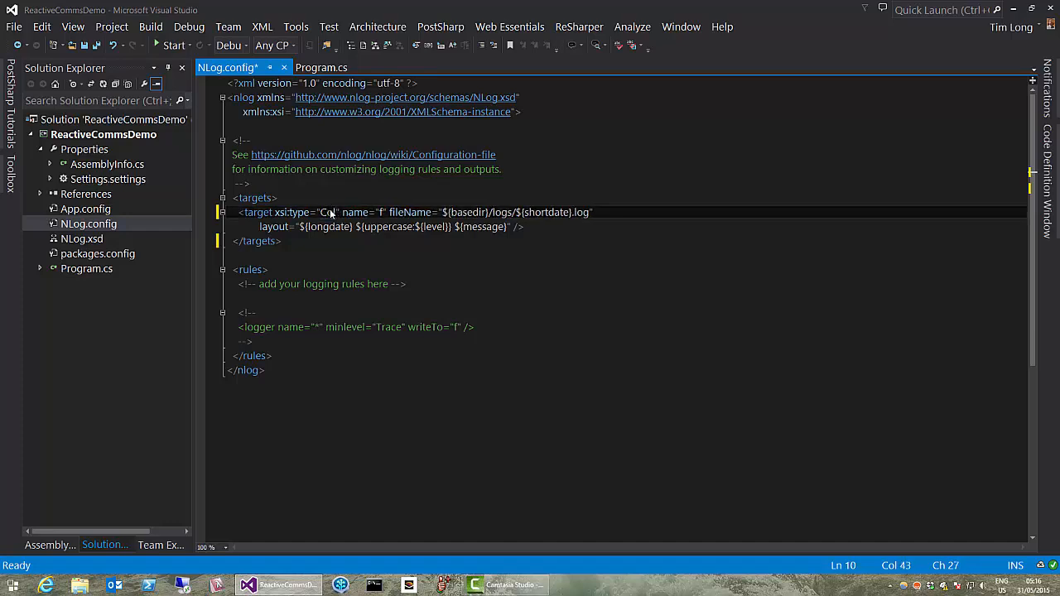
text(loredConsole)
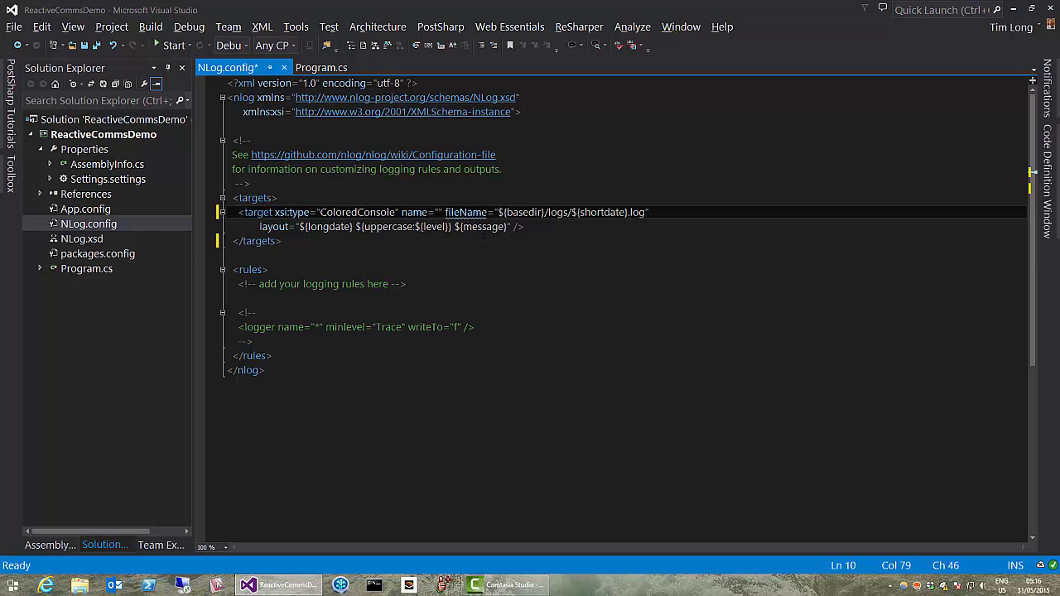
text(trace)
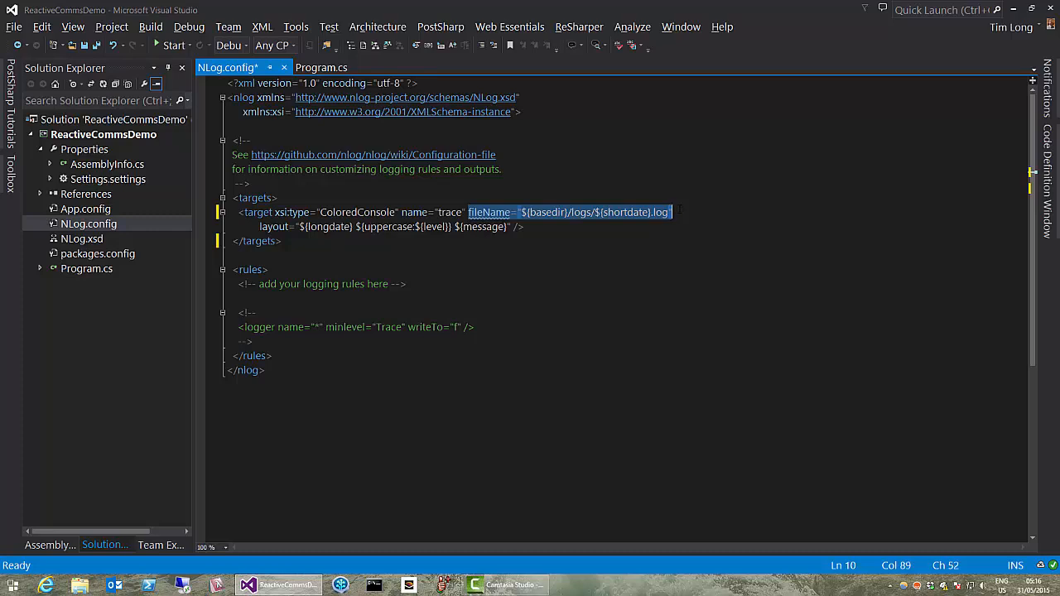
key(Delete)
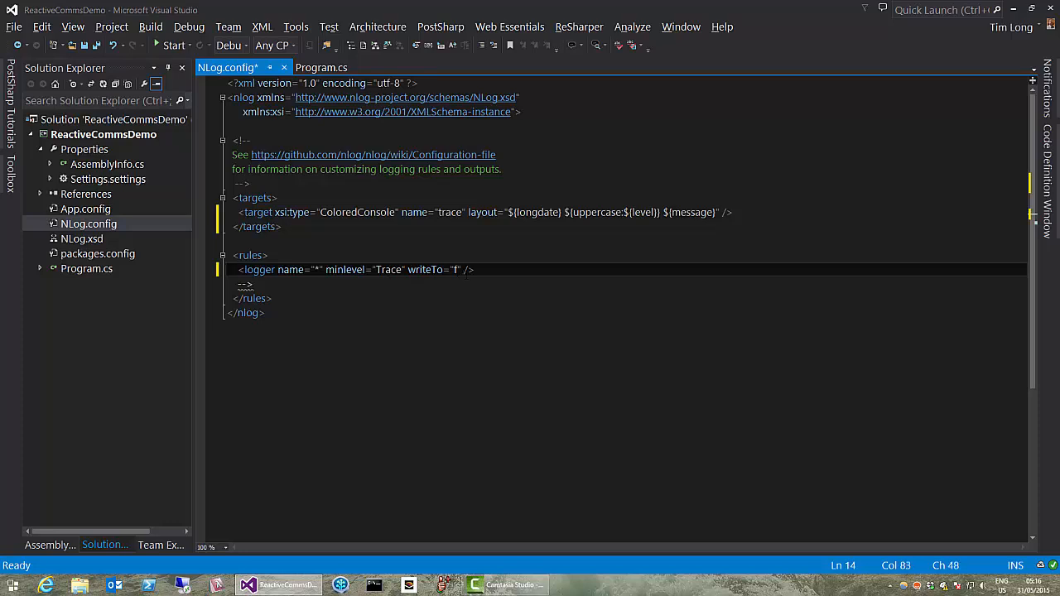
Uncomment the logger rule and set writeTo="trace" so Trace-level logs reach the console
text(race)
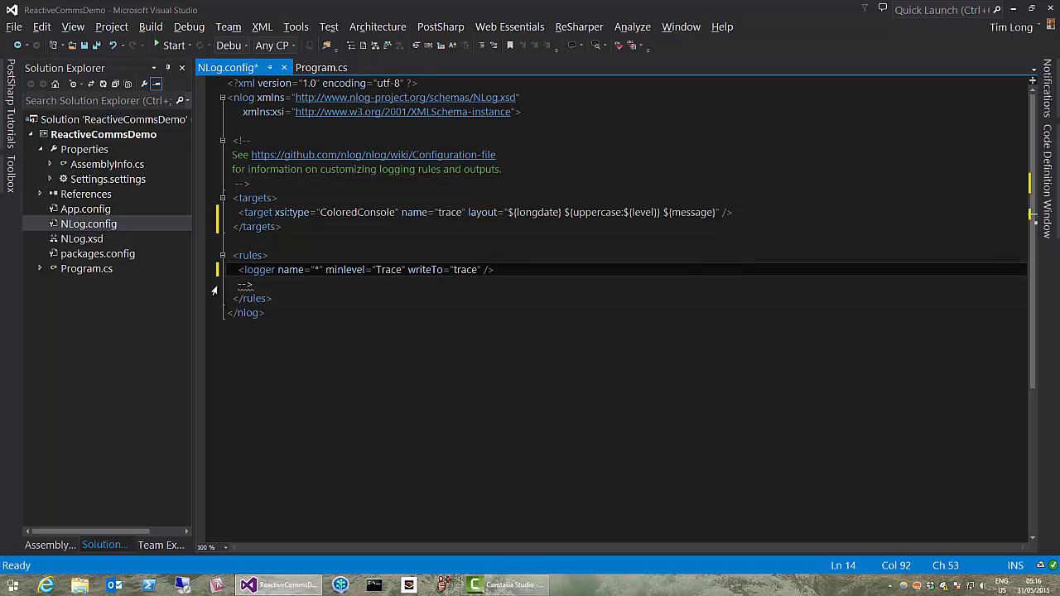
key(Delete)
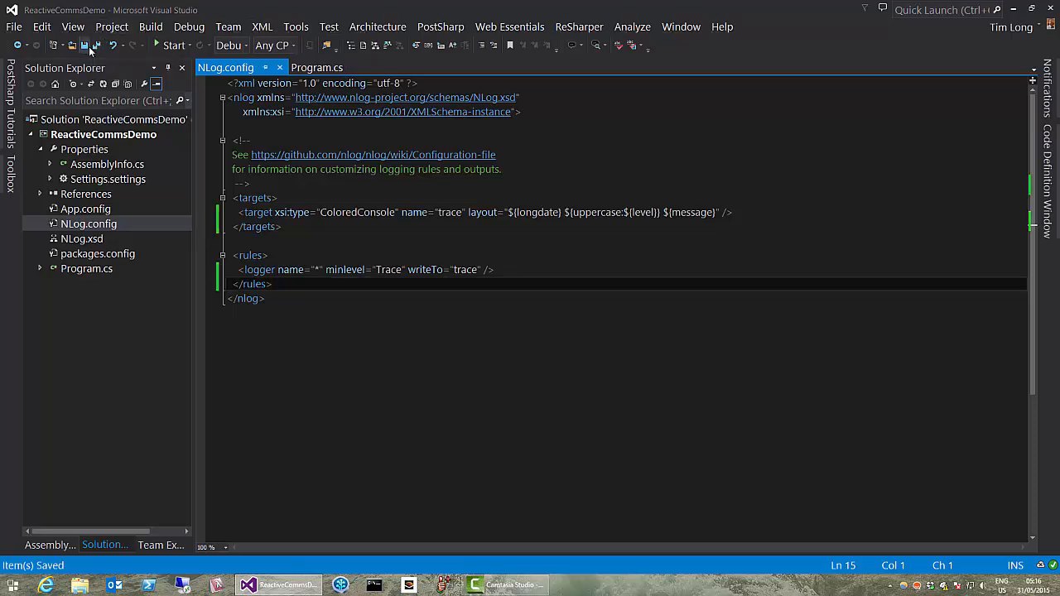
Close the NLog.config tab, returning to Program.cs, and start the console app
click(318, 66)
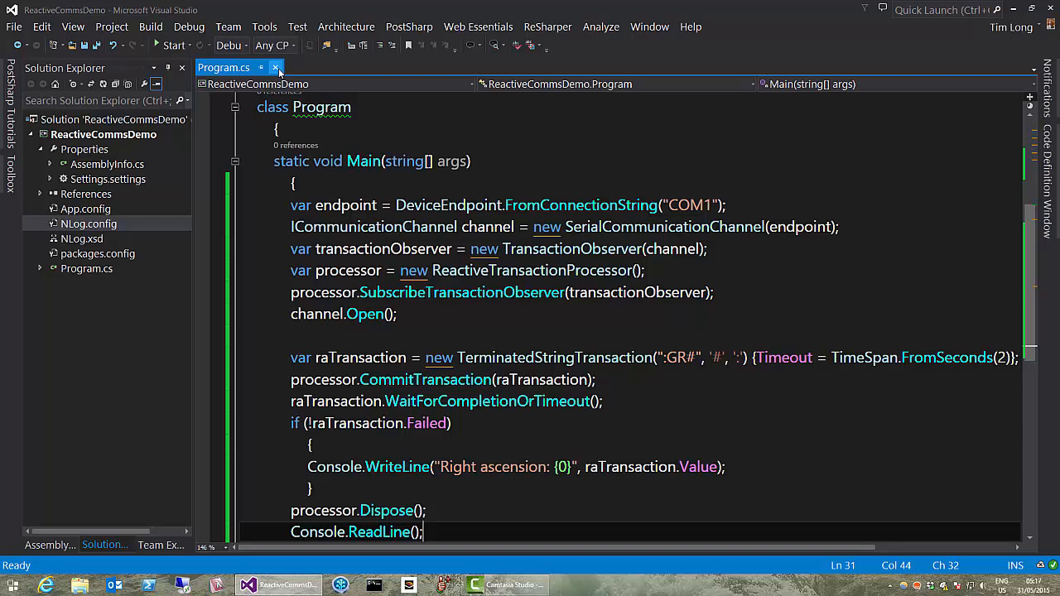
click(90, 224)
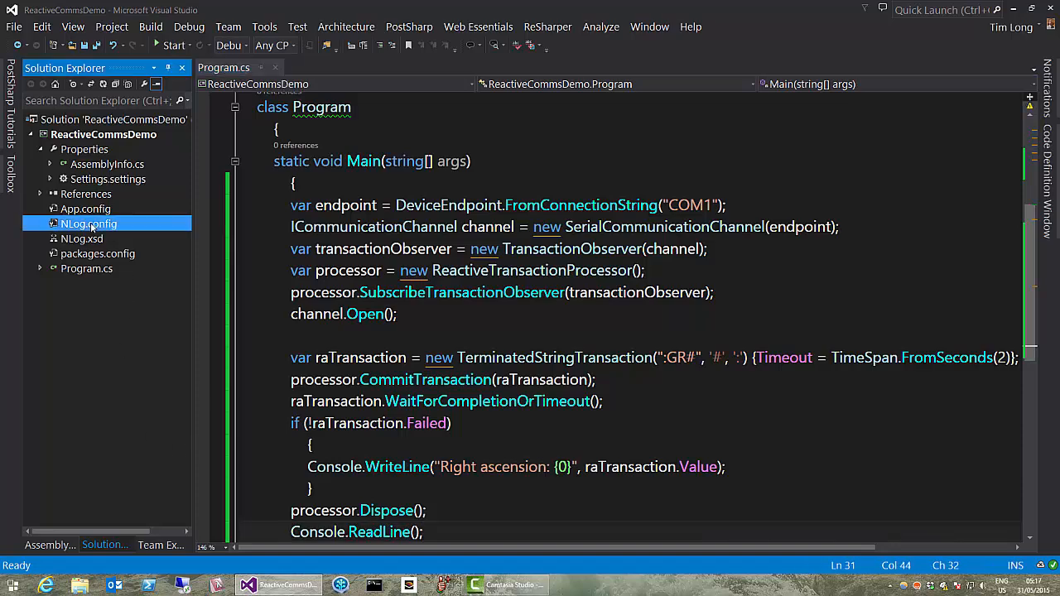
right_click(89, 223)
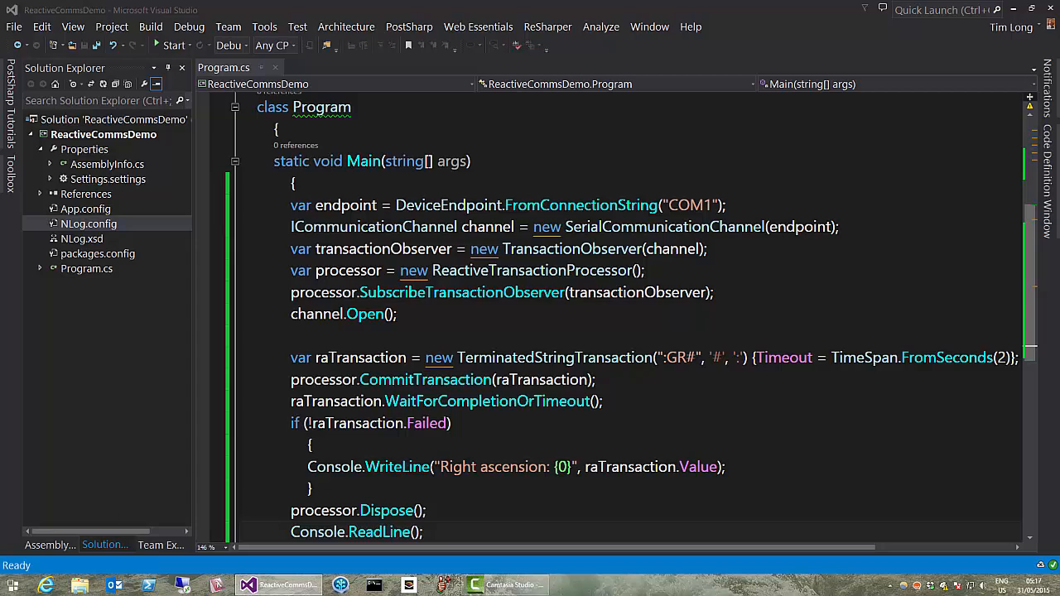
mouse_move(371, 132)
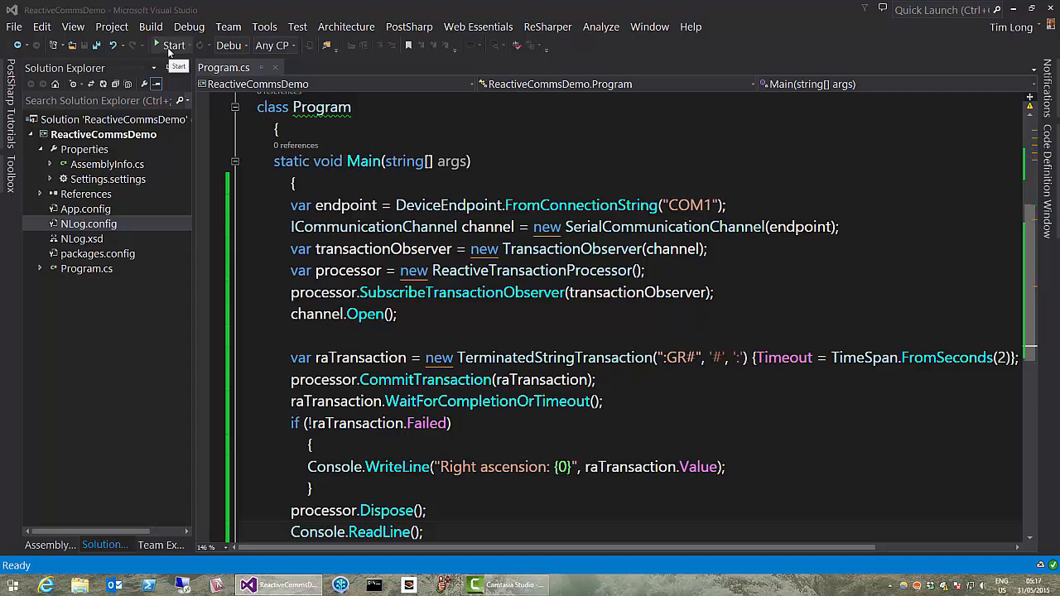
click(173, 44)
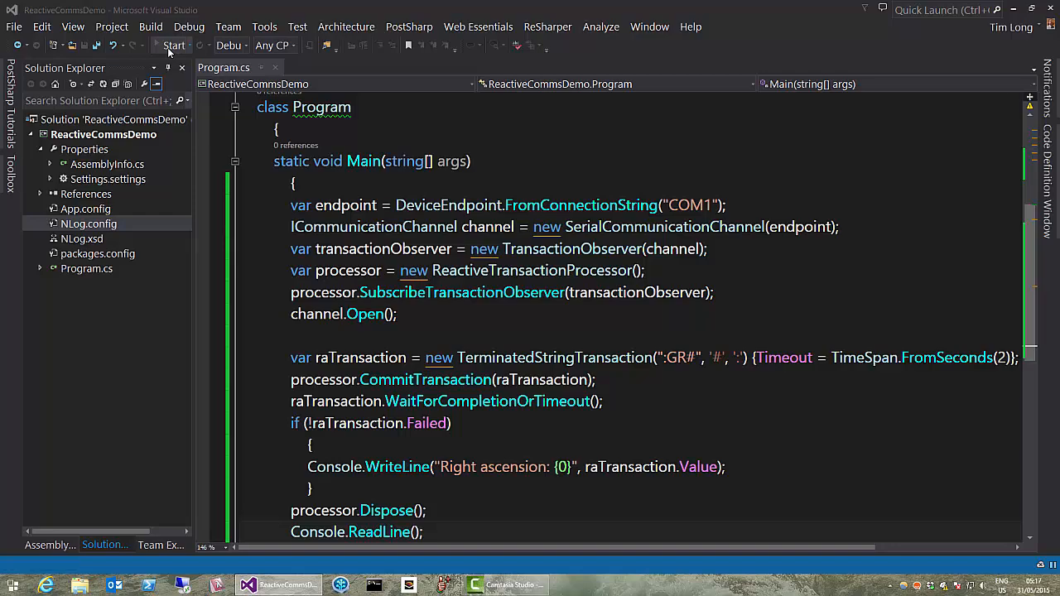
Run ReactiveCommsDemo so the console prints Right ascension: 20:56:58 with NLog trace output
click(174, 46)
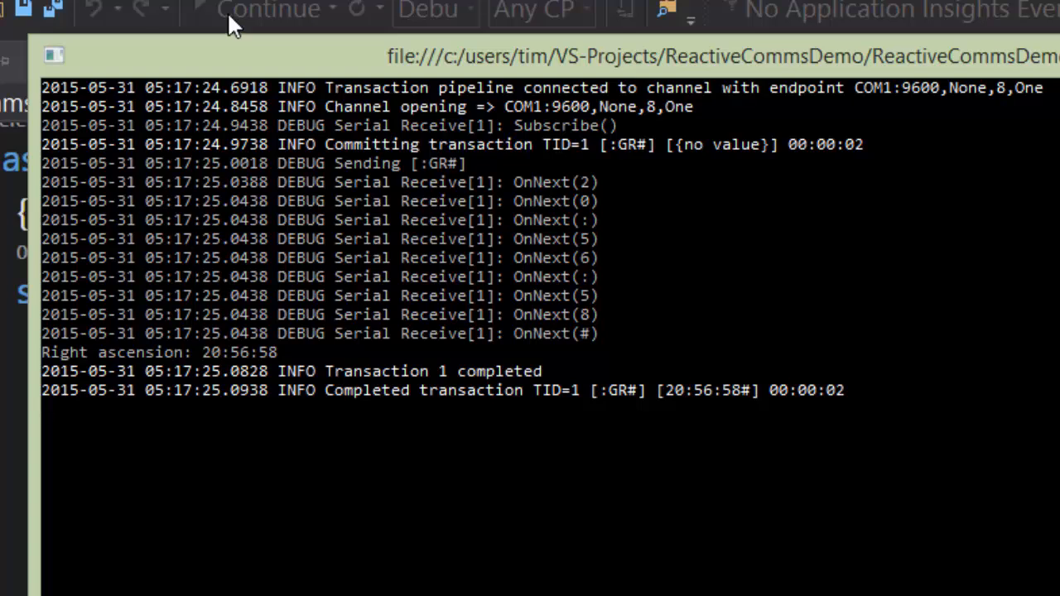
mouse_move(520, 108)
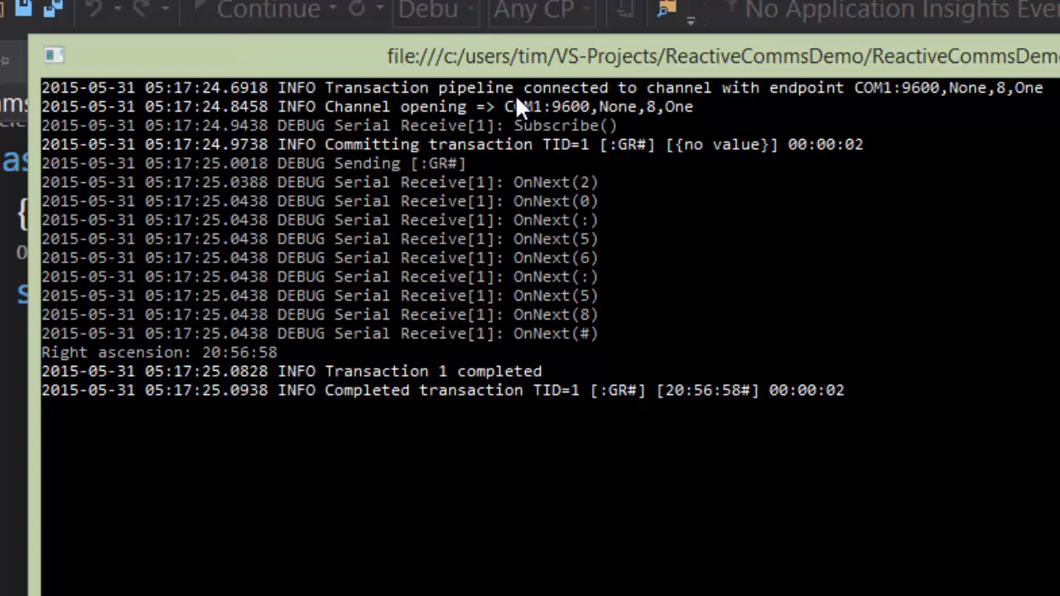
mouse_move(886, 116)
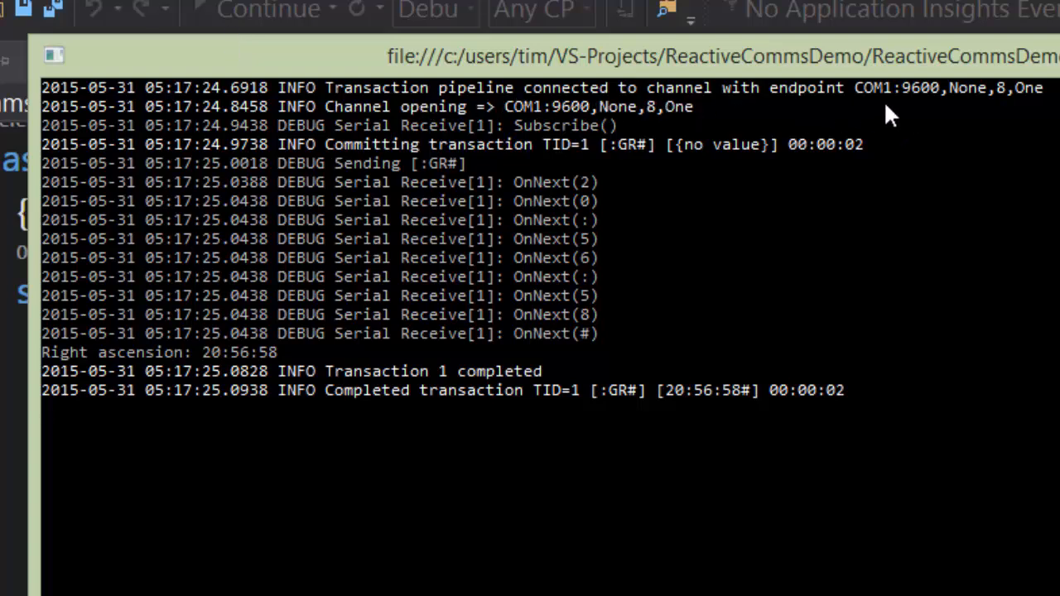
mouse_move(969, 113)
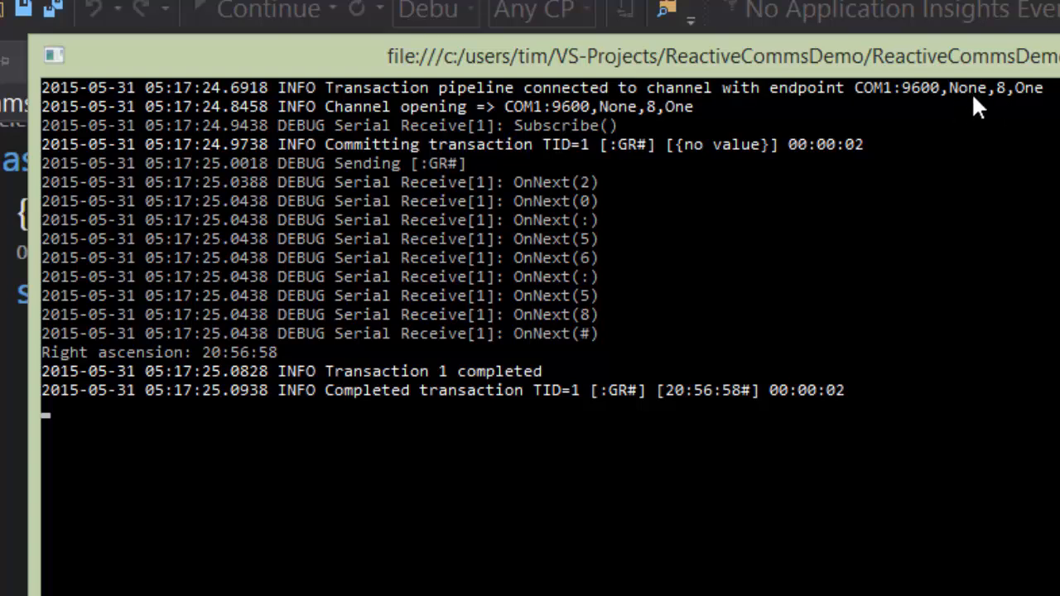
mouse_move(1027, 108)
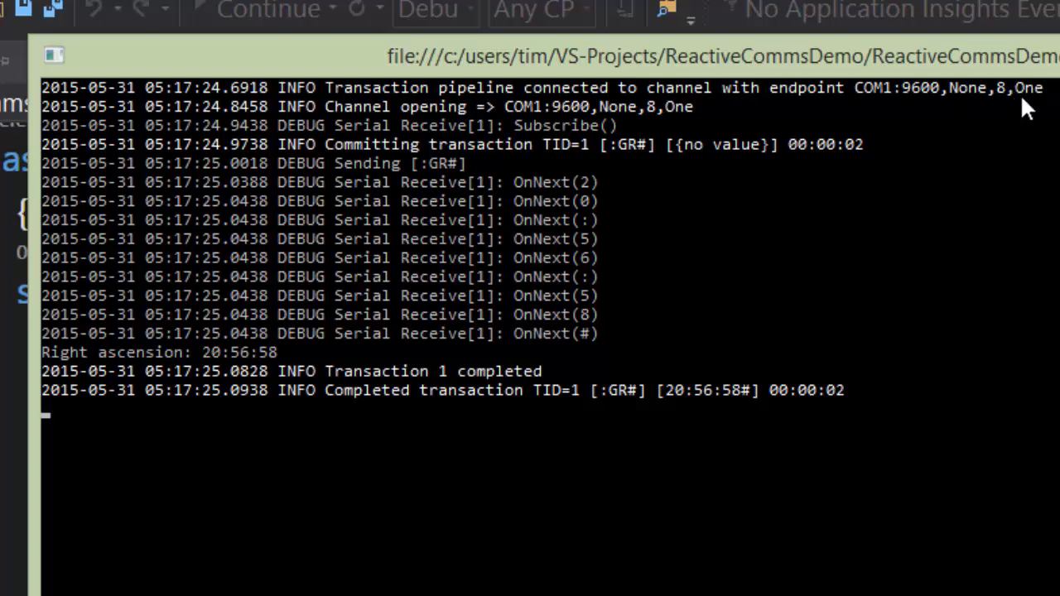
mouse_move(928, 113)
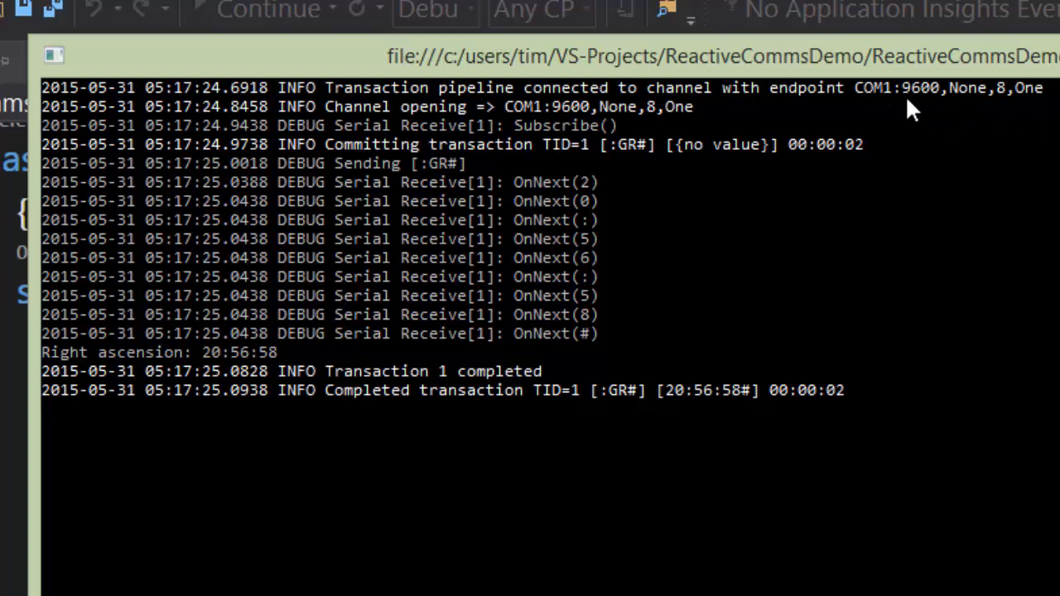
mouse_move(564, 126)
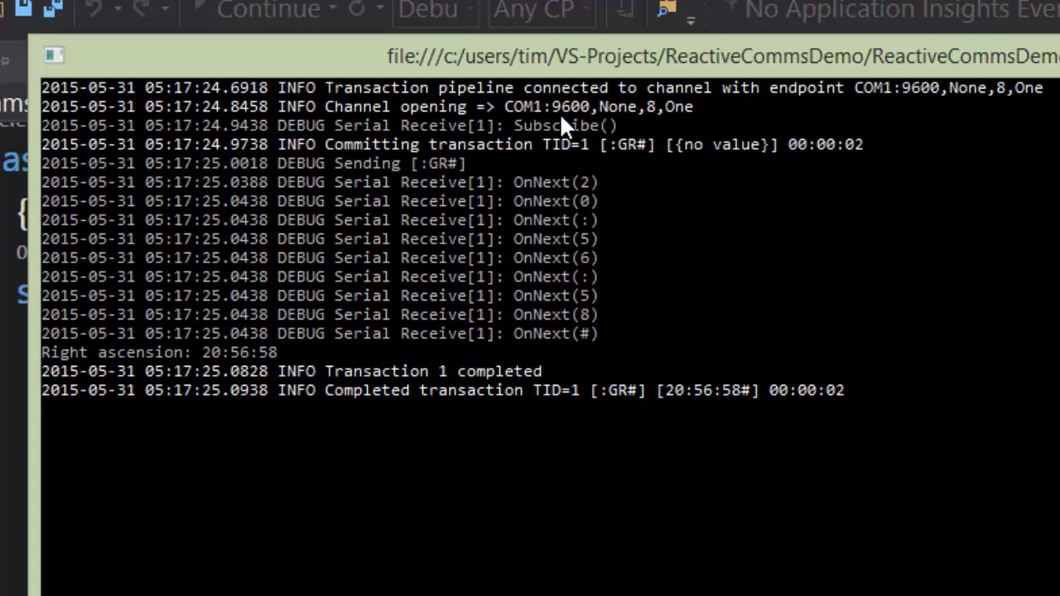
mouse_move(306, 129)
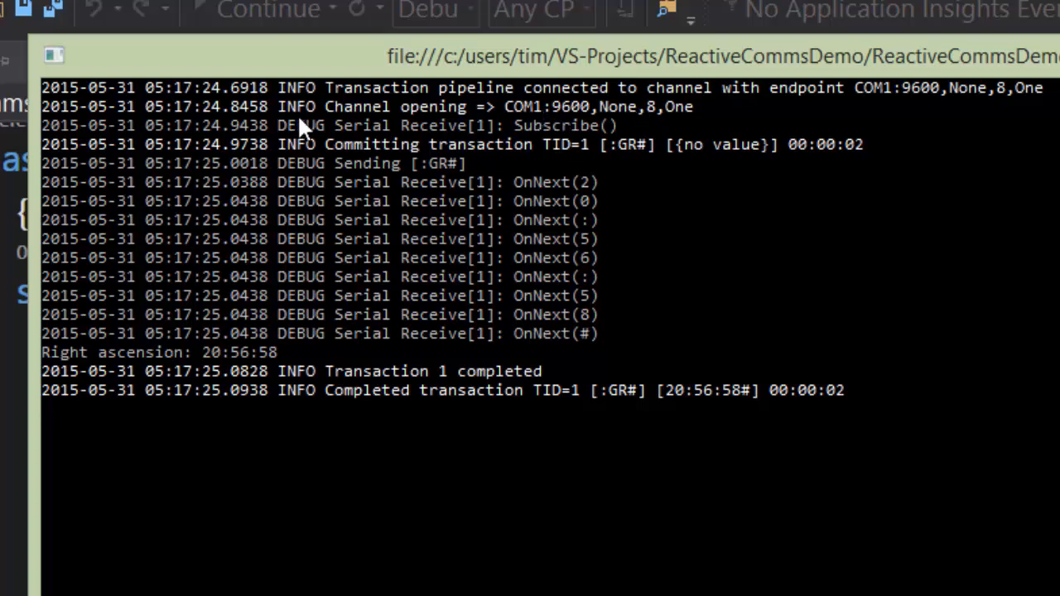
mouse_move(406, 142)
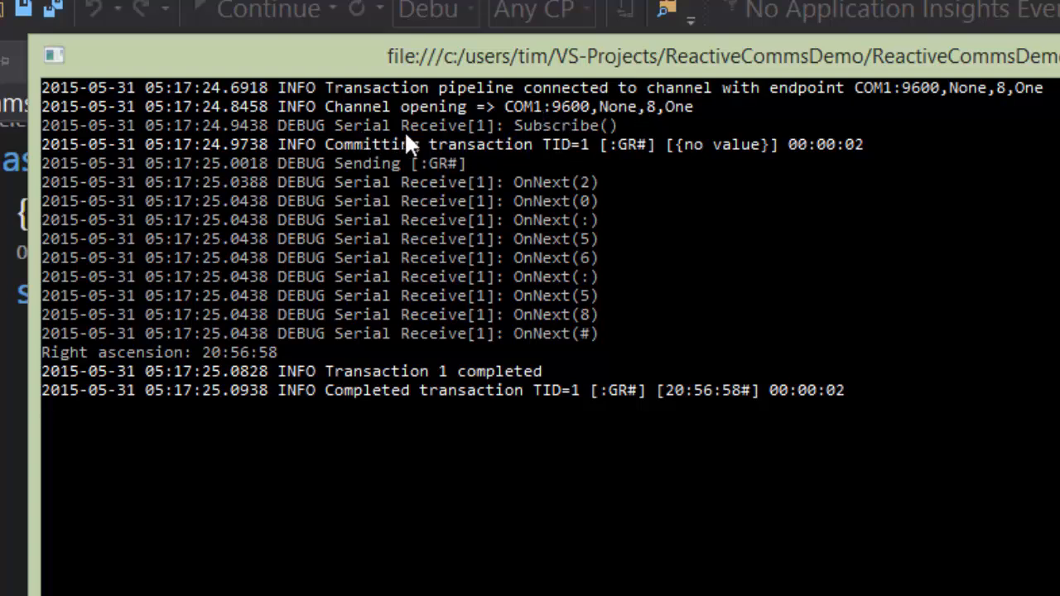
mouse_move(530, 132)
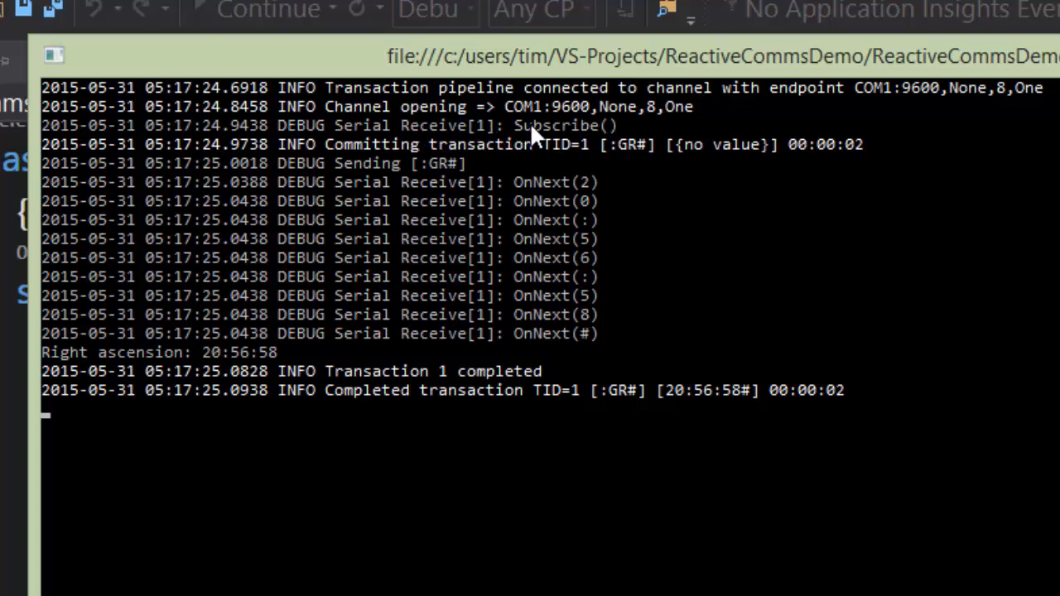
mouse_move(629, 132)
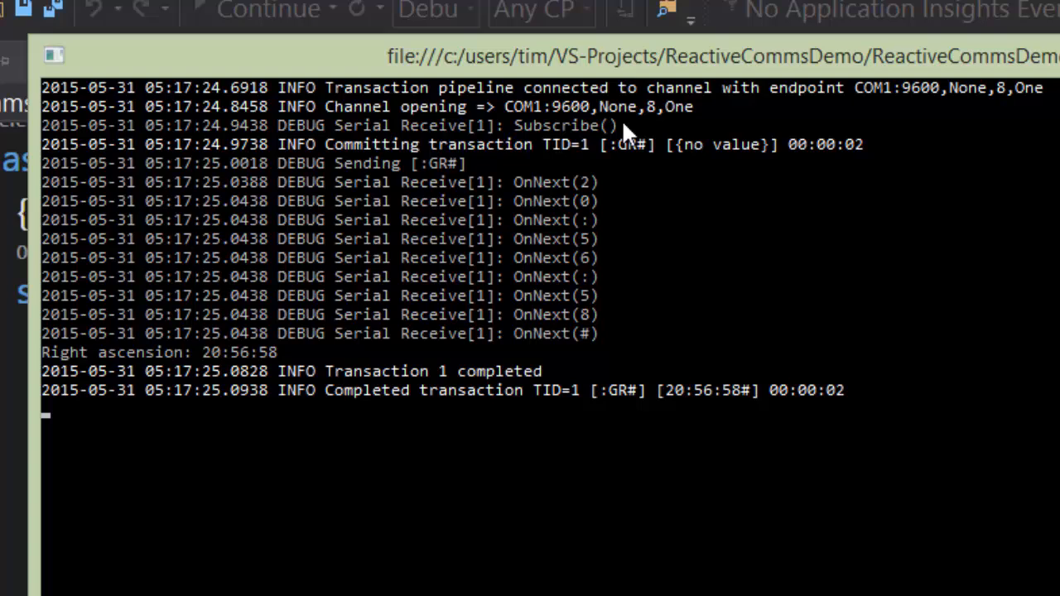
mouse_move(510, 168)
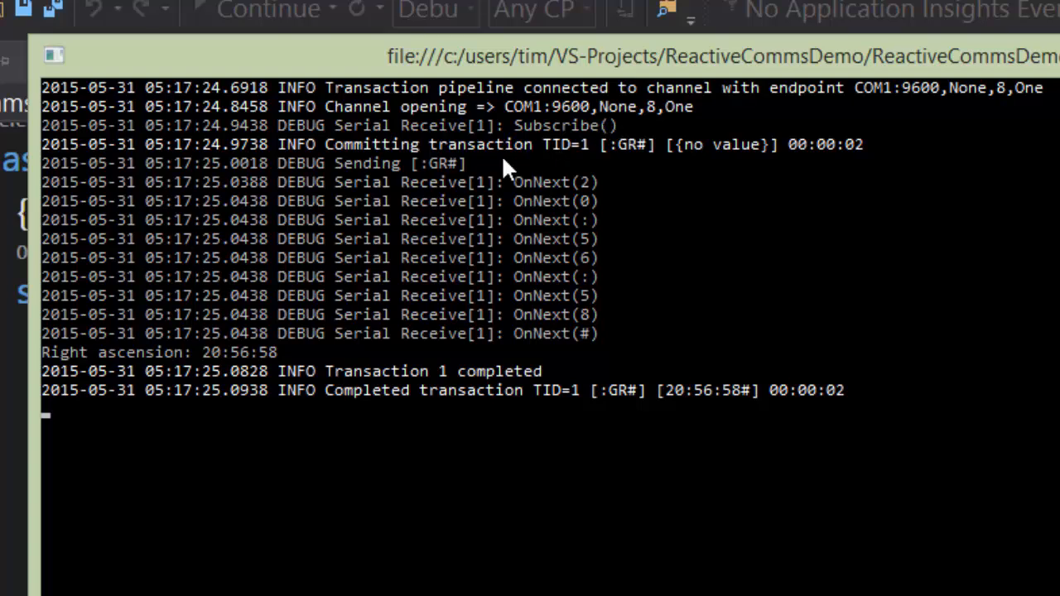
mouse_move(562, 163)
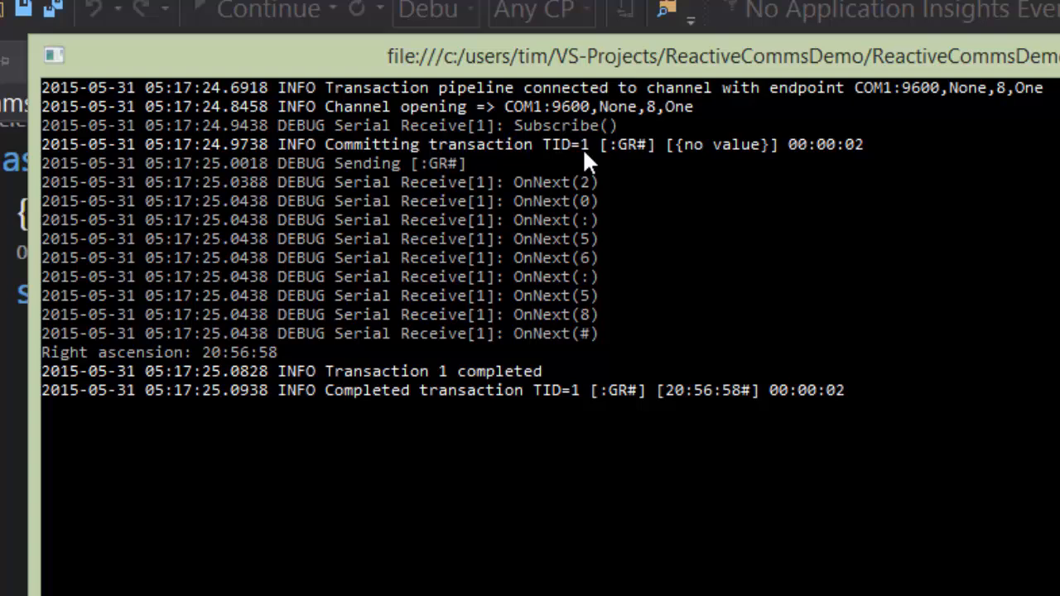
mouse_move(649, 163)
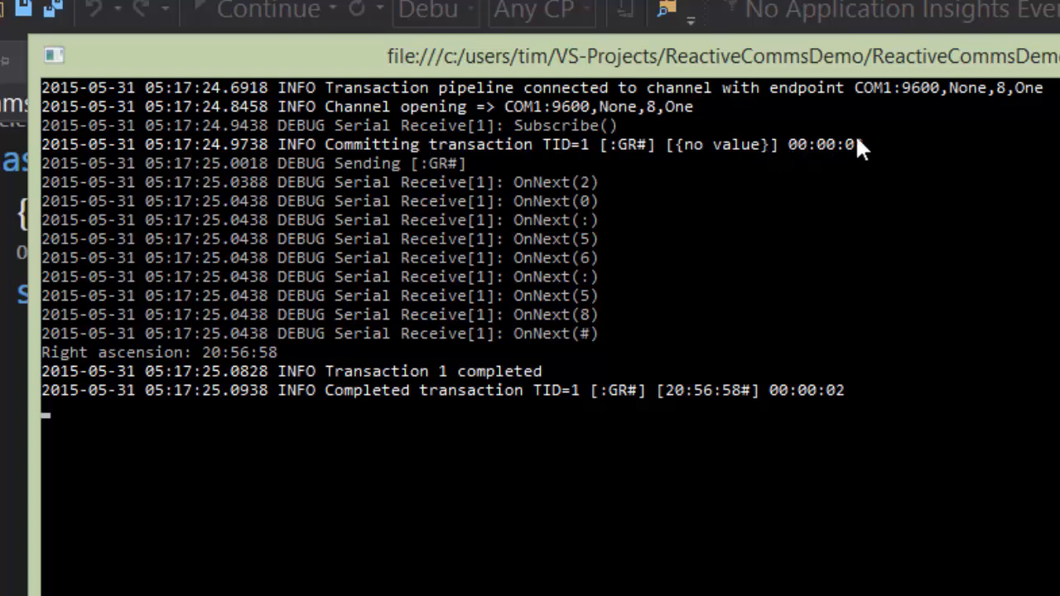
mouse_move(290, 179)
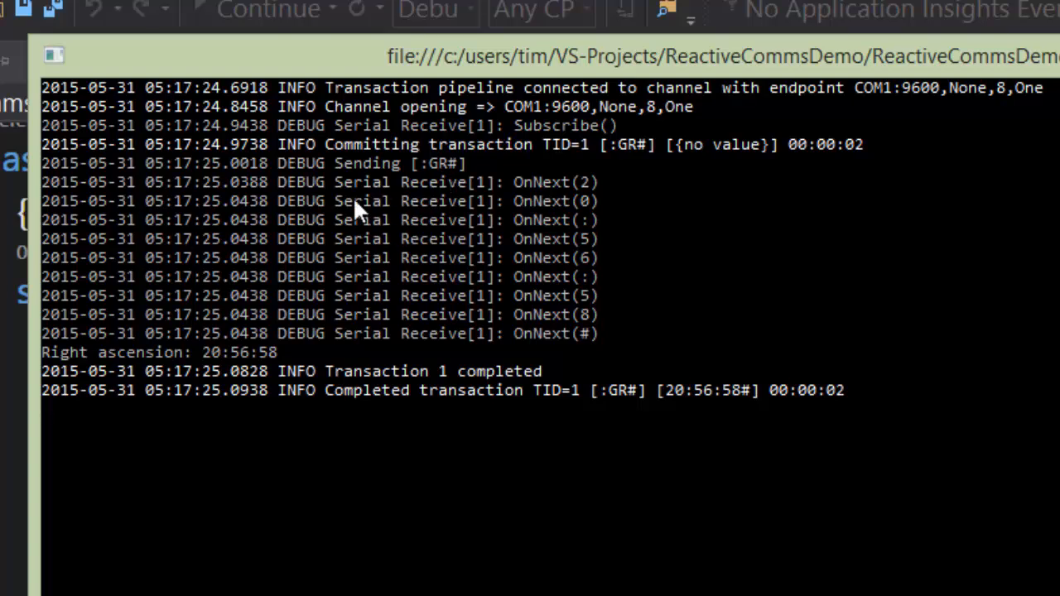
mouse_move(480, 279)
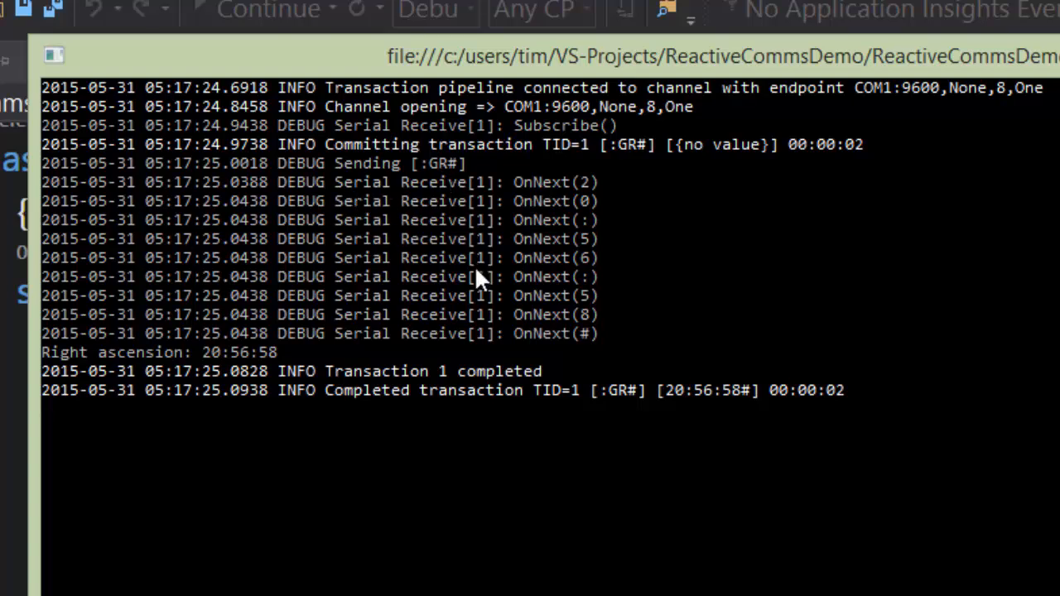
mouse_move(503, 318)
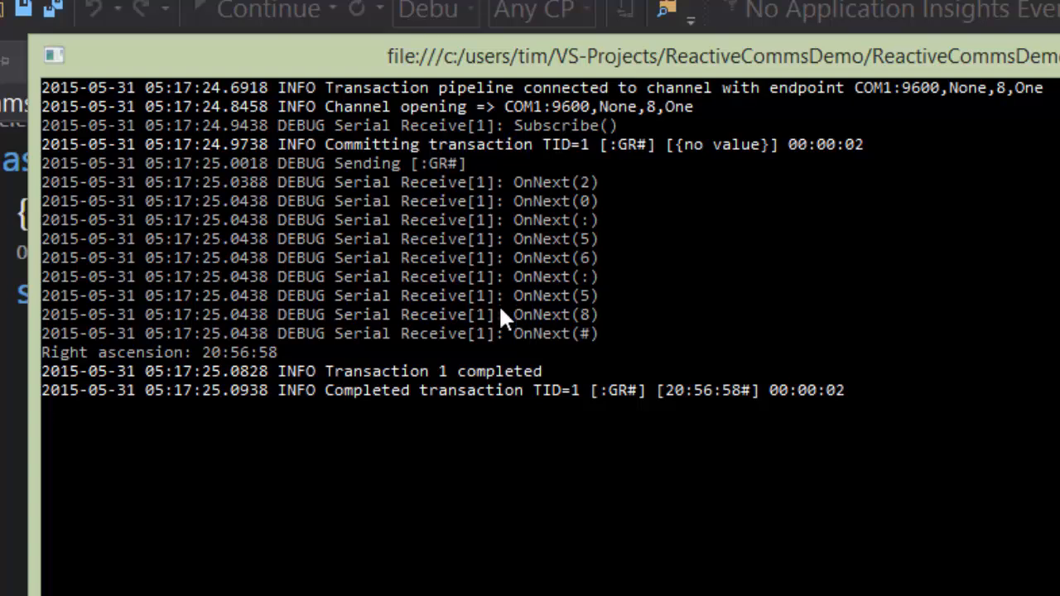
mouse_move(645, 205)
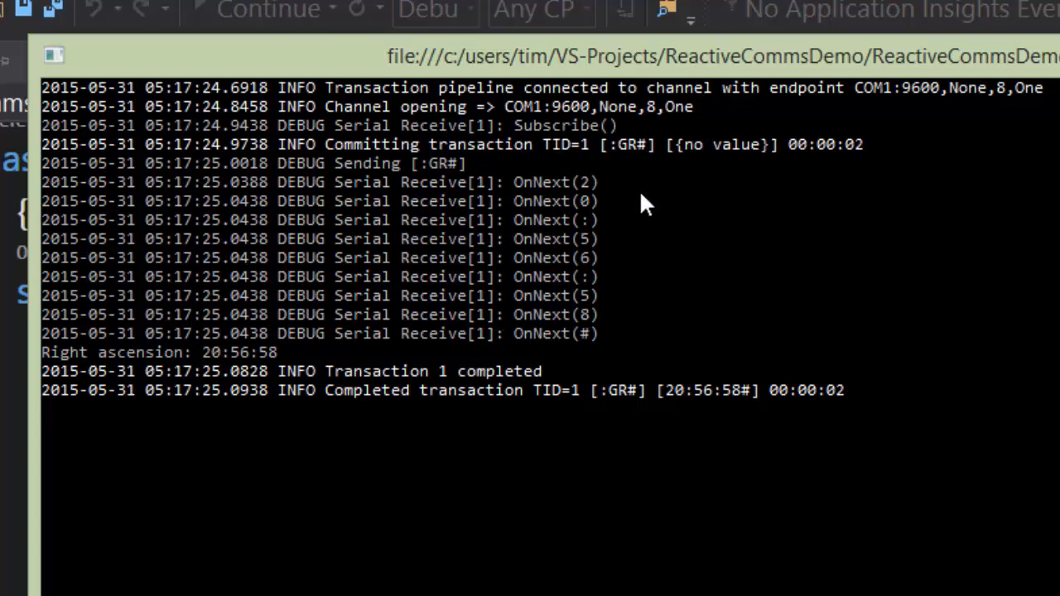
mouse_move(610, 192)
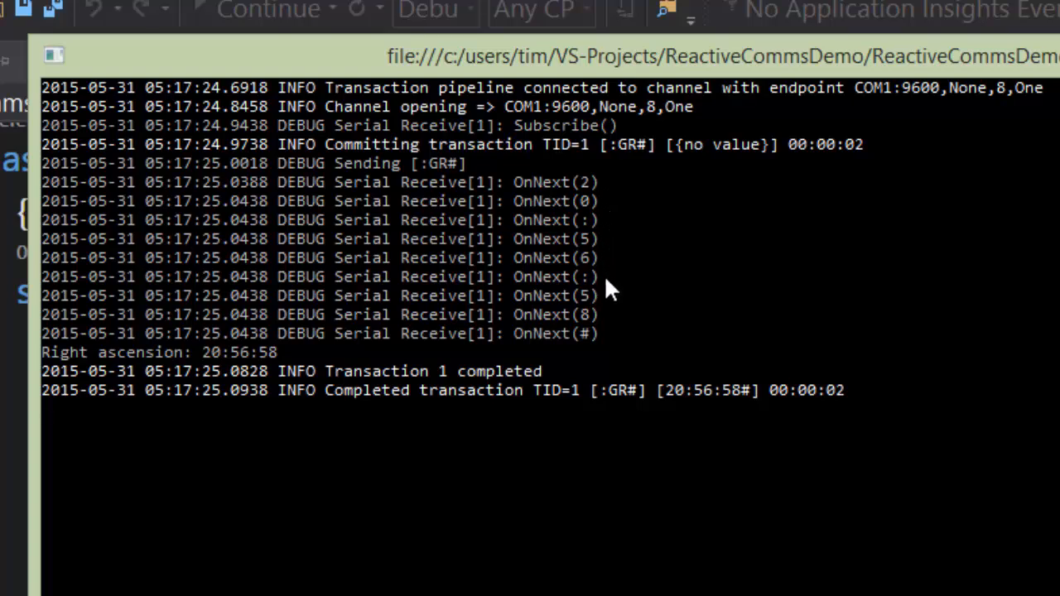
mouse_move(580, 348)
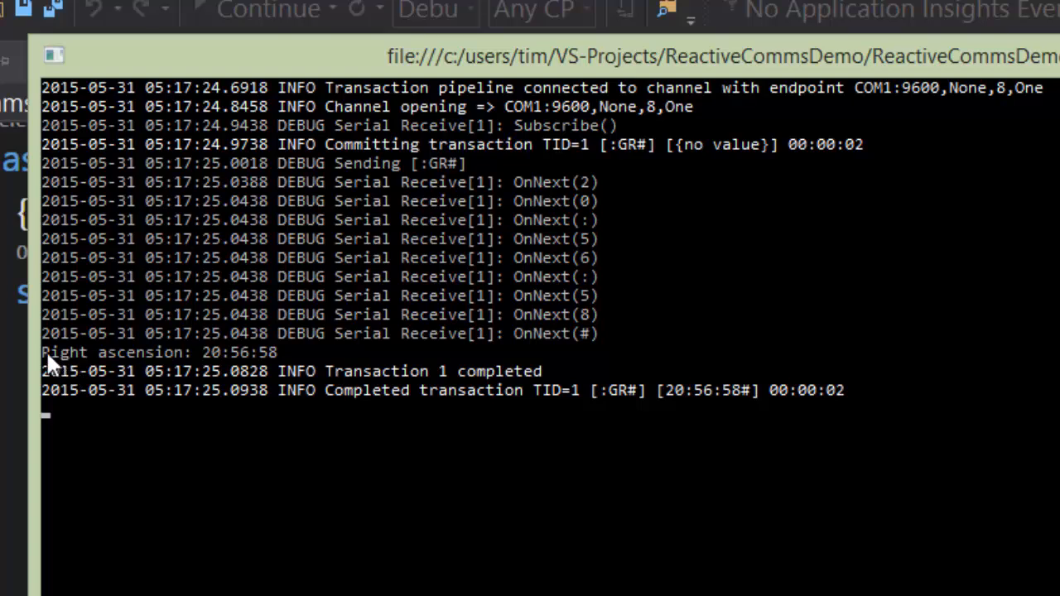
mouse_move(273, 374)
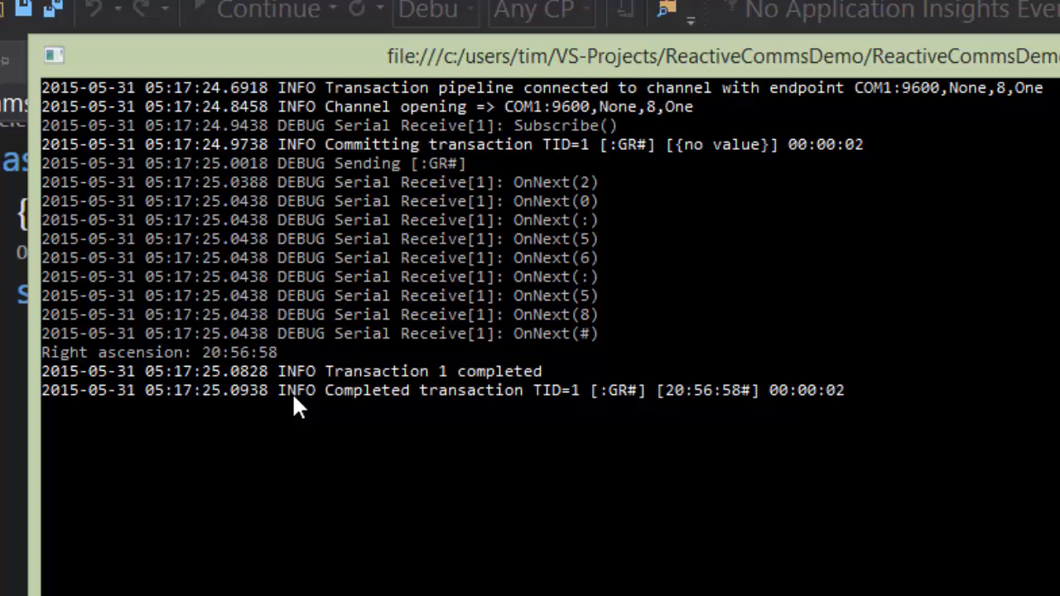
mouse_move(510, 391)
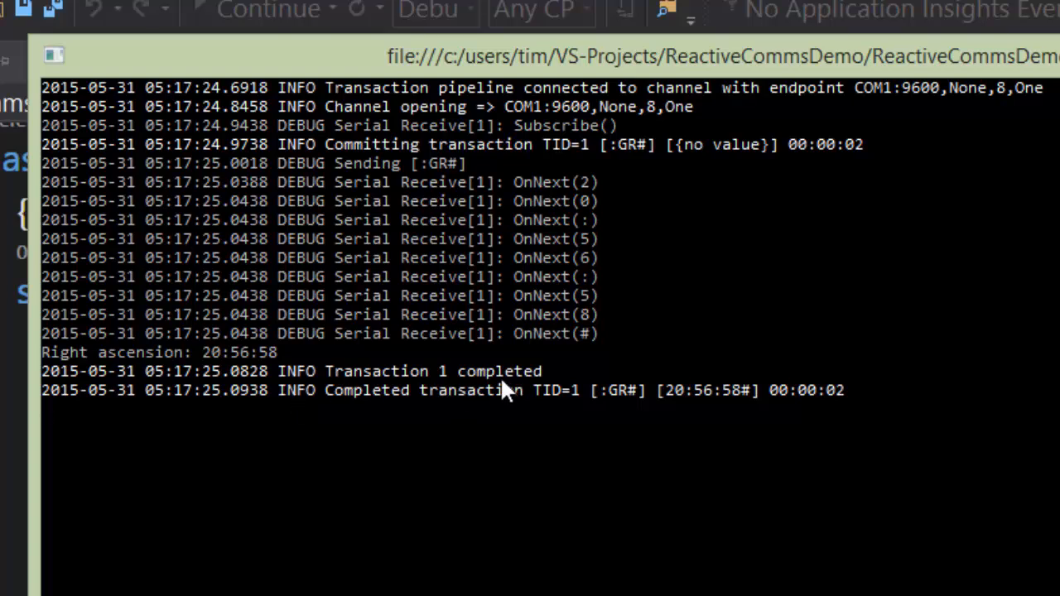
mouse_move(497, 389)
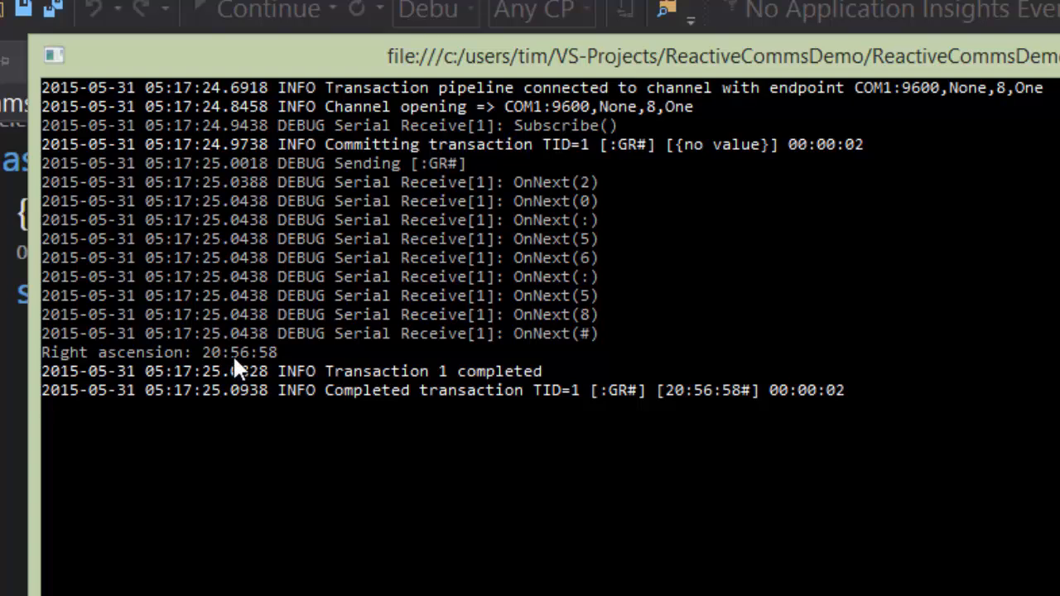
mouse_move(543, 484)
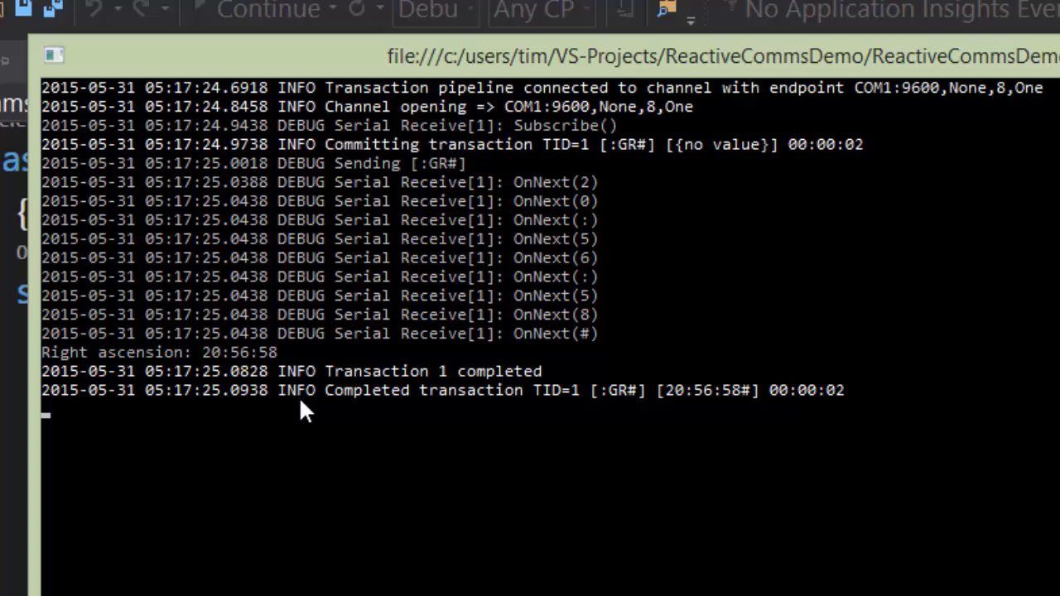
mouse_move(361, 414)
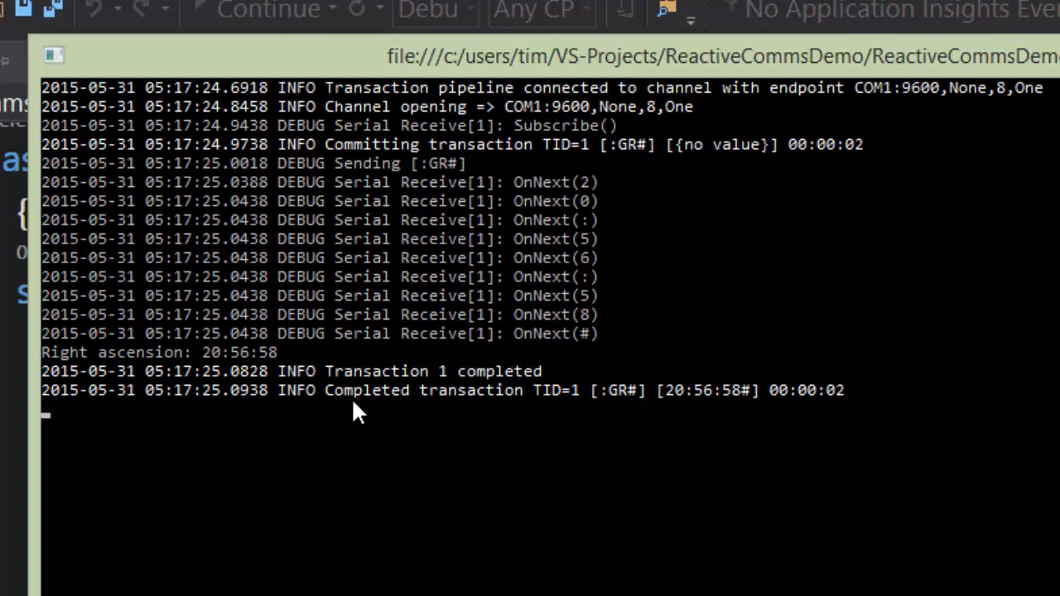
mouse_move(456, 405)
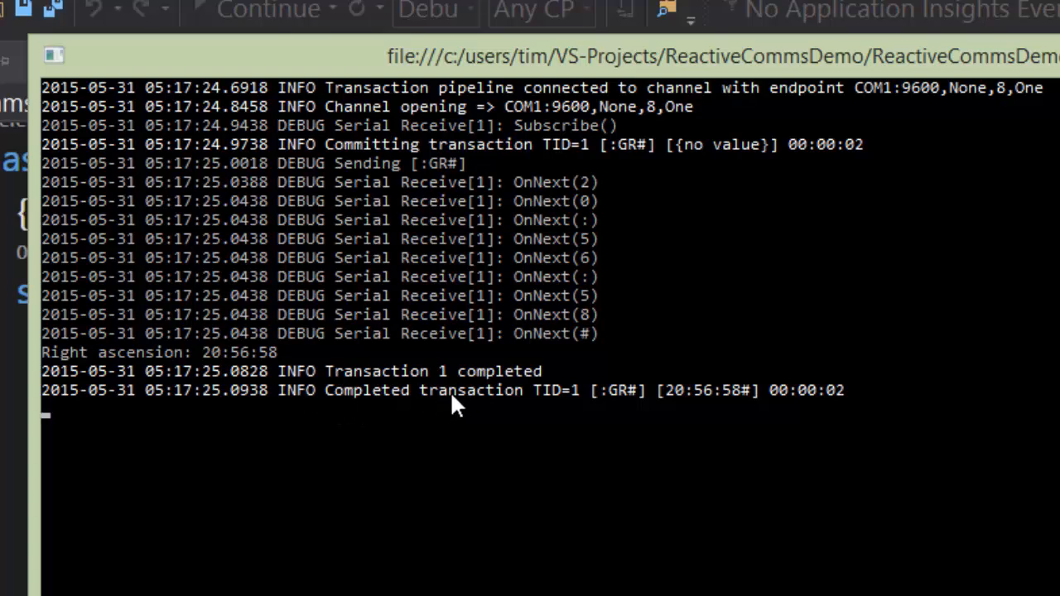
mouse_move(629, 413)
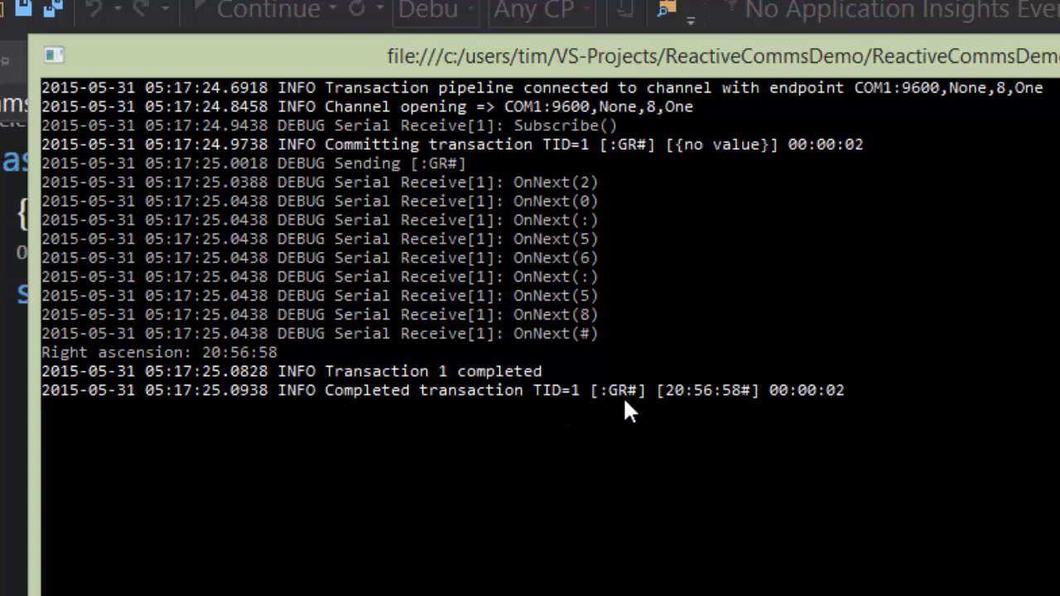
mouse_move(727, 407)
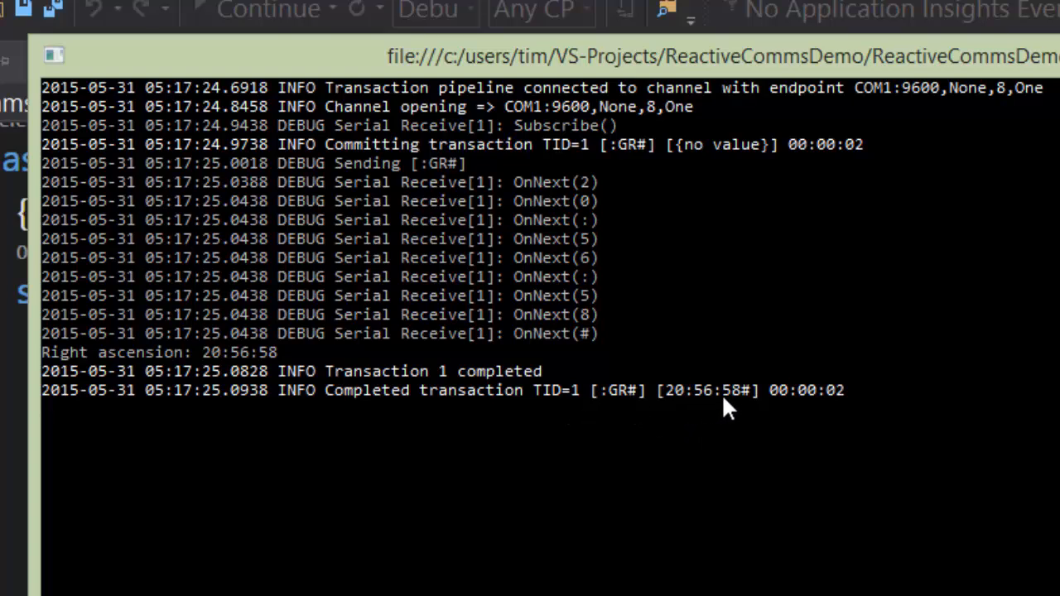
mouse_move(845, 398)
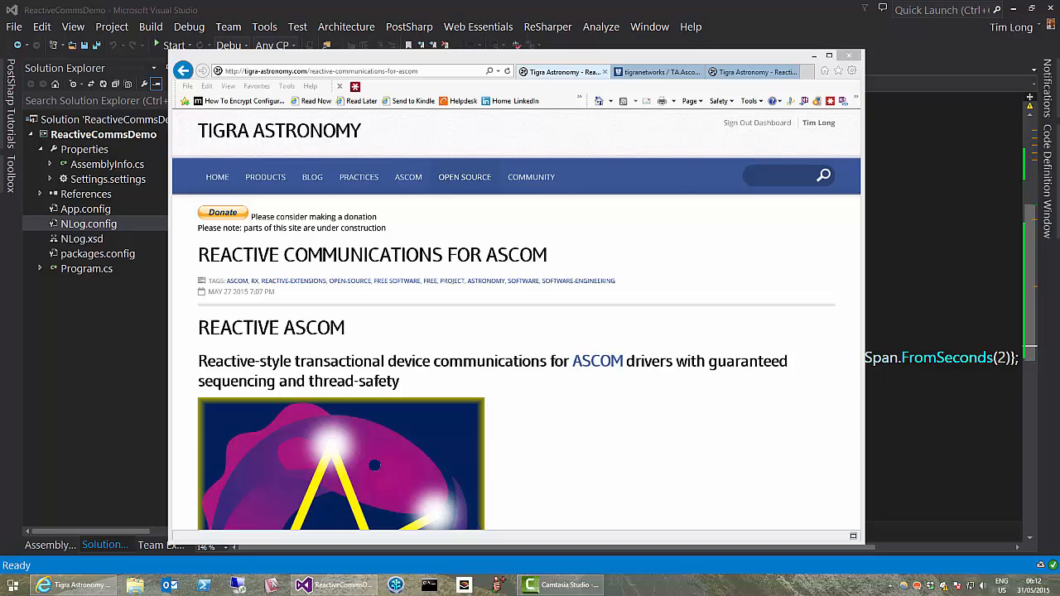
mouse_move(117, 388)
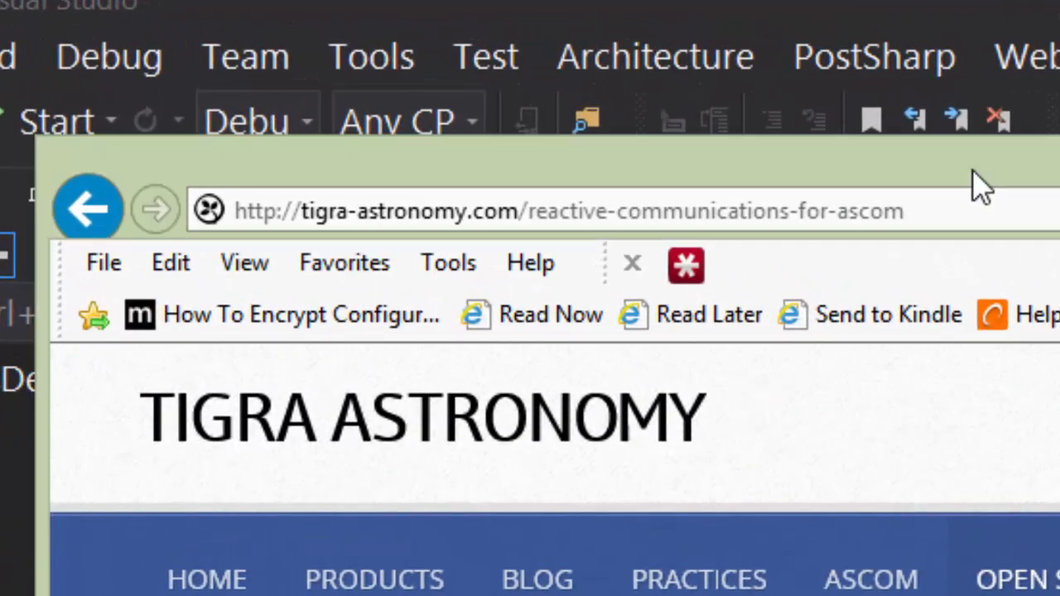
mouse_move(290, 257)
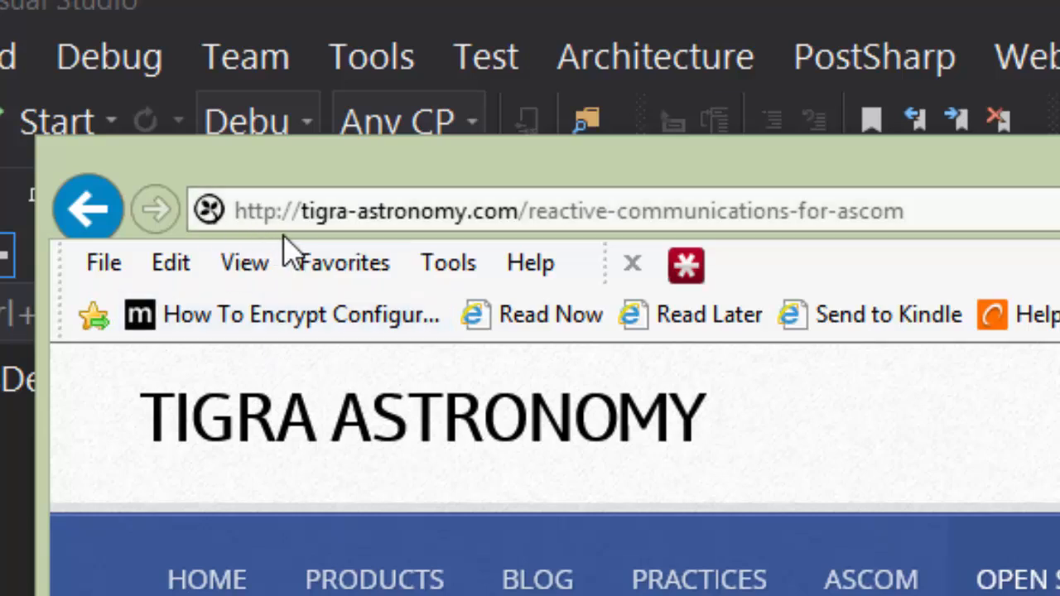
mouse_move(368, 240)
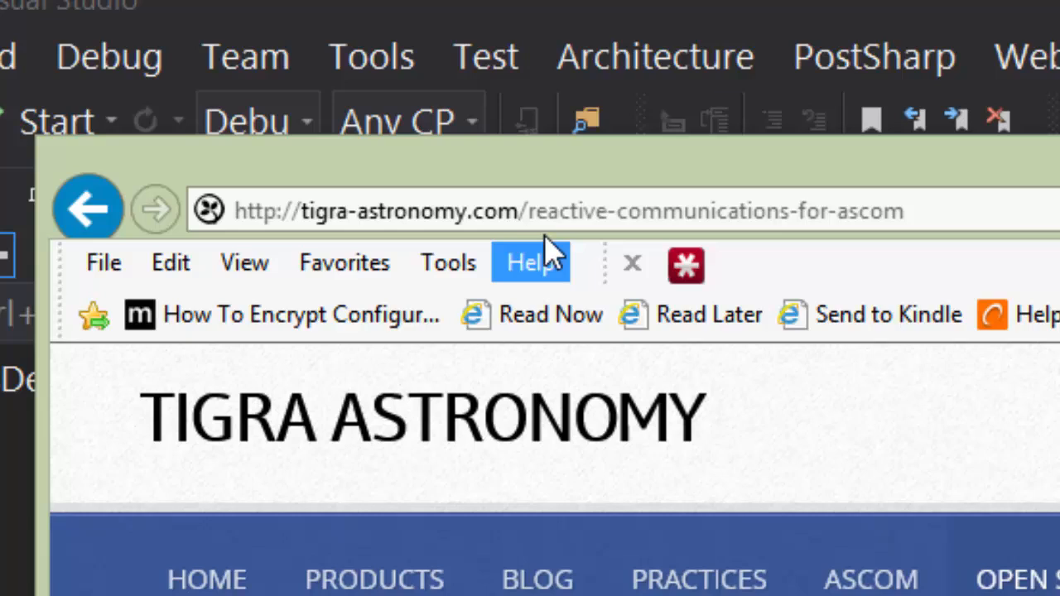
mouse_move(592, 228)
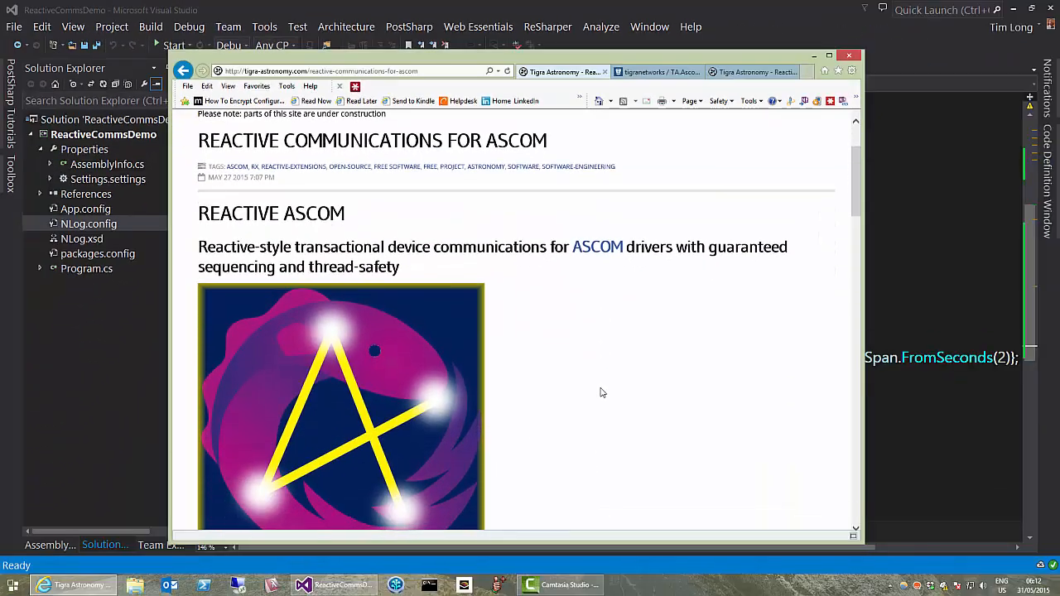
Switch to the TA.Ascom.ReactiveCommunications Bitbucket repository overview page
scroll(down, 3)
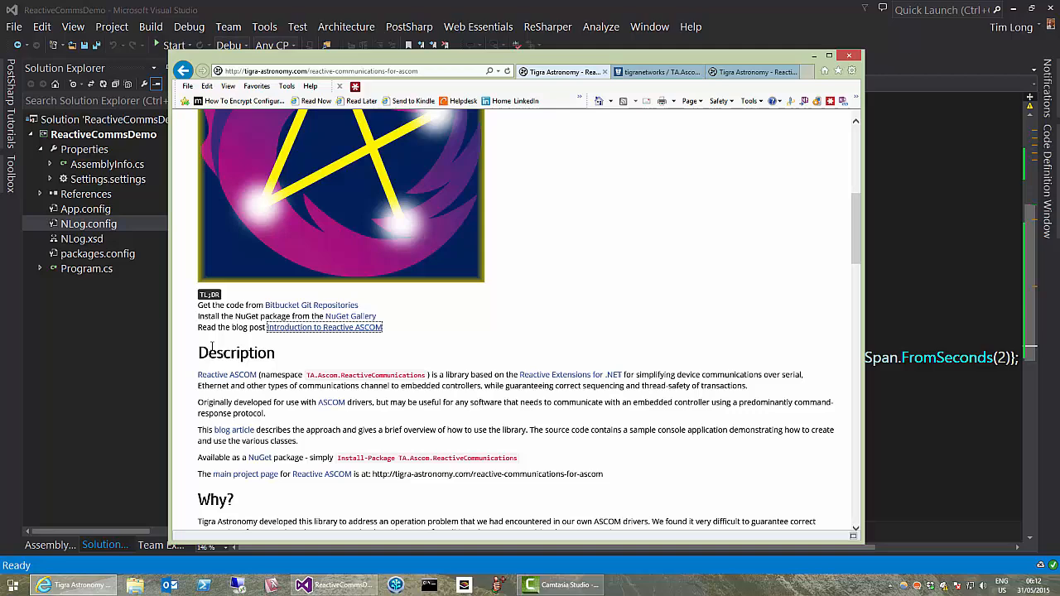
mouse_move(323, 328)
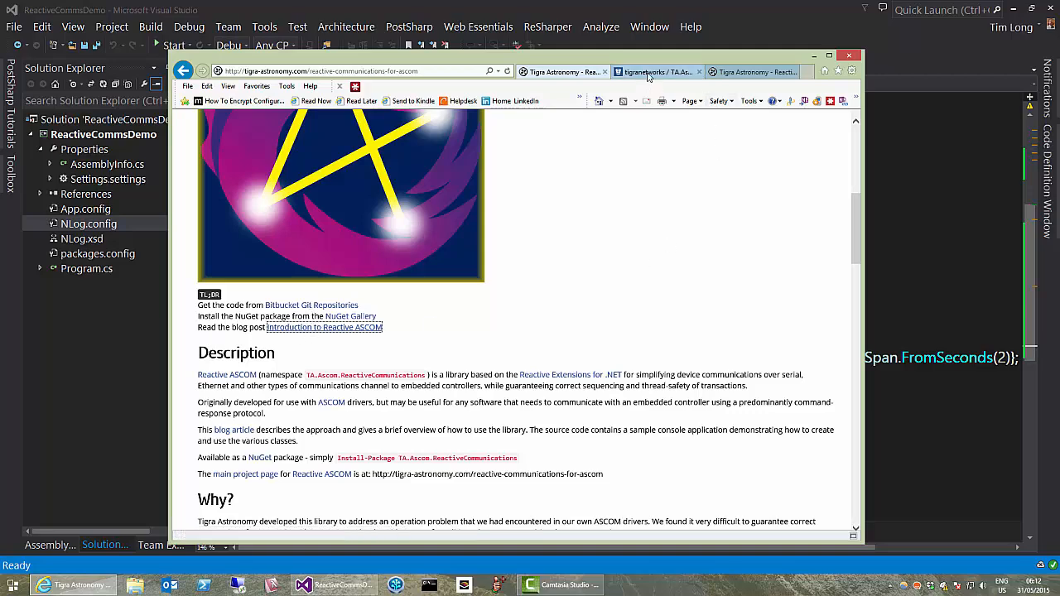
click(654, 73)
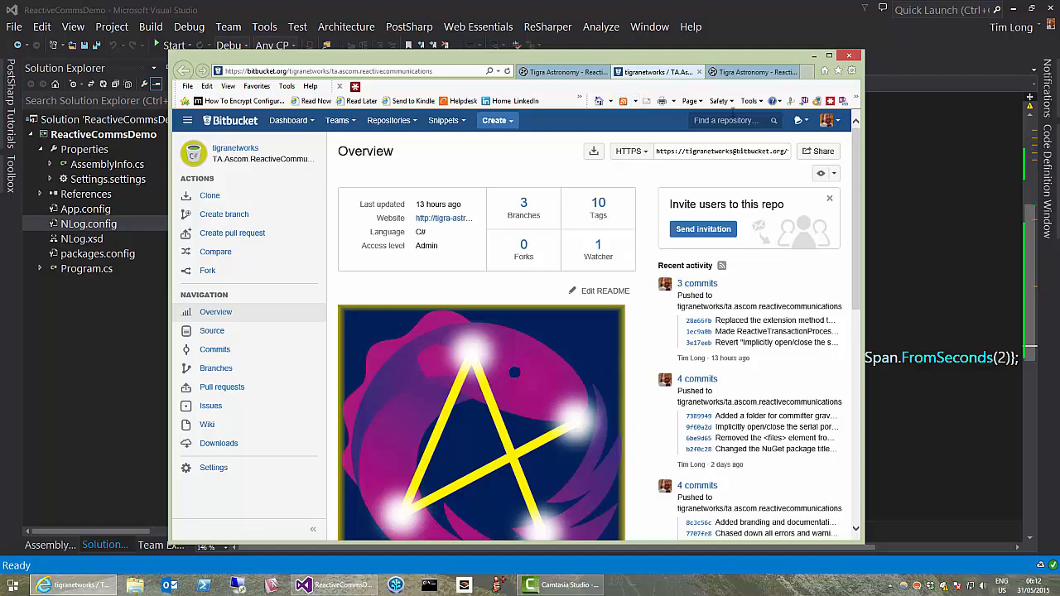
Show the Tigra Astronomy Reactive Extensions ASCOM blog post and scroll through its code samples
click(748, 73)
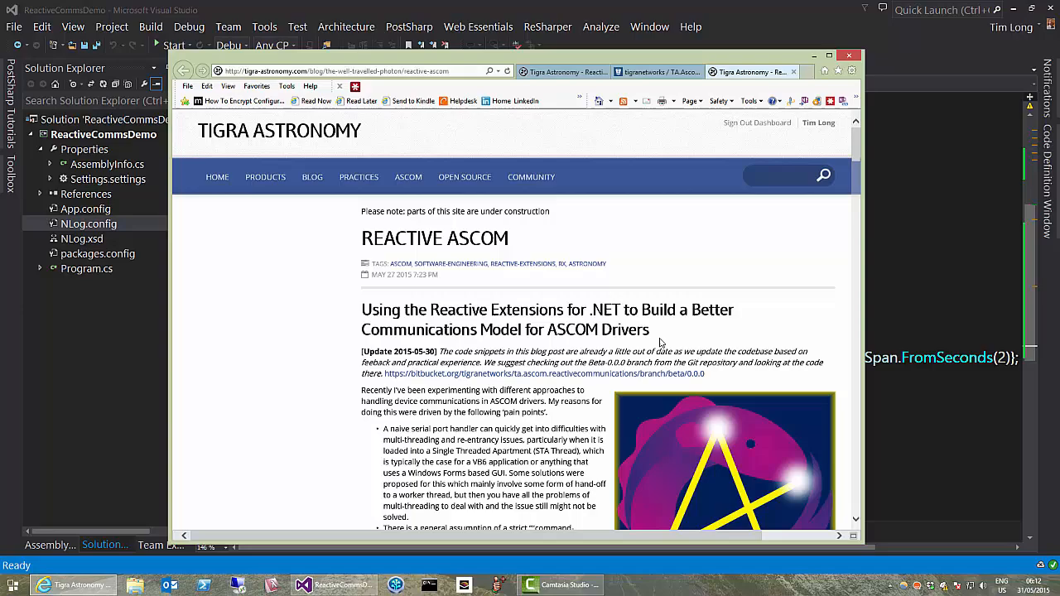
mouse_move(603, 381)
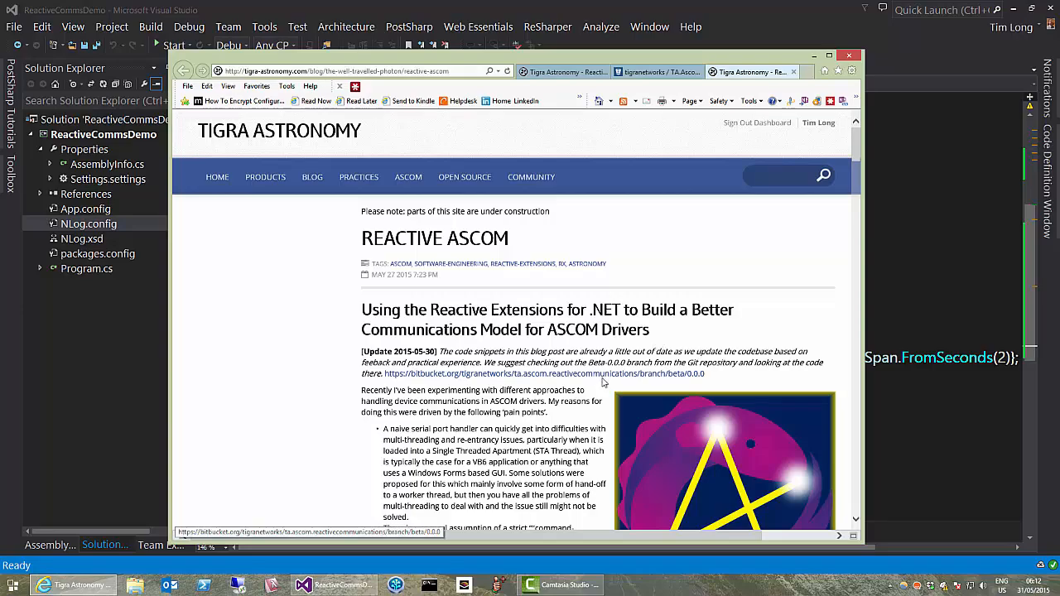
scroll(down, 3)
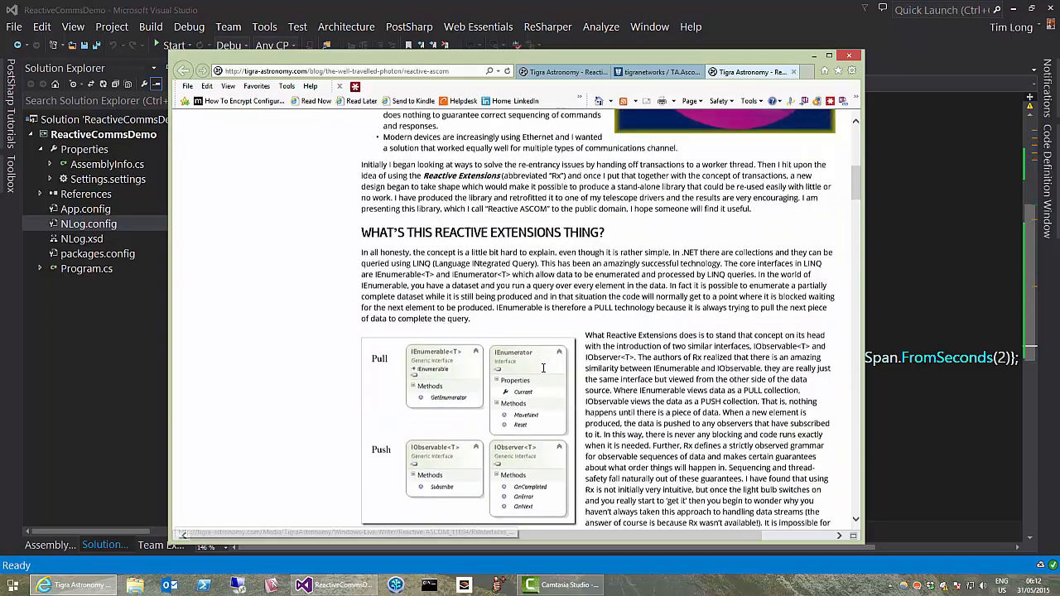
scroll(down, 3)
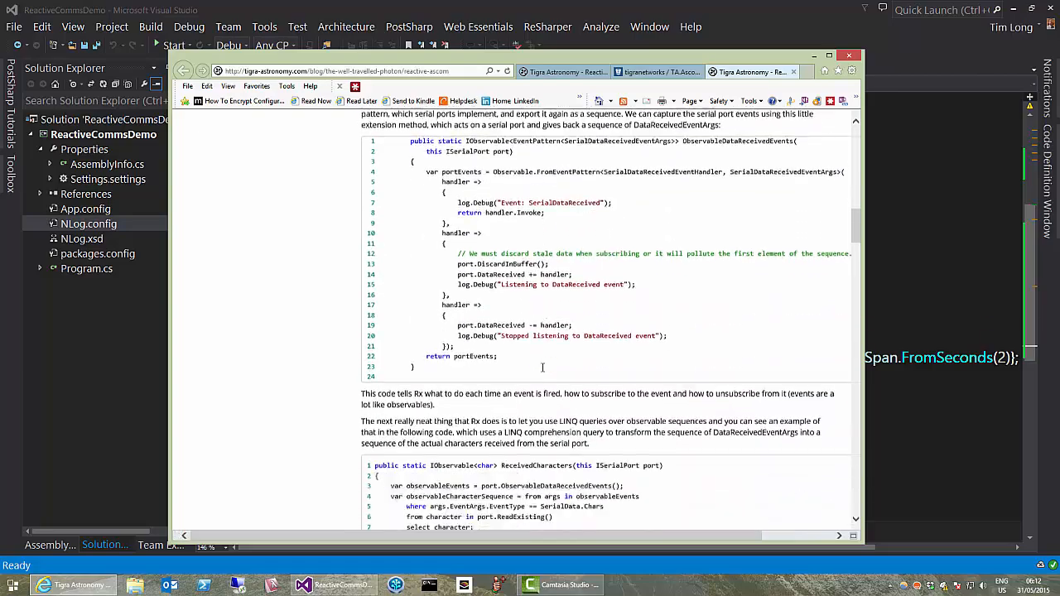
scroll(down, 3)
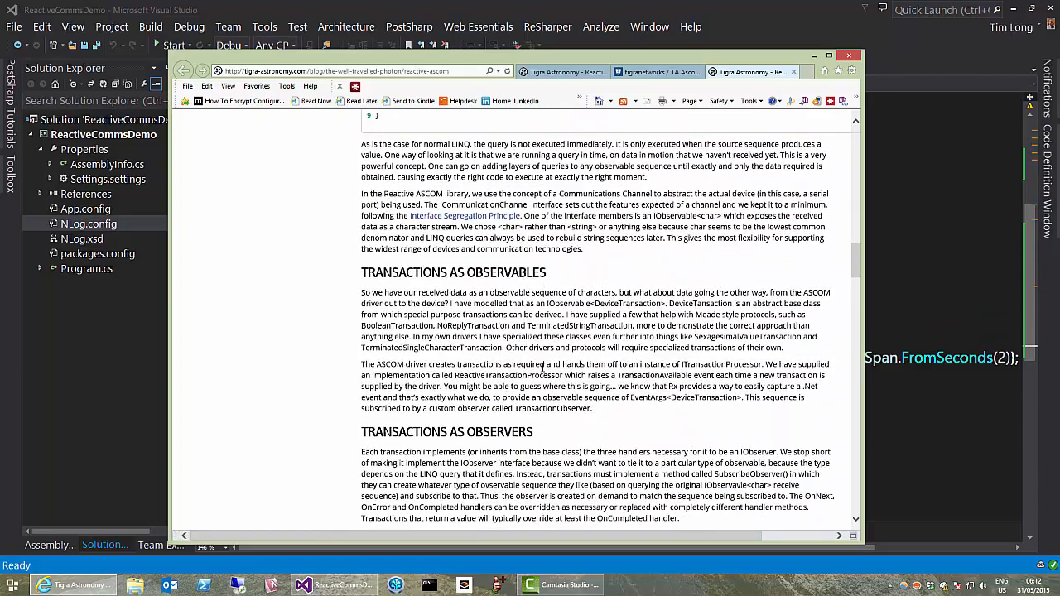
scroll(down, 3)
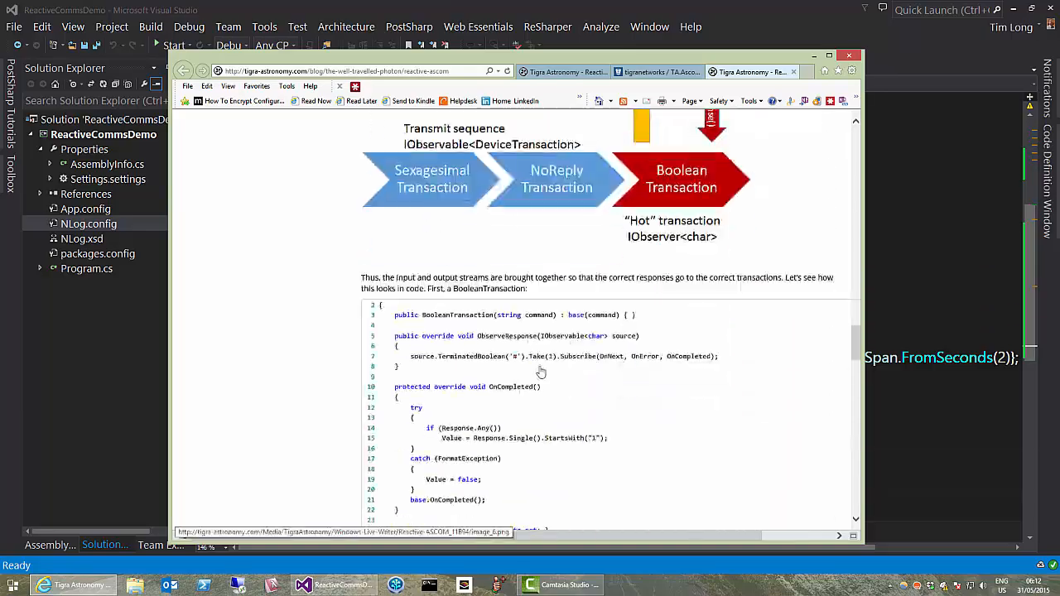
scroll(down, 3)
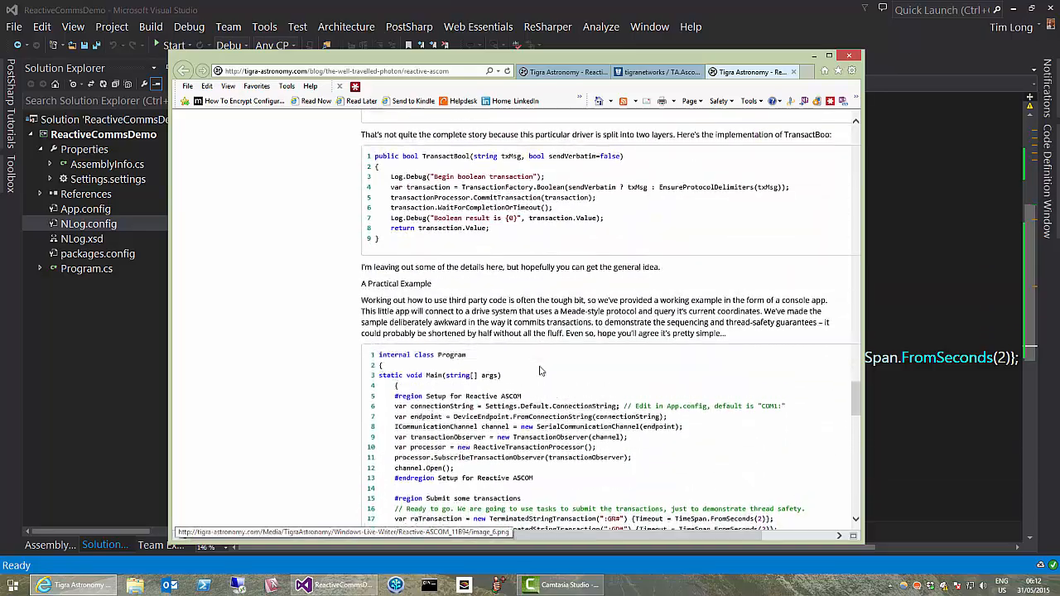
scroll(up, 3)
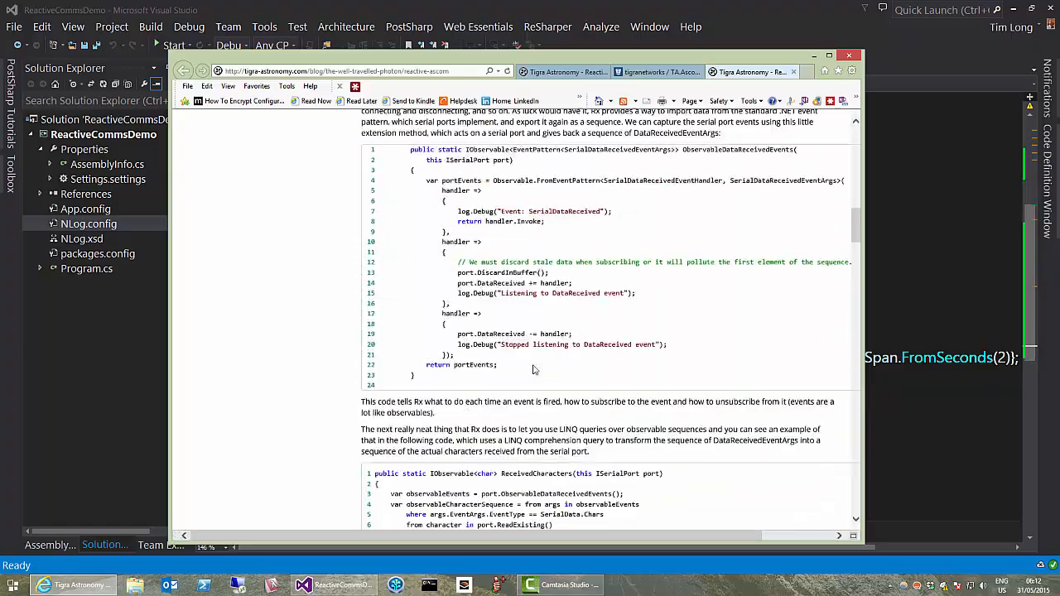
scroll(up, 3)
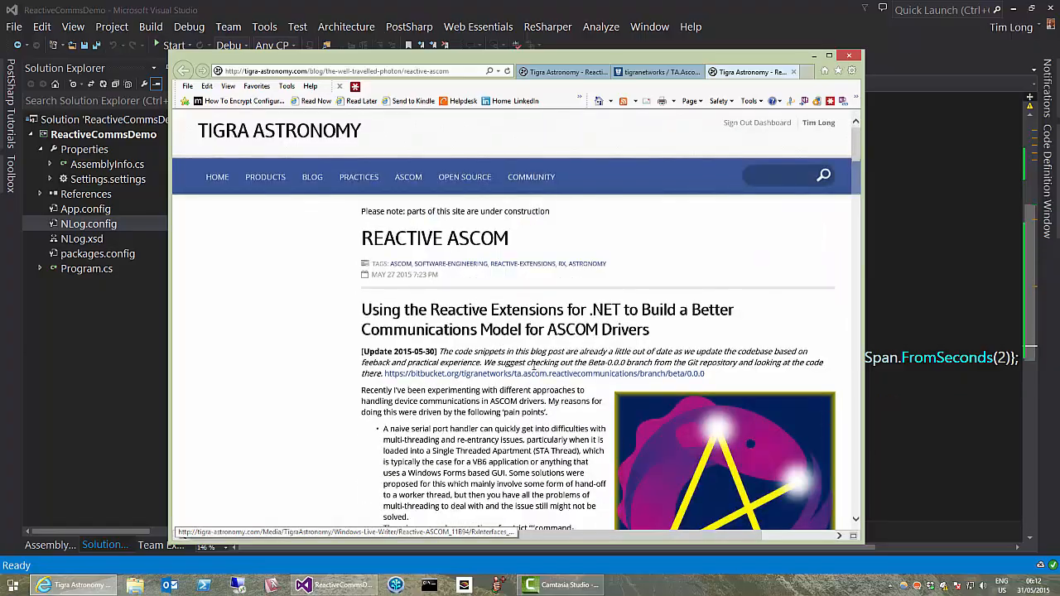